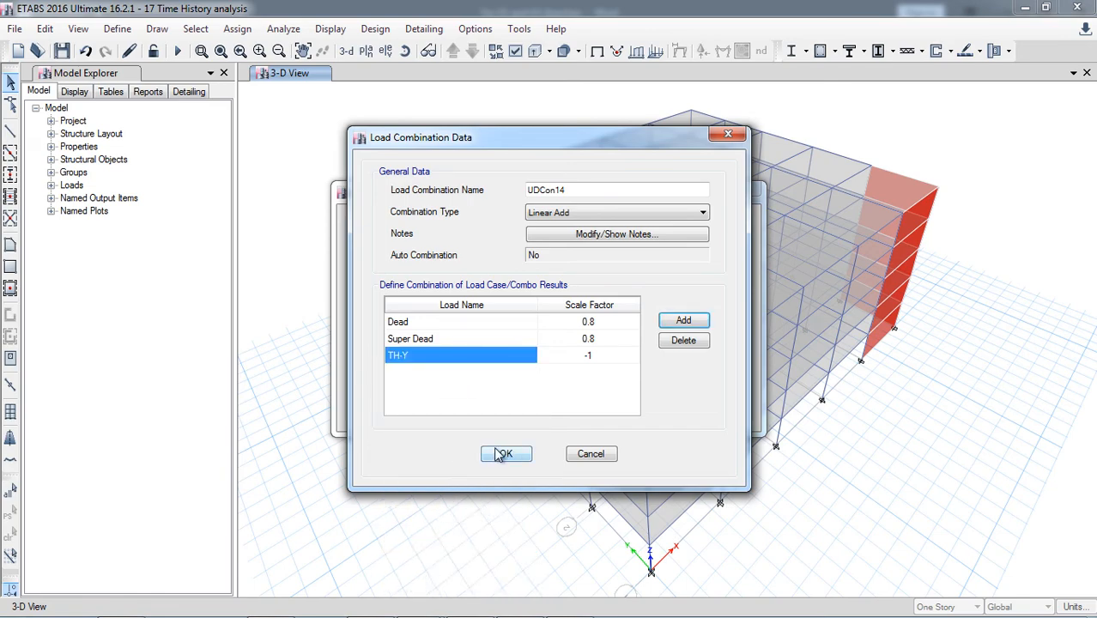
mouse_move(504, 426)
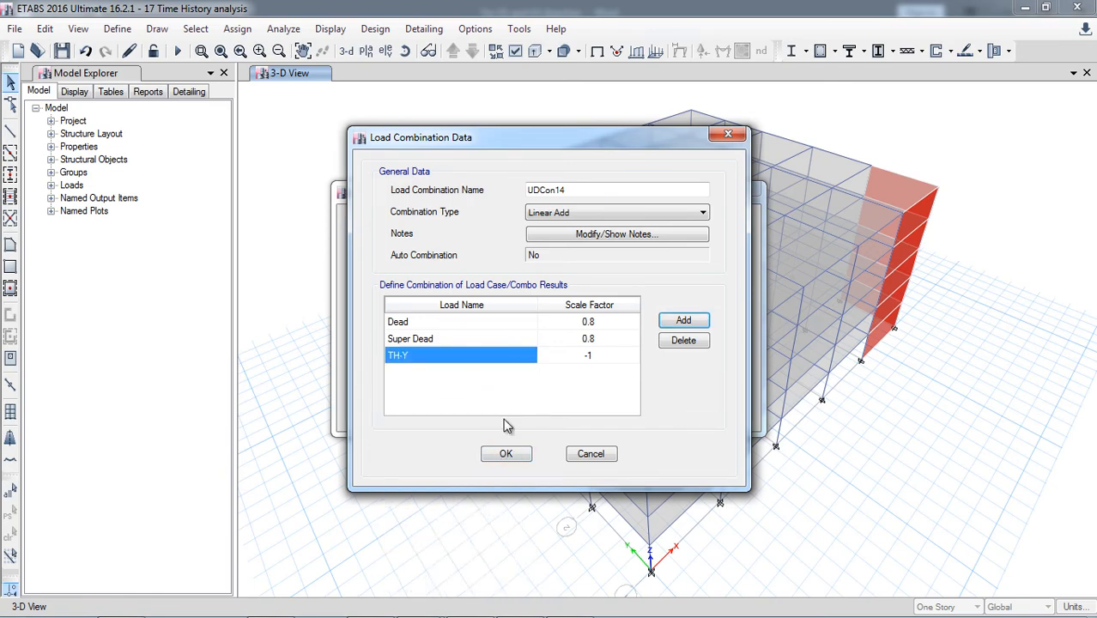
Step: Save the UDCon14 combination, run the analysis and view the Dead-load deformed shape
click(505, 453)
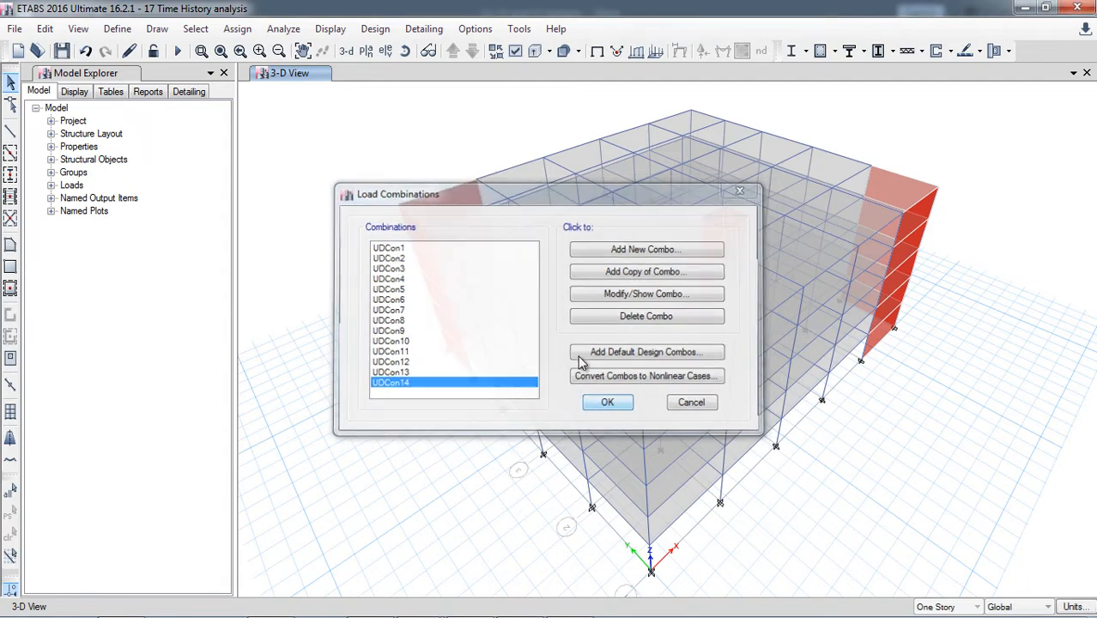
click(609, 403)
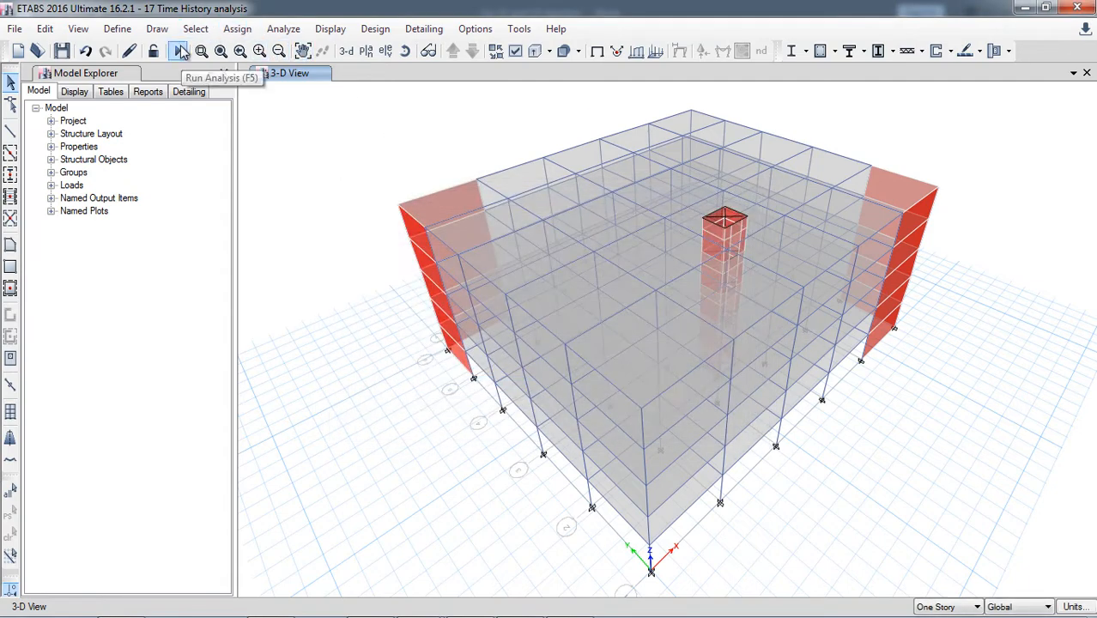
click(177, 52)
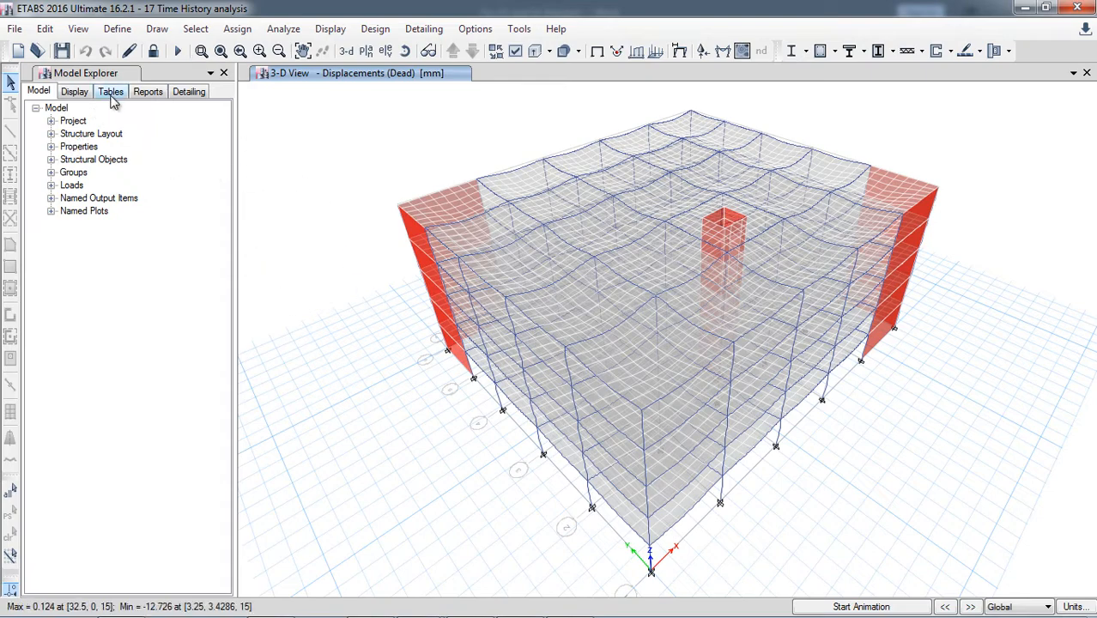
Step: Open the Base Reactions table under Analysis > Results > Reactions
click(111, 91)
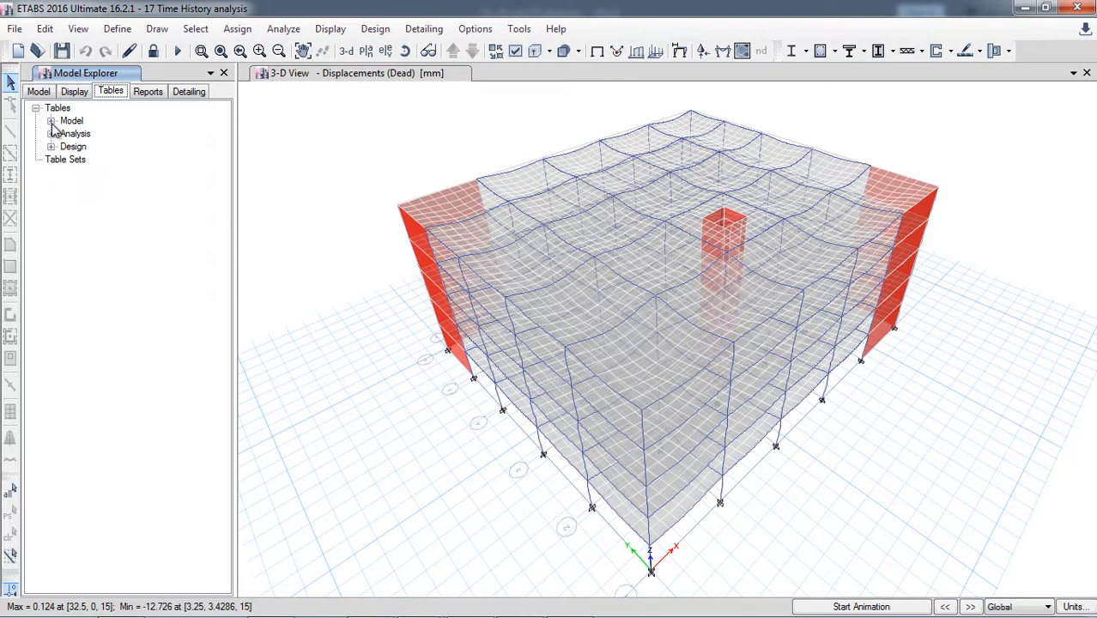
click(52, 133)
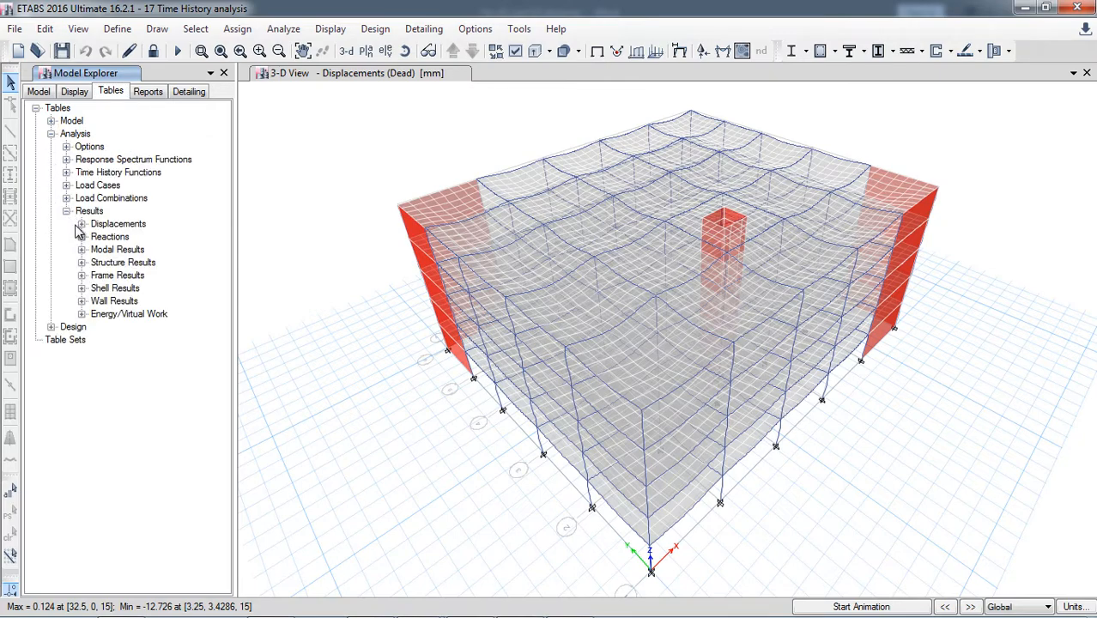
click(136, 248)
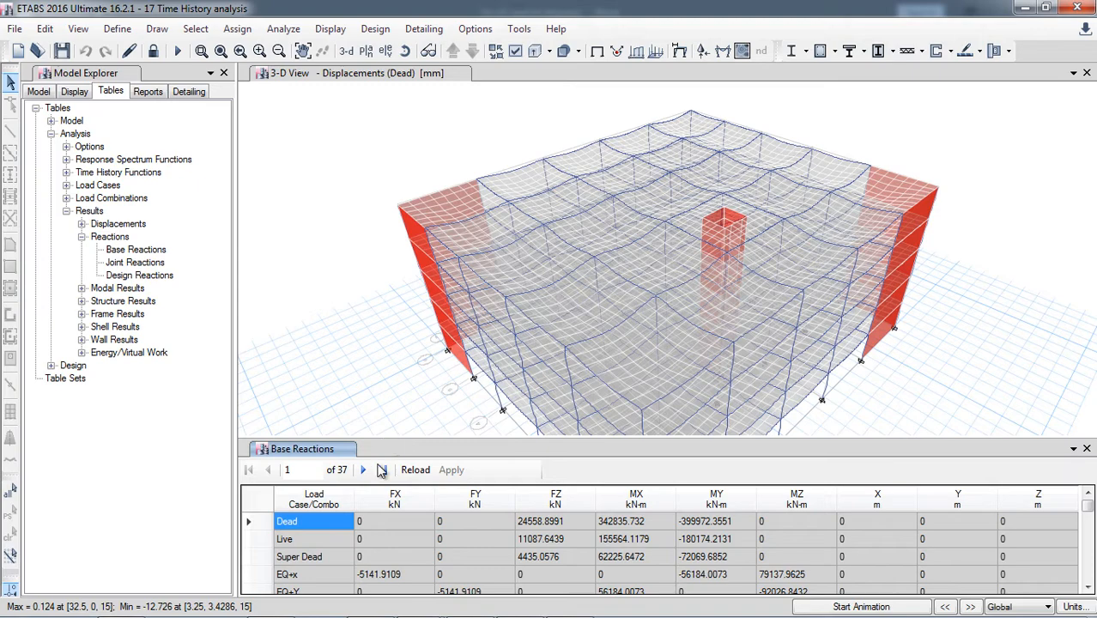
Step: Filter Base Reactions to EQ+X, EQ+Y, TH-X load case Max and TH-Y Max
right_click(313, 500)
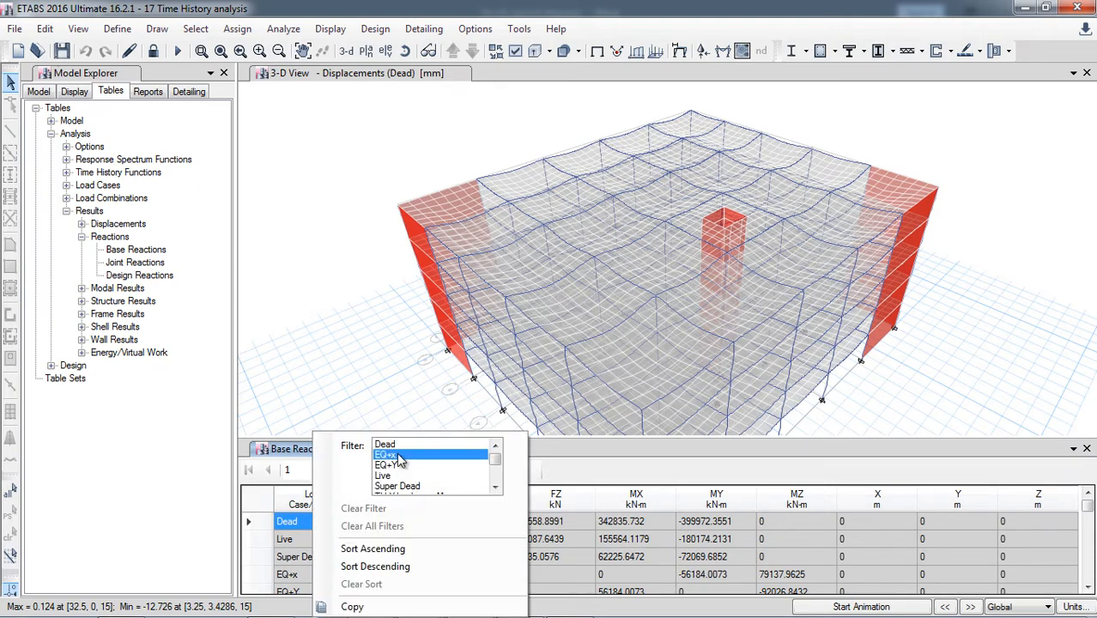
click(385, 455)
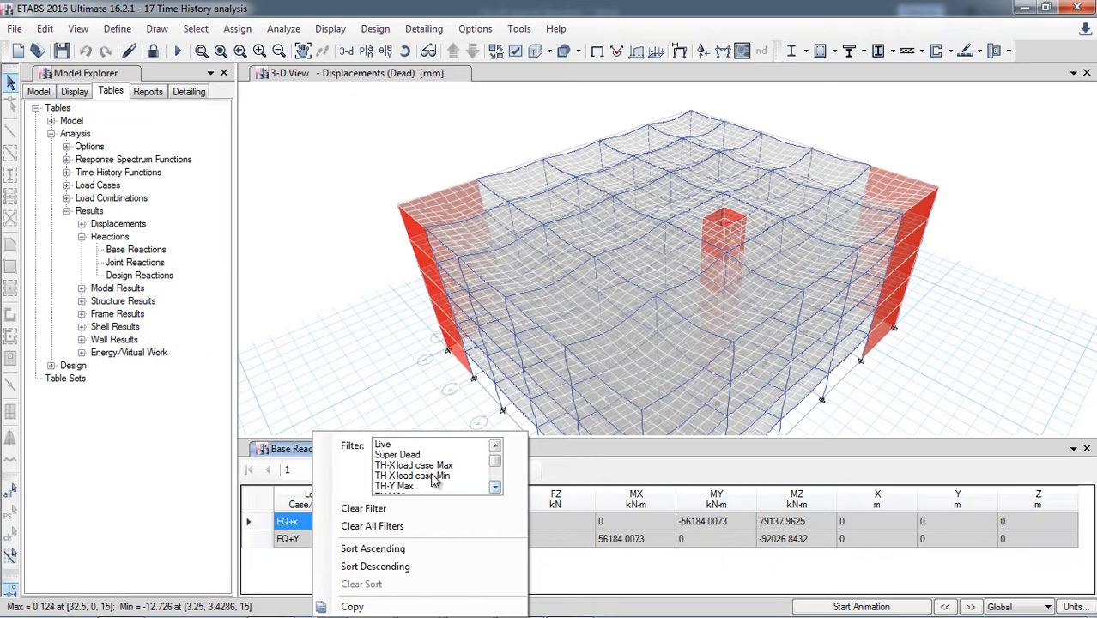
click(421, 464)
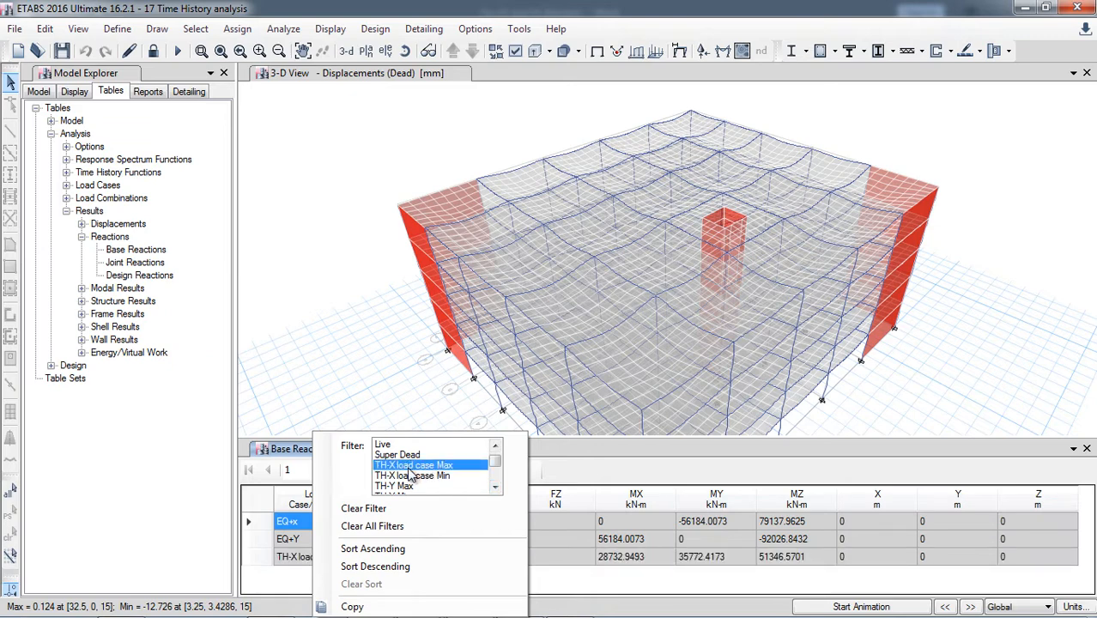
click(420, 489)
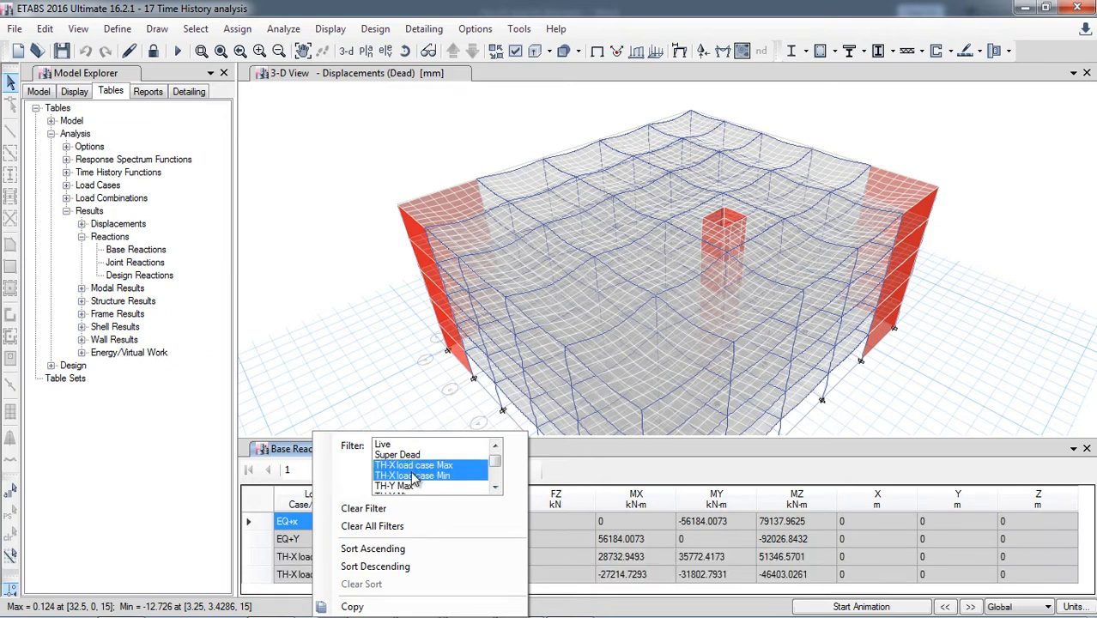
mouse_move(425, 483)
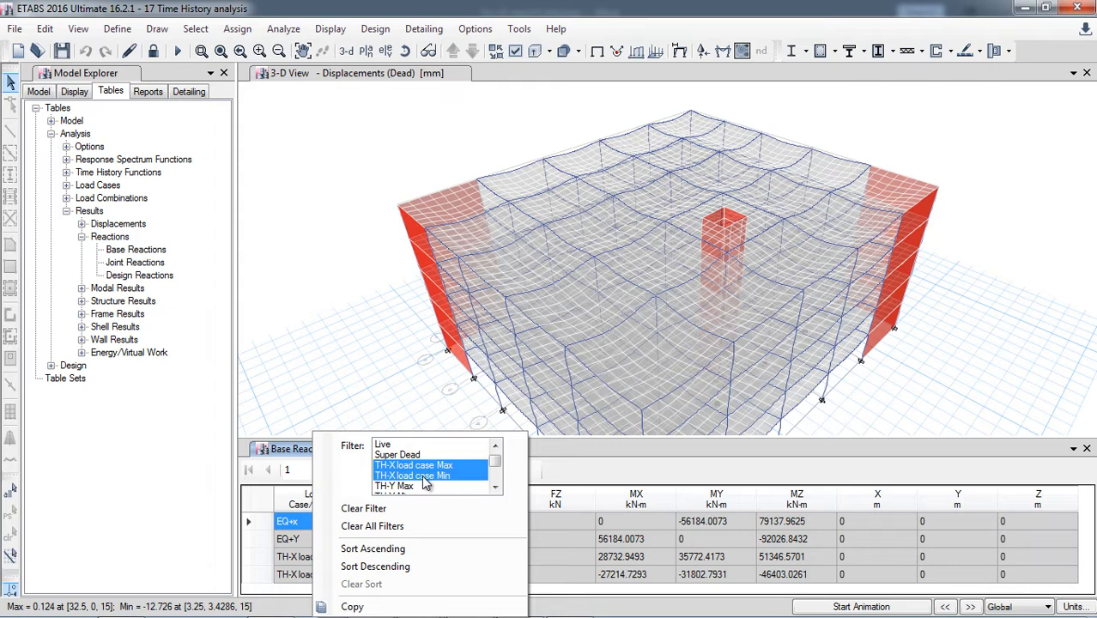
click(495, 486)
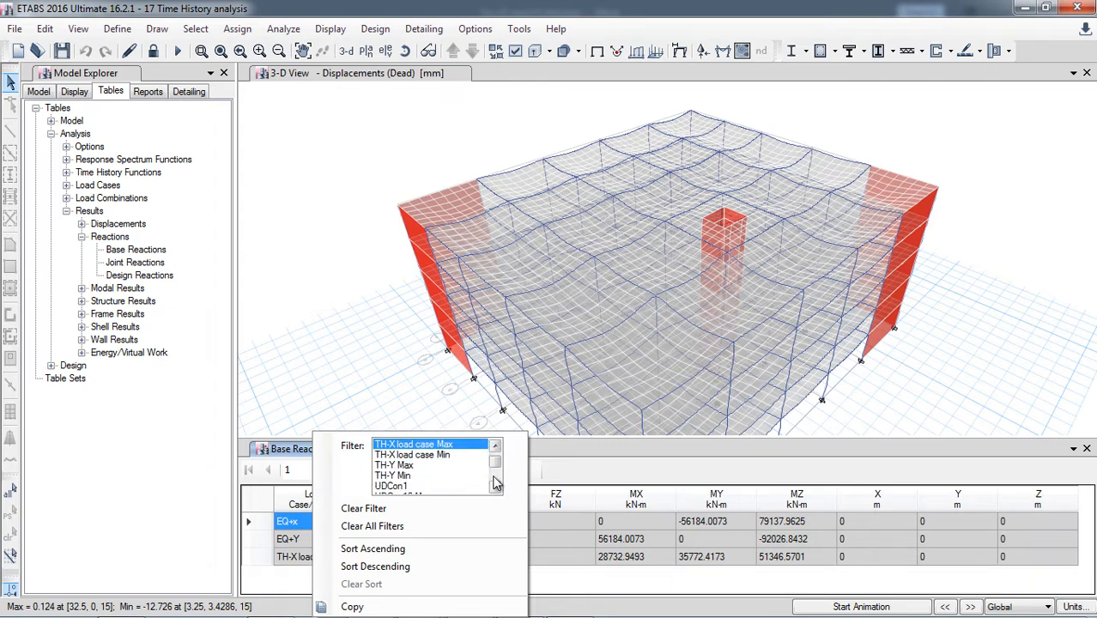
click(410, 465)
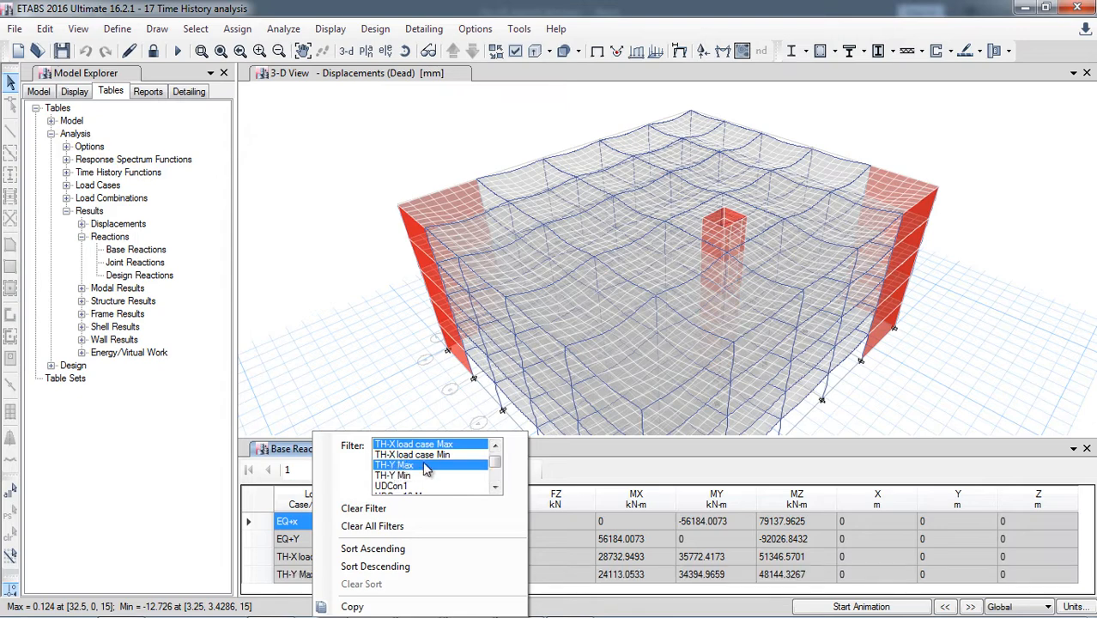
click(426, 468)
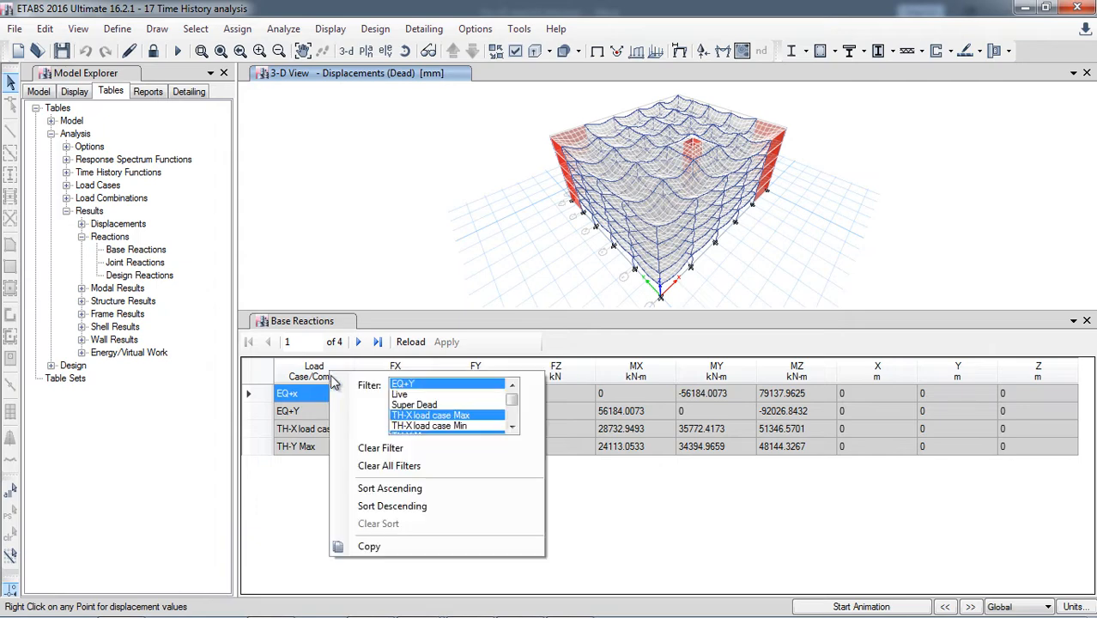
mouse_move(455, 426)
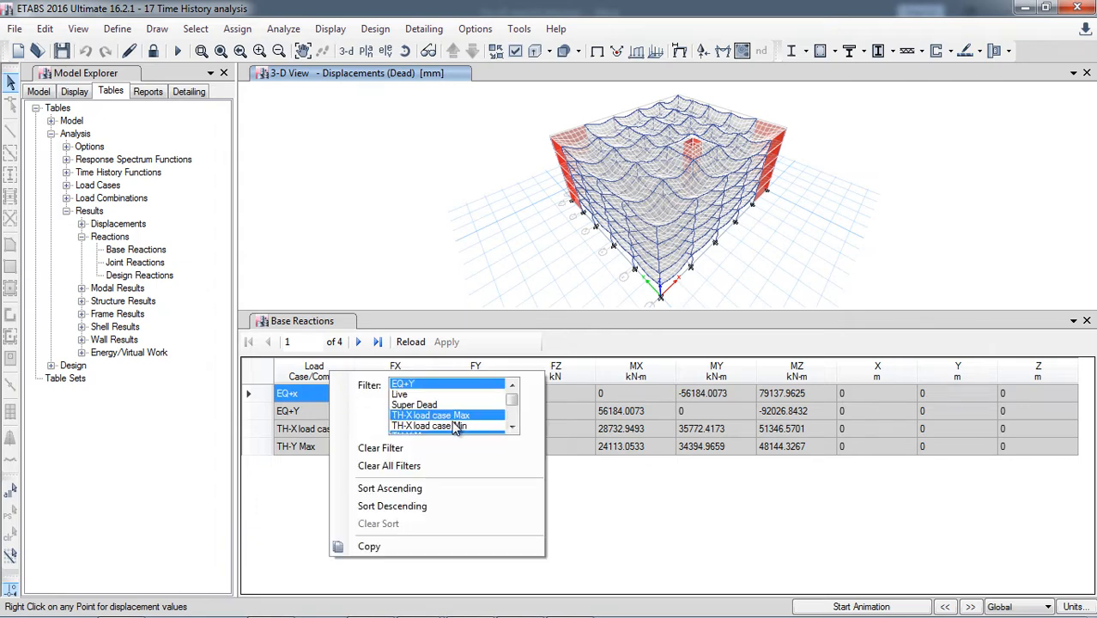
Step: Add TH-X load case Min and TH-Y Min to the Base Reactions filter
click(443, 426)
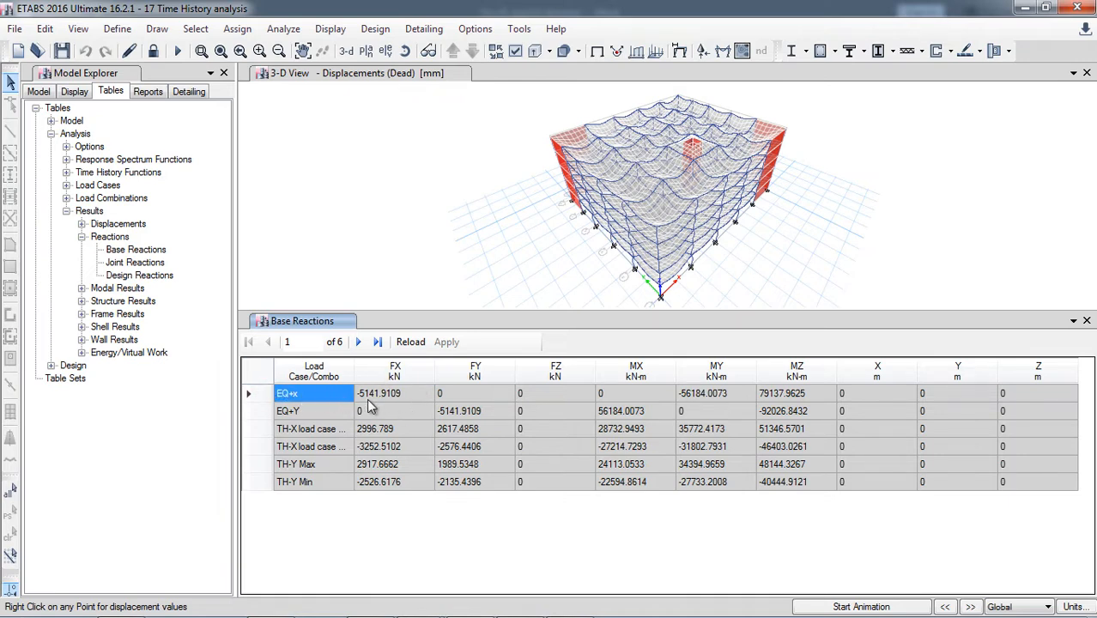
mouse_move(391, 410)
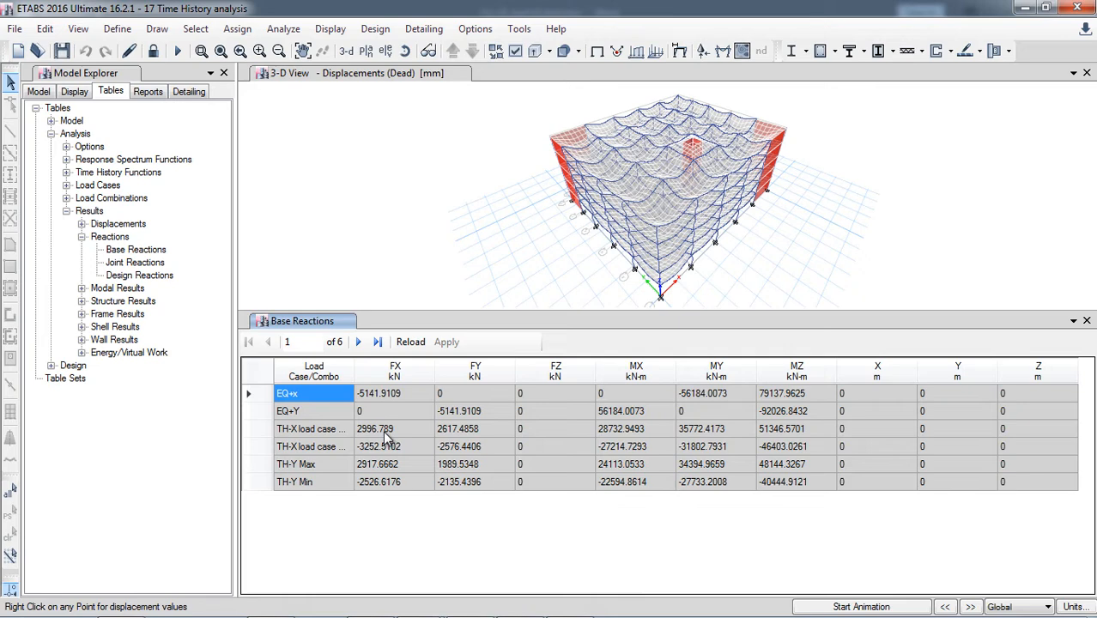
mouse_move(362, 440)
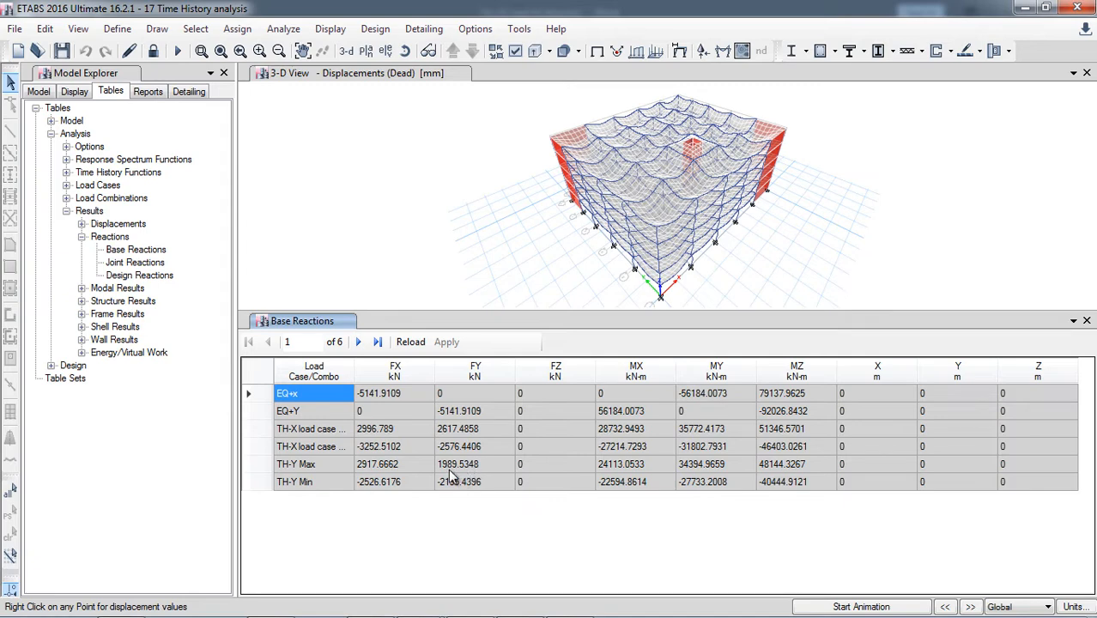
mouse_move(462, 491)
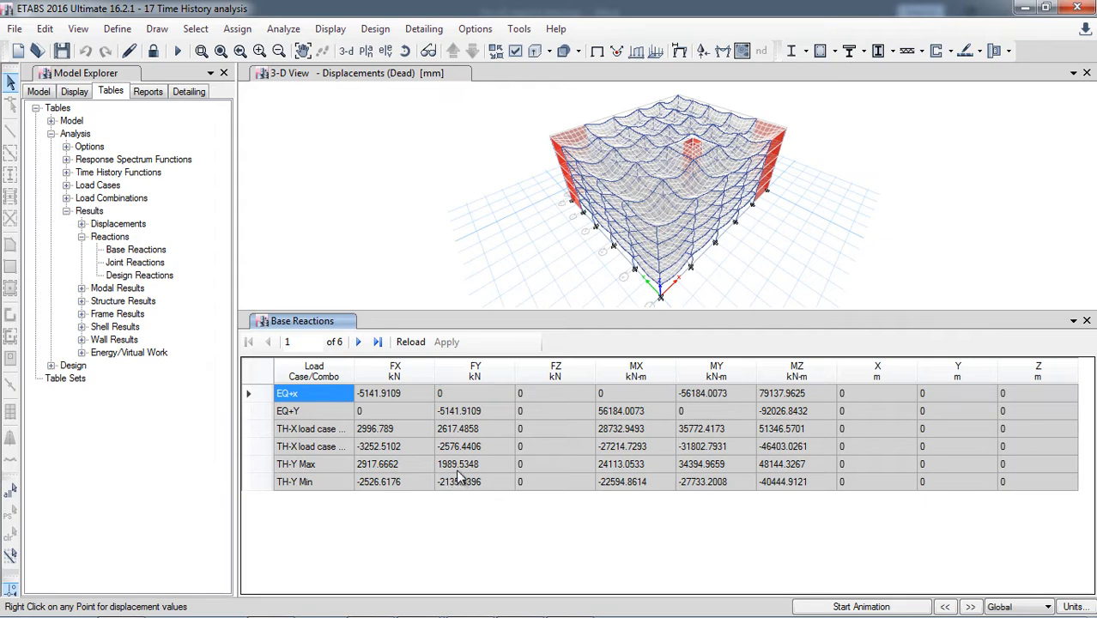
mouse_move(463, 437)
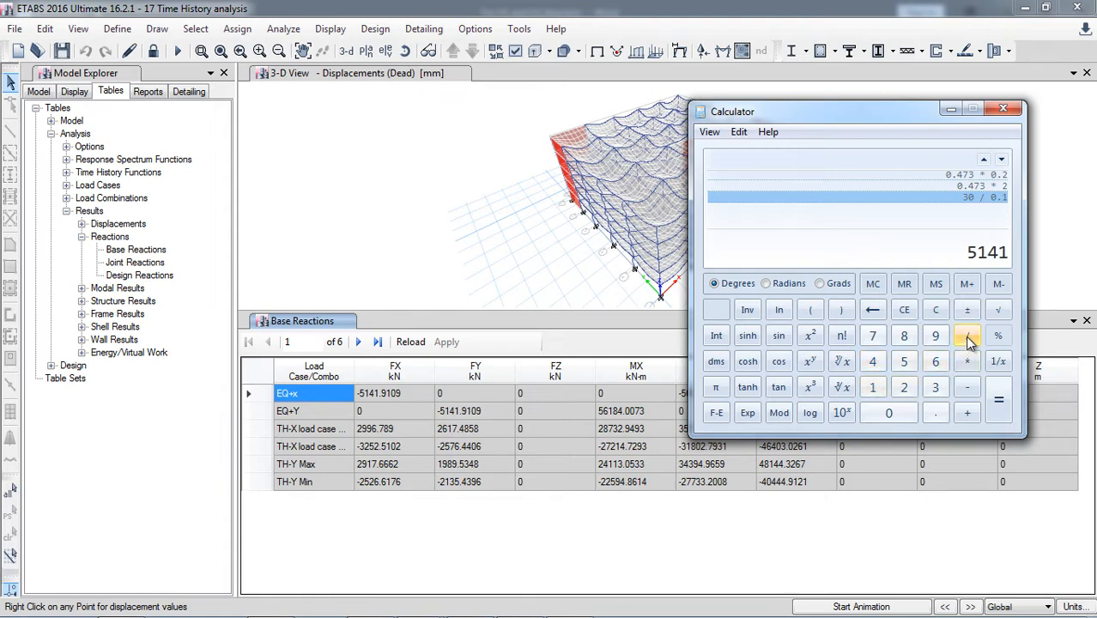
Step: Compute the EQ base shear ratio 5141 / 3100, about 1.658
click(966, 335)
text(31)
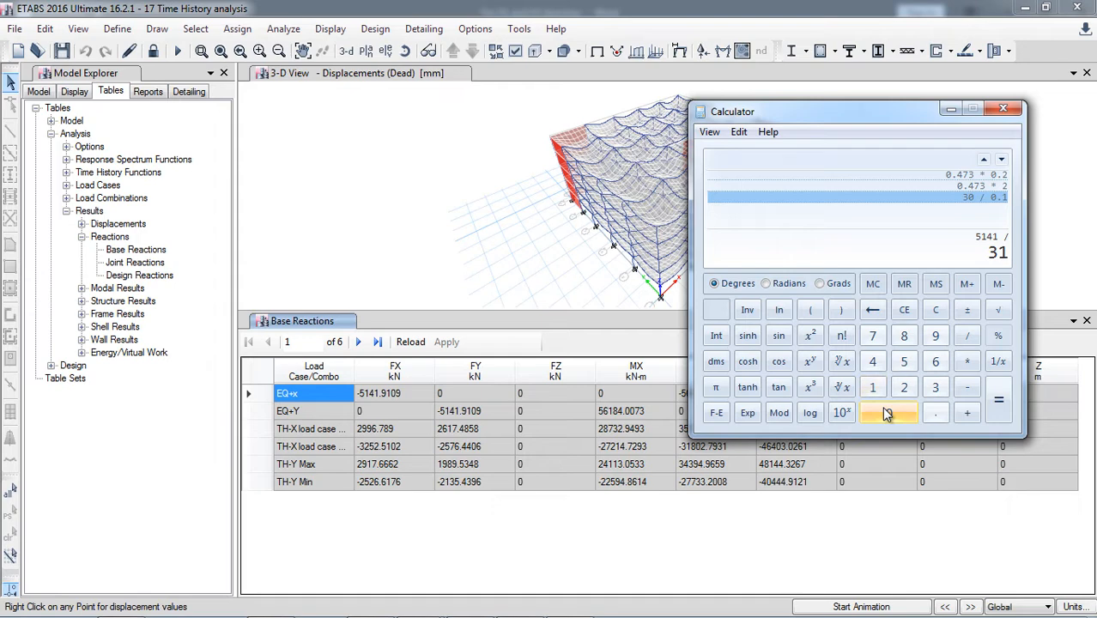
click(996, 387)
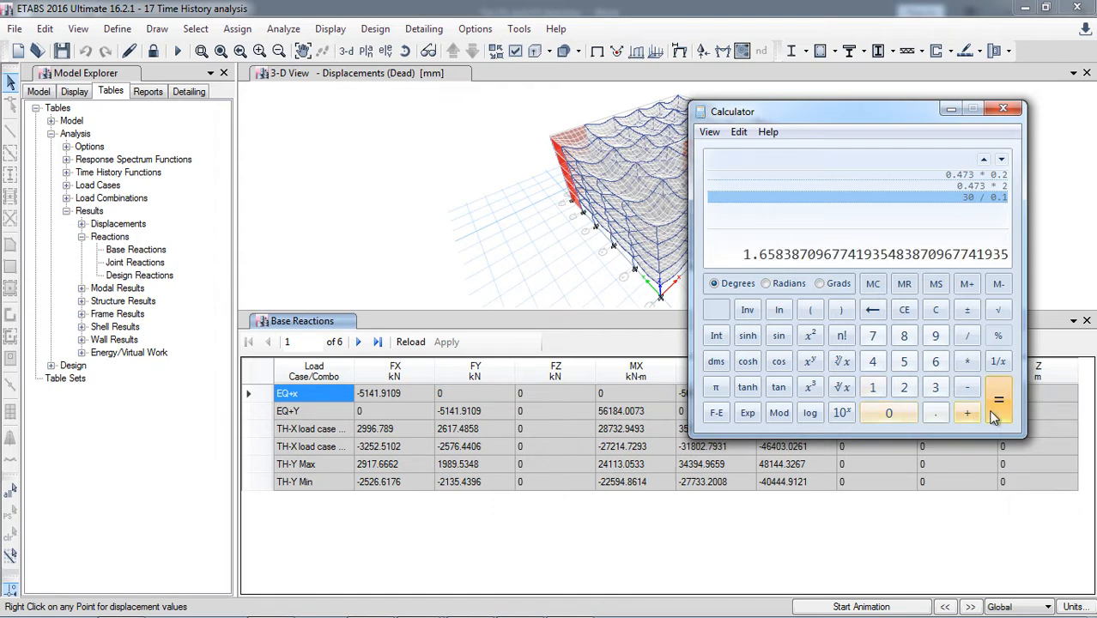
click(994, 388)
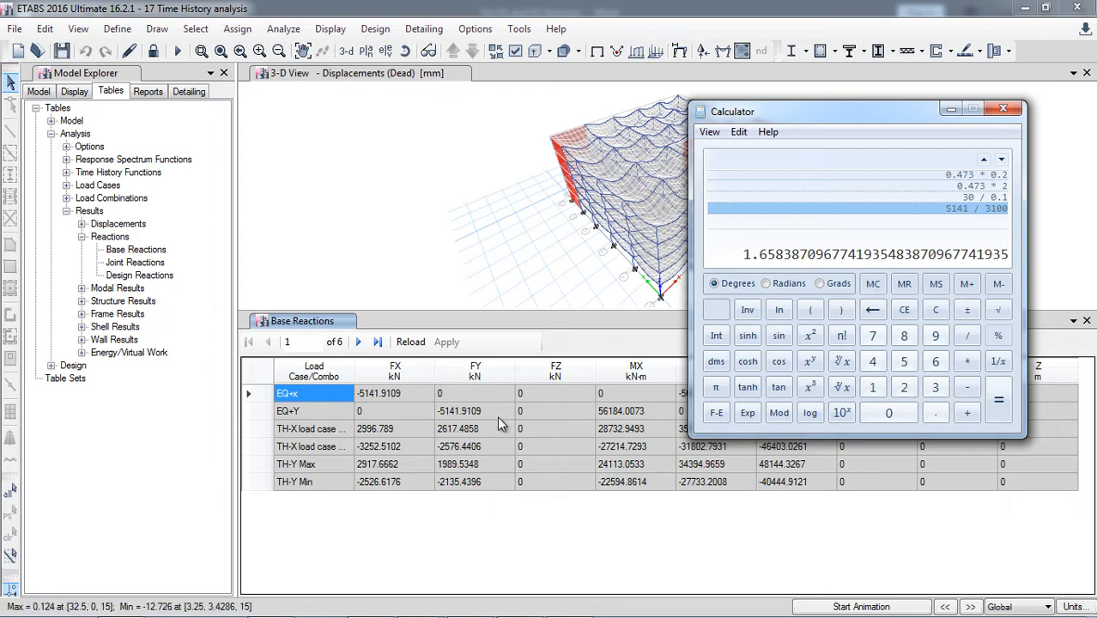
mouse_move(388, 398)
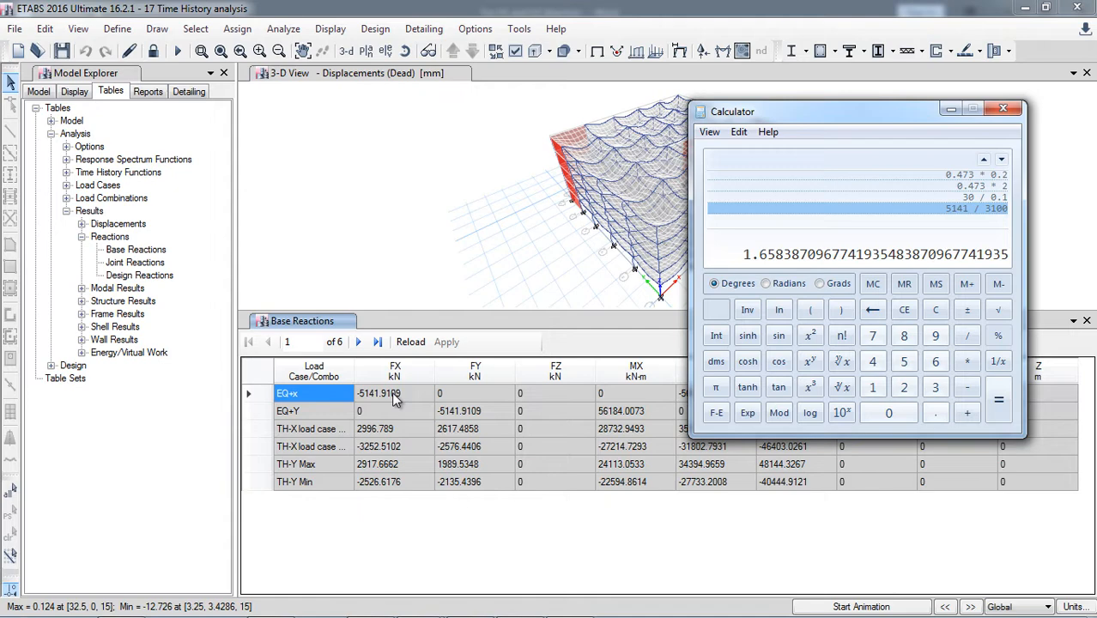
mouse_move(389, 408)
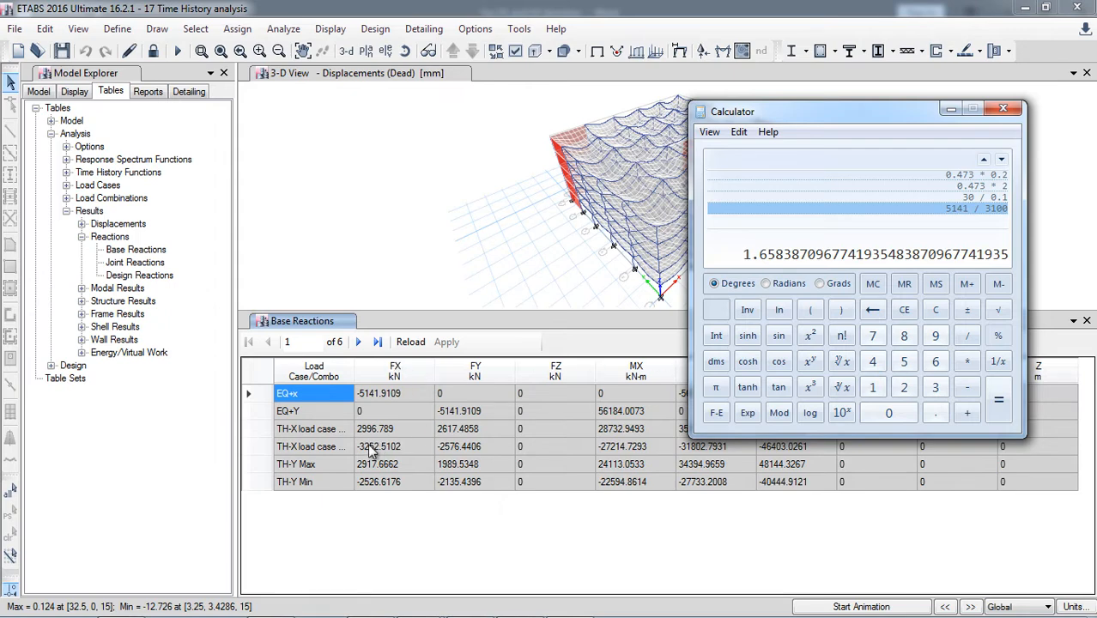
mouse_move(361, 393)
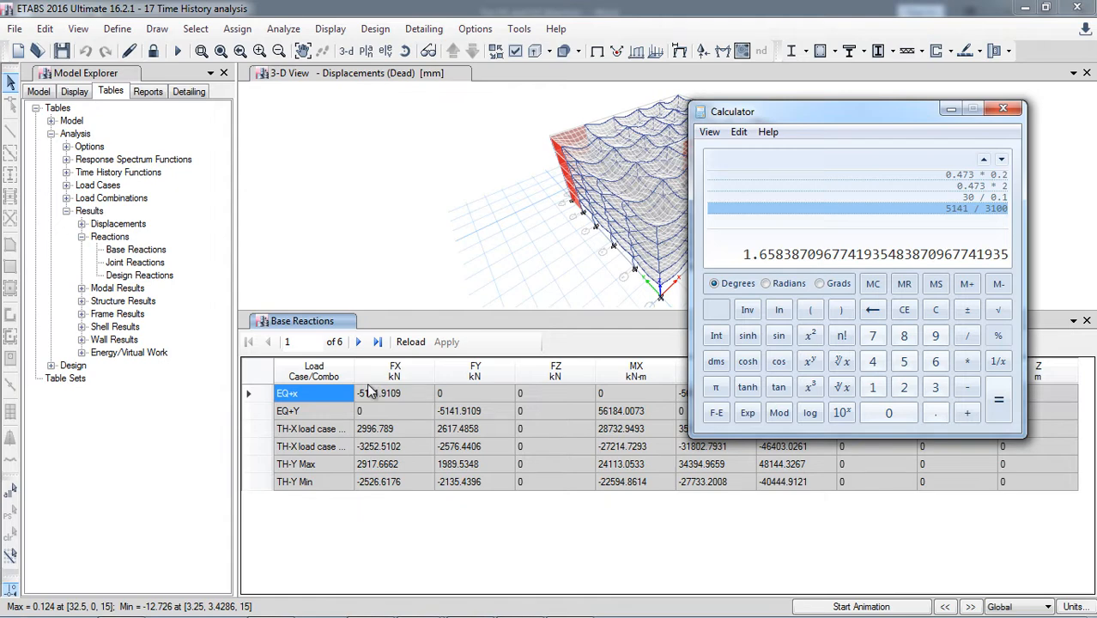
mouse_move(386, 403)
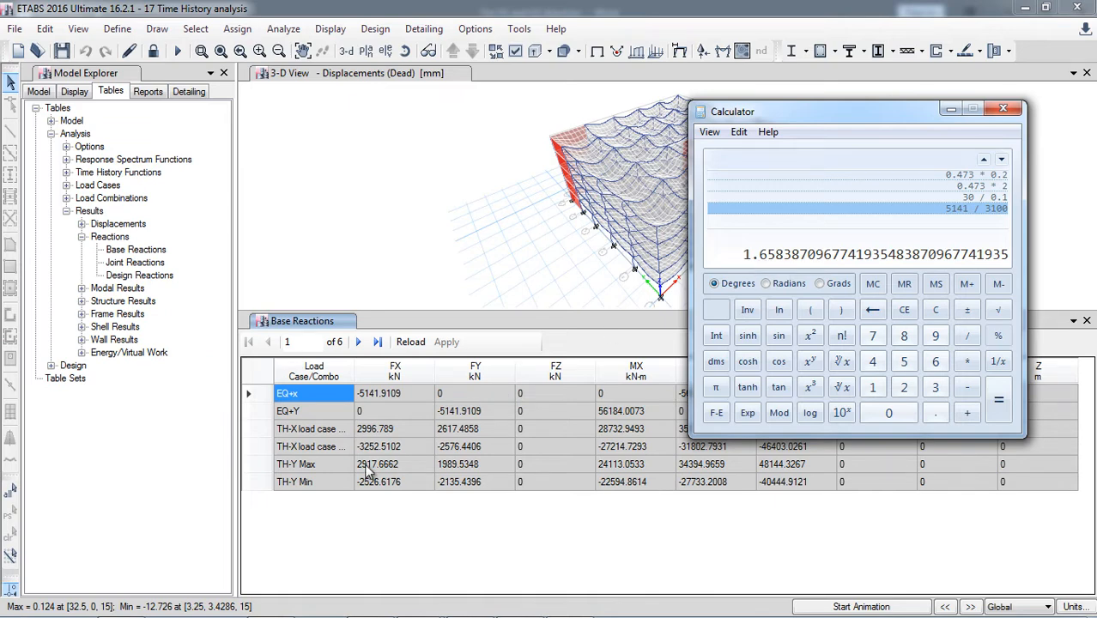
mouse_move(469, 429)
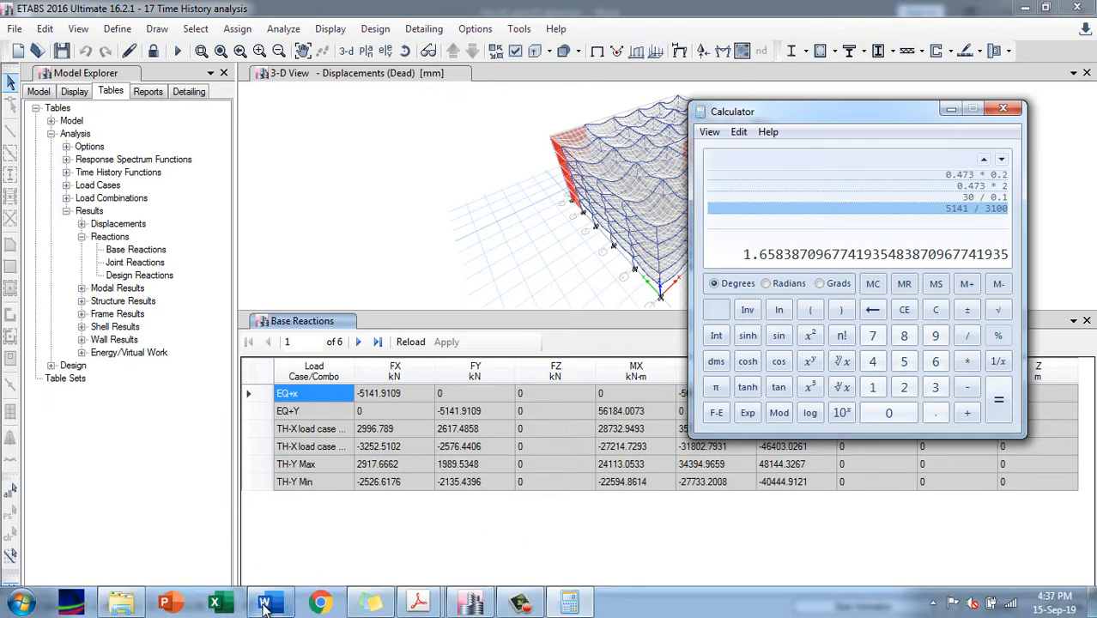
Step: Type the note '1.65-X' under the U1/U2 multiplying factor formula
click(261, 601)
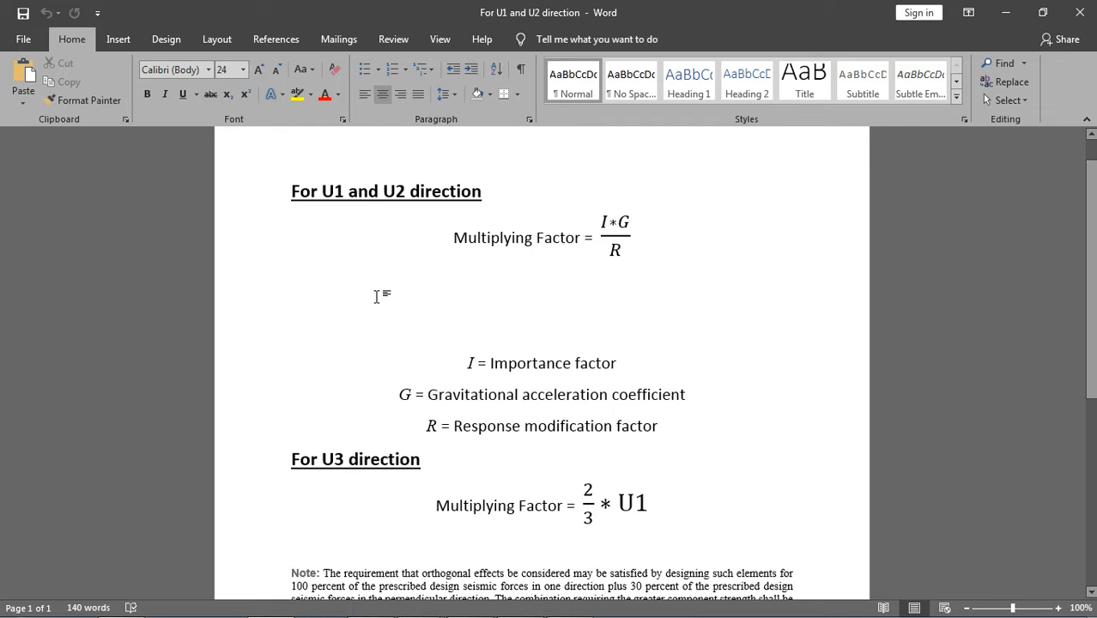
text(1.65)
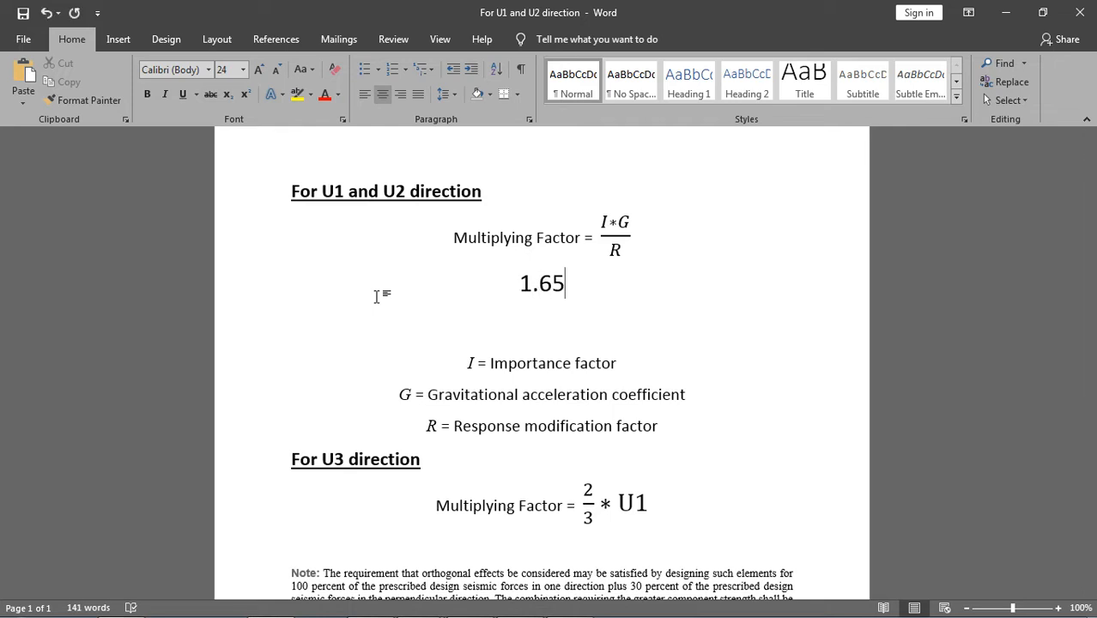
text(-)
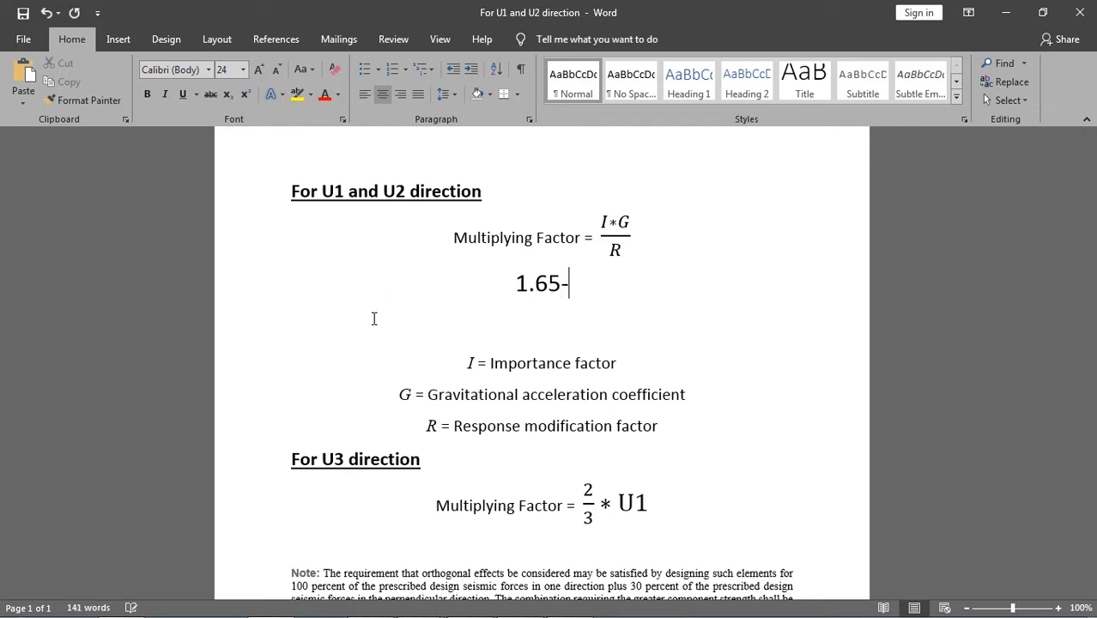
text(X)
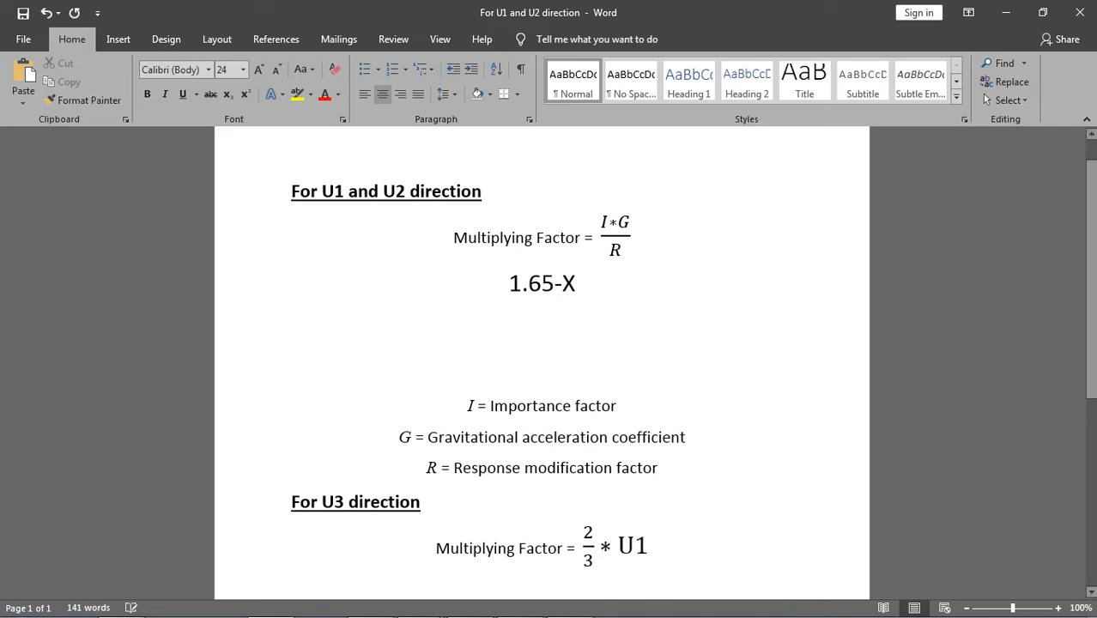
mouse_move(470, 606)
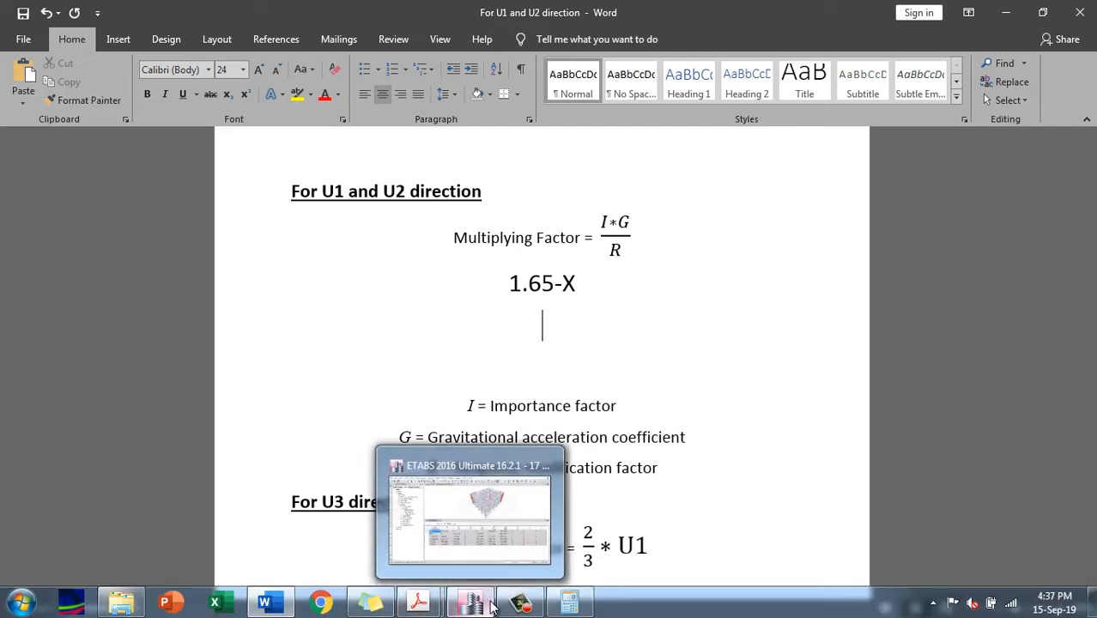
click(469, 599)
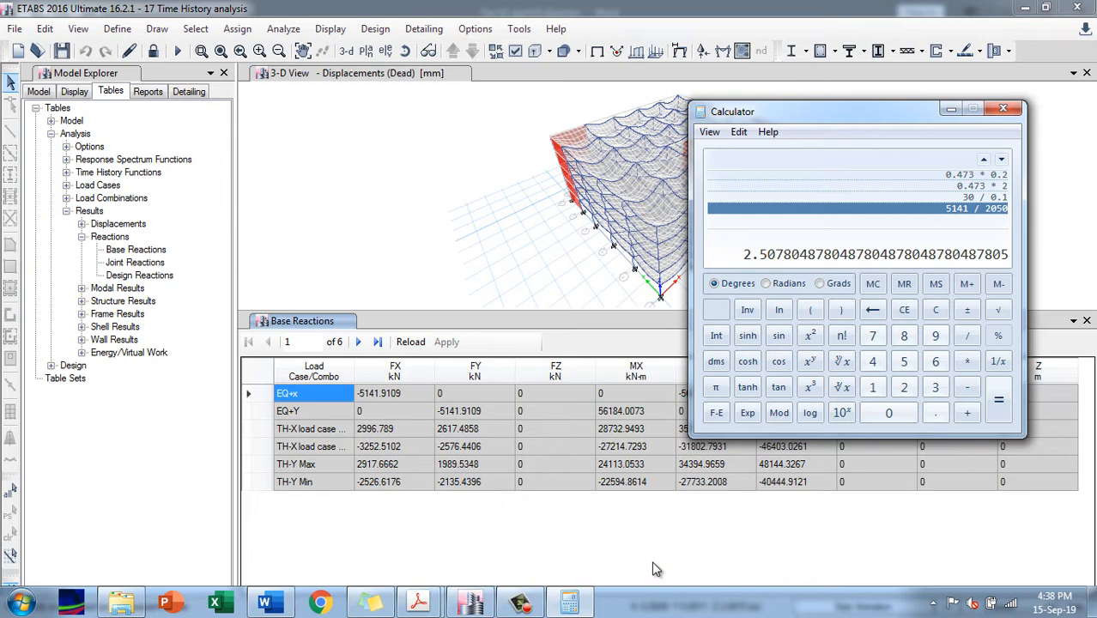
Step: Unlock the ETABS model, clearing the analysis results
click(1002, 105)
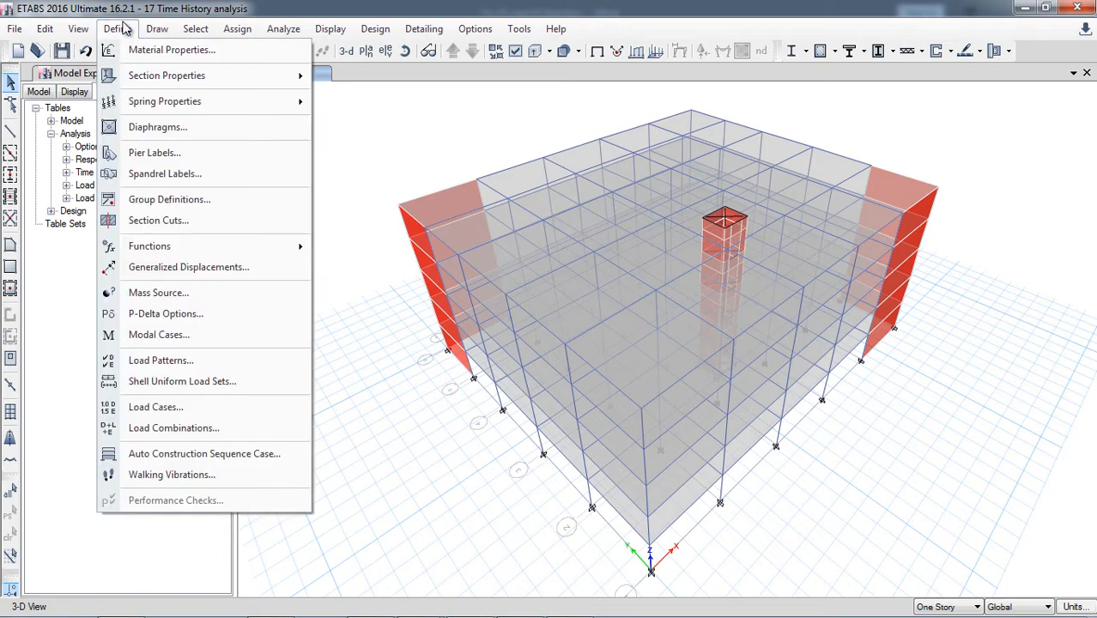
Step: Multiply the TH-X load case scale factor, raising it to 2943.01
click(155, 407)
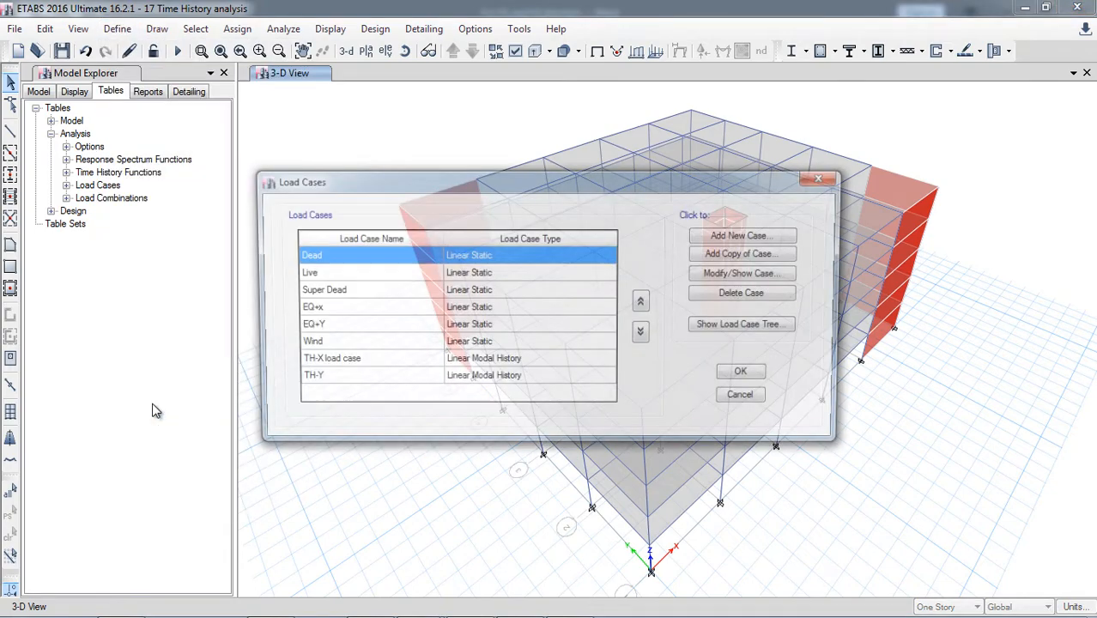
click(349, 361)
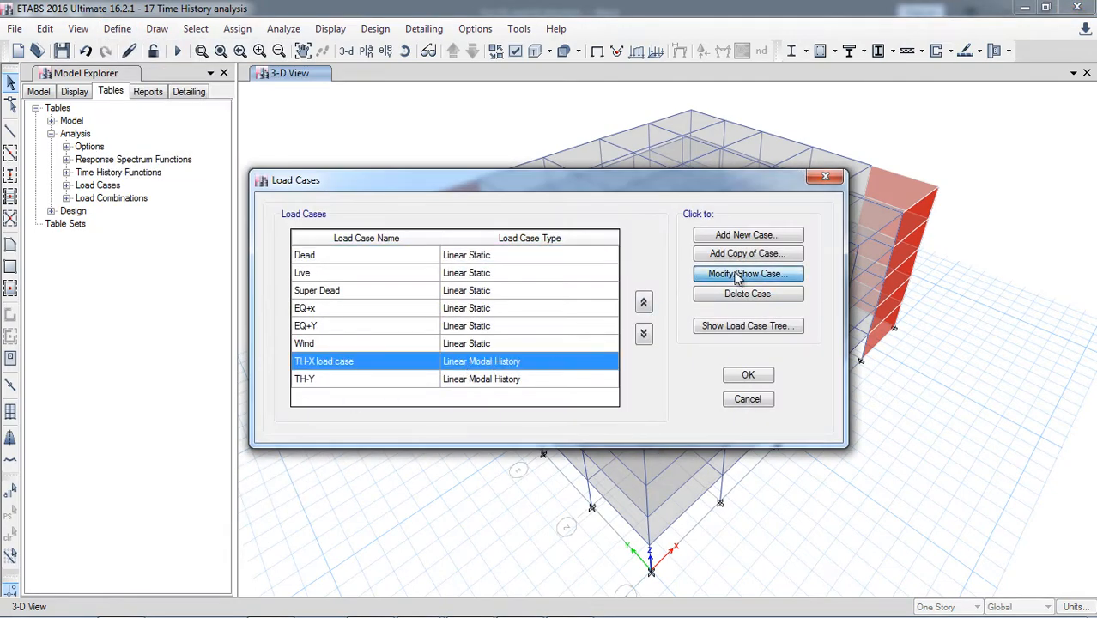
click(747, 273)
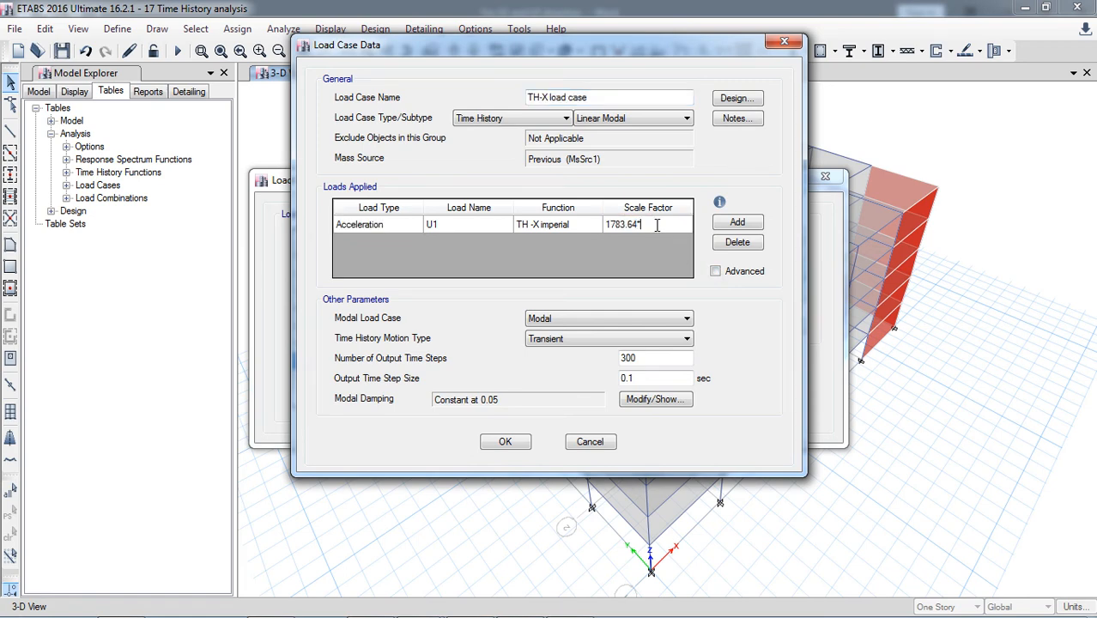
text(*1.63)
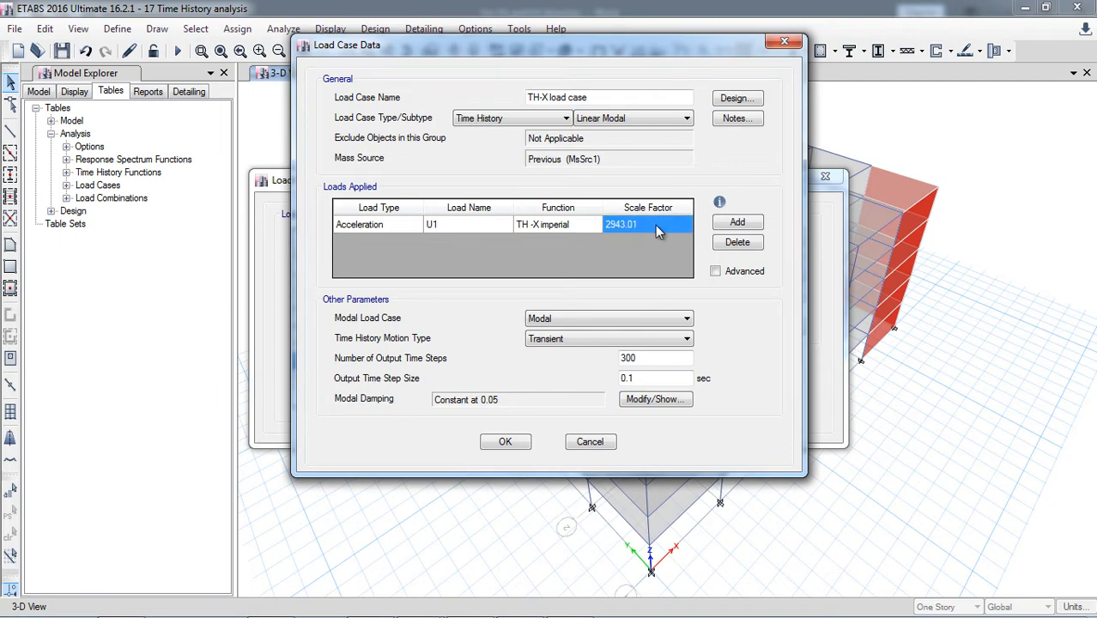
click(505, 441)
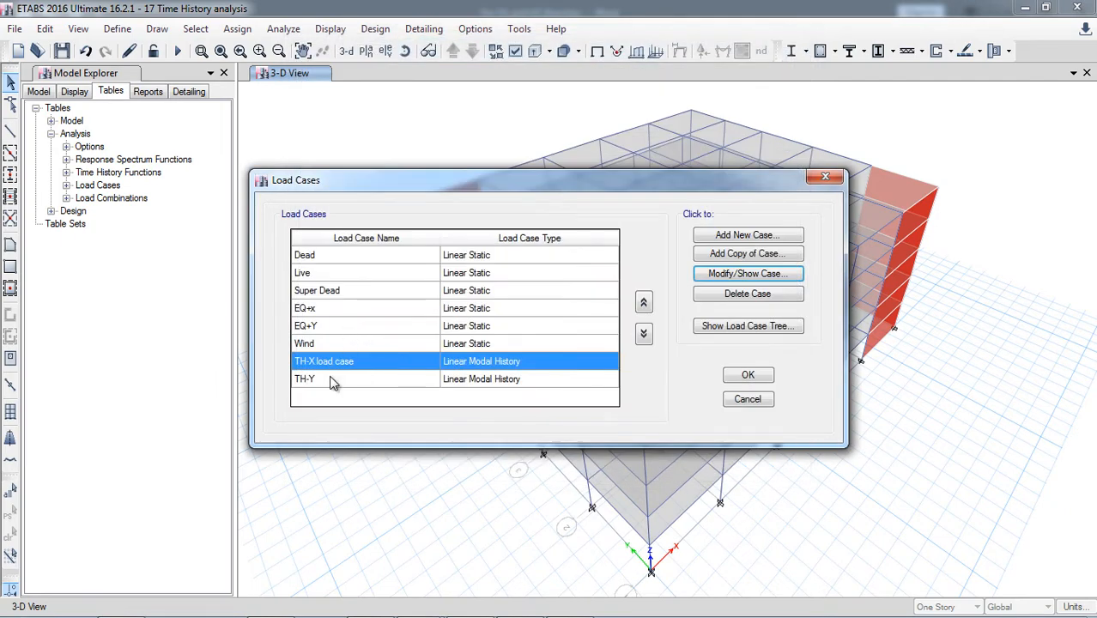
Step: Edit the TH-Y load case, checking the scale ratio in Calculator
click(747, 273)
text(1783.64*2.5)
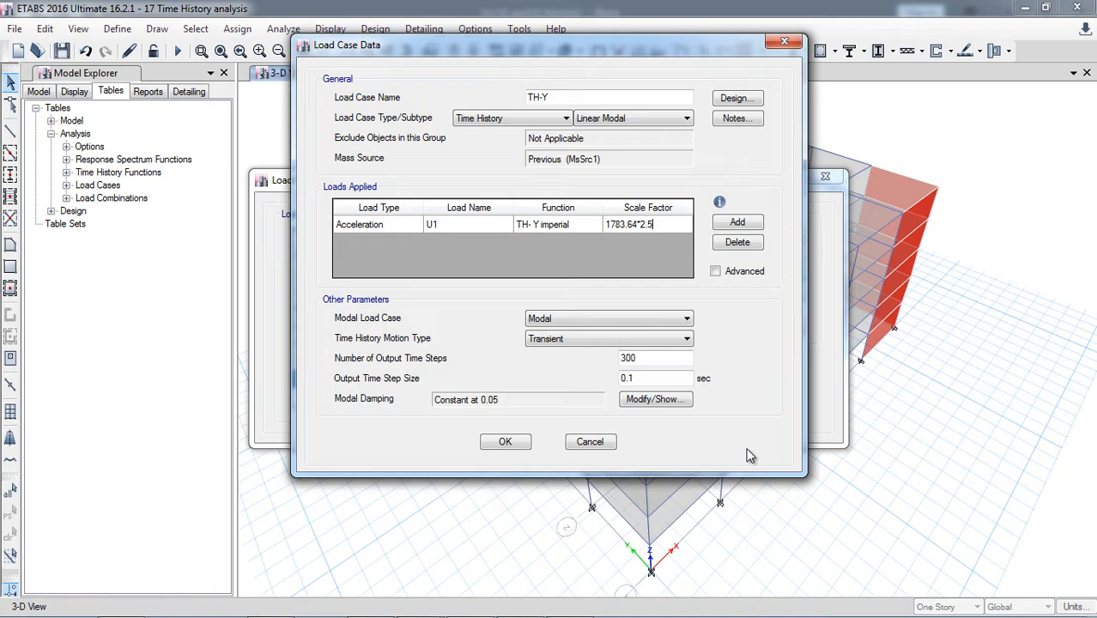
click(569, 601)
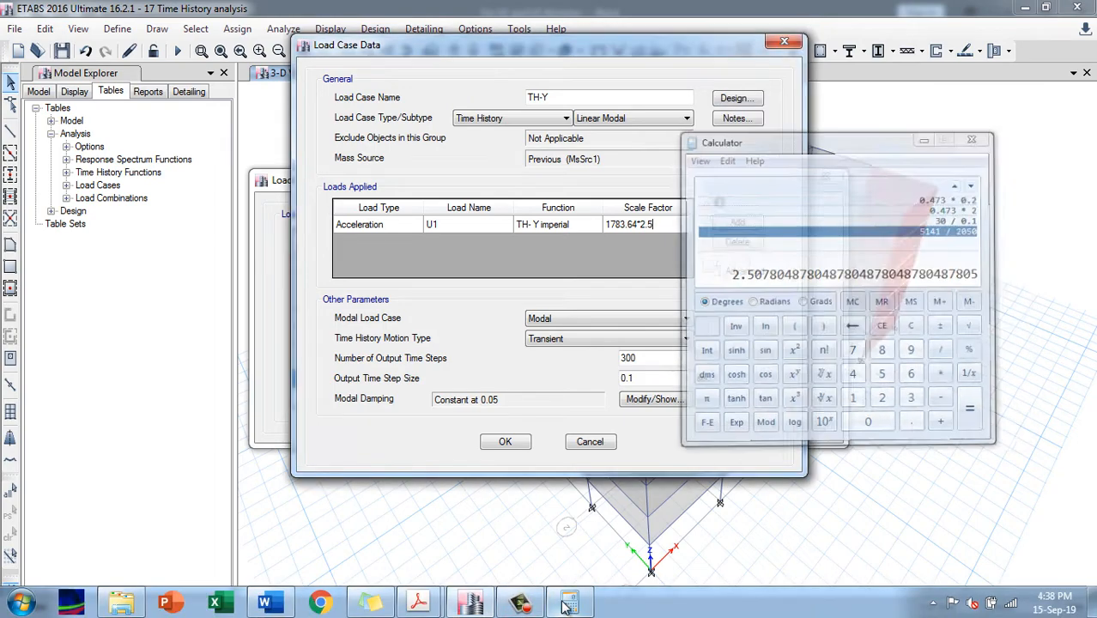
click(968, 139)
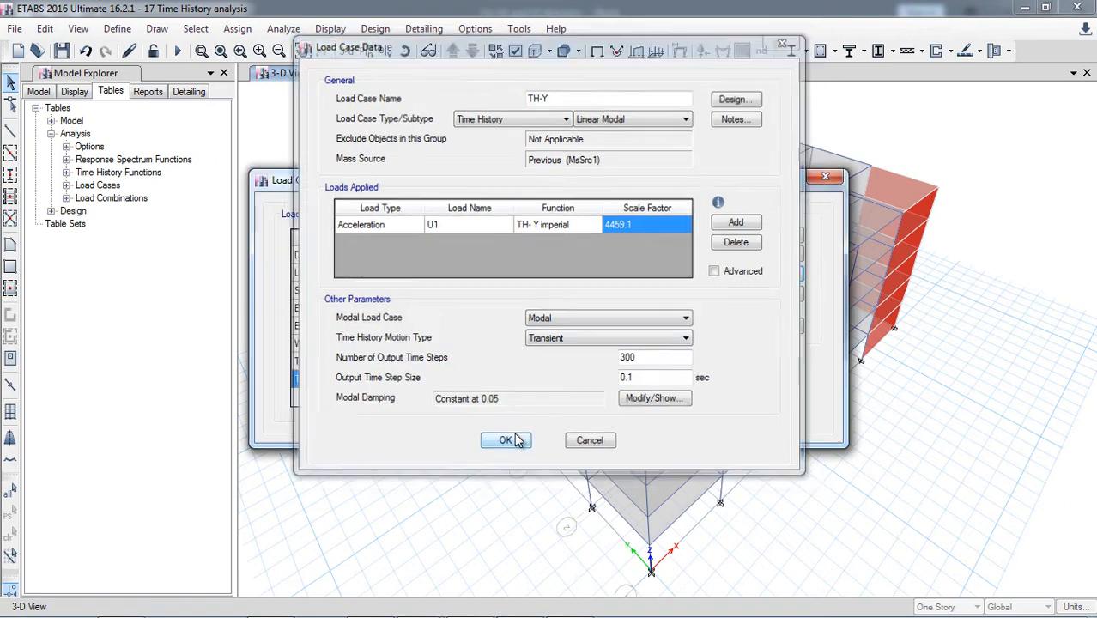
Step: Confirm the TH-Y scale factor of 4459.1 and rerun the analysis
click(506, 441)
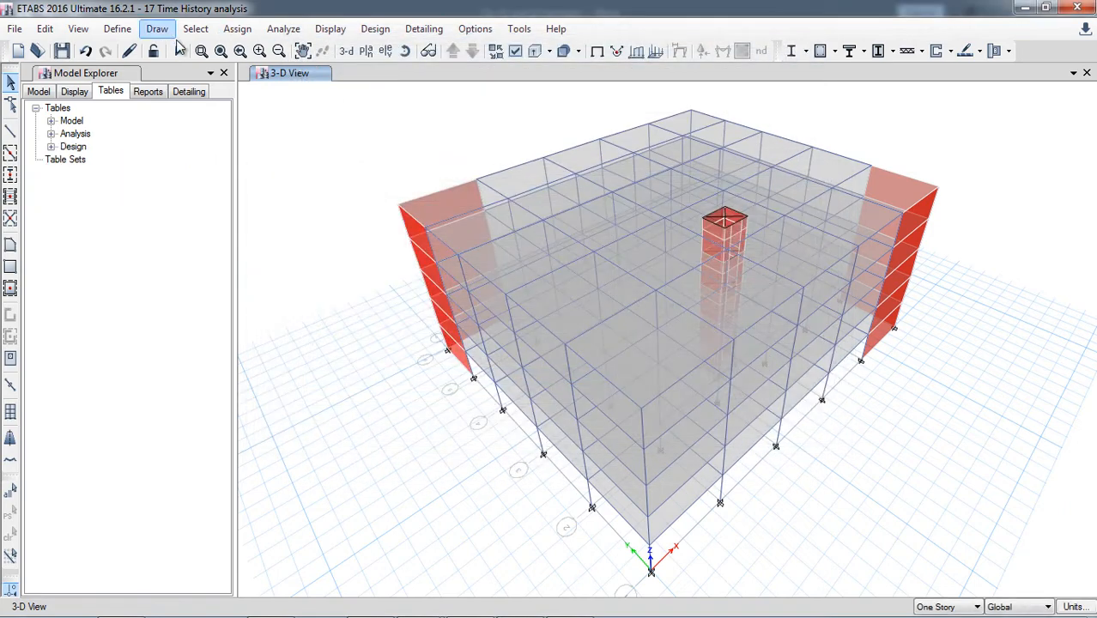
click(180, 51)
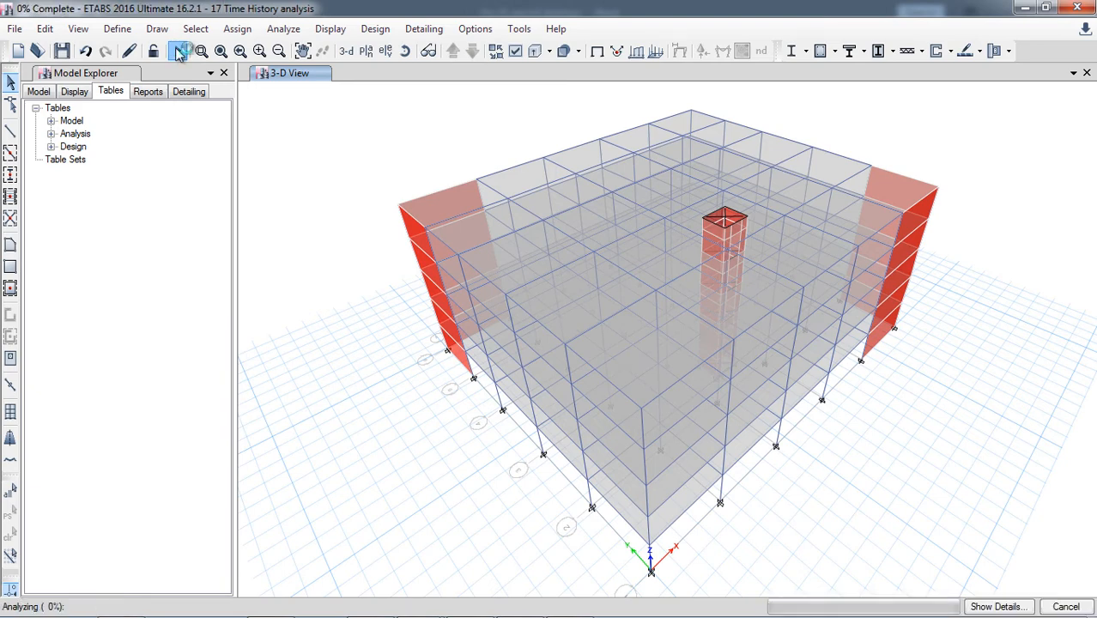
click(179, 49)
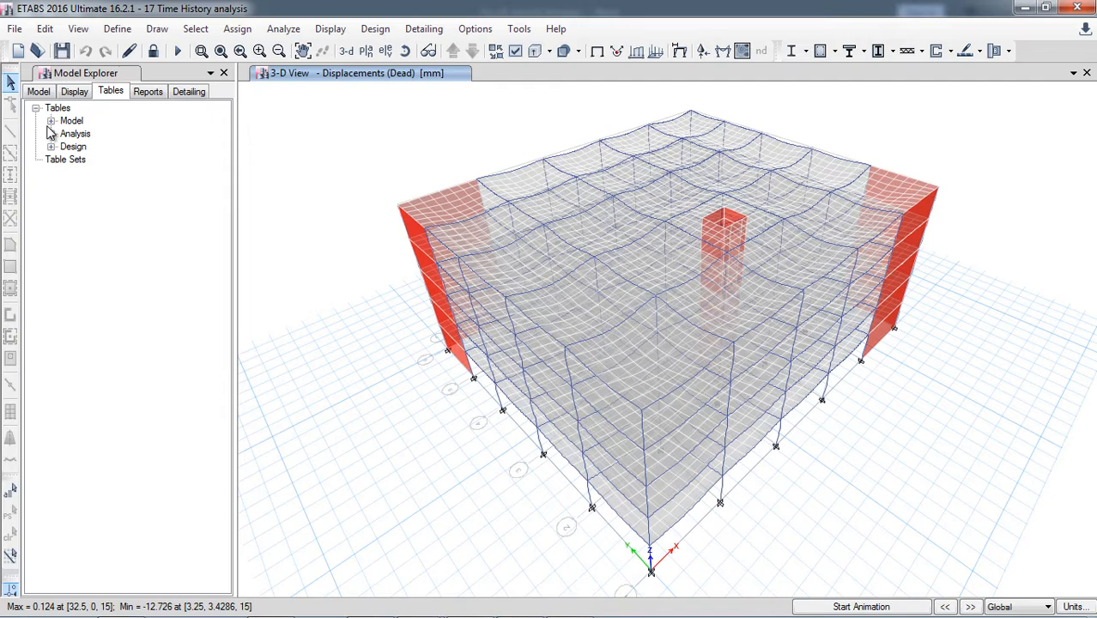
Step: Reopen Base Reactions, showing TH-X peaking at 4944.7085 kN in FX
click(53, 133)
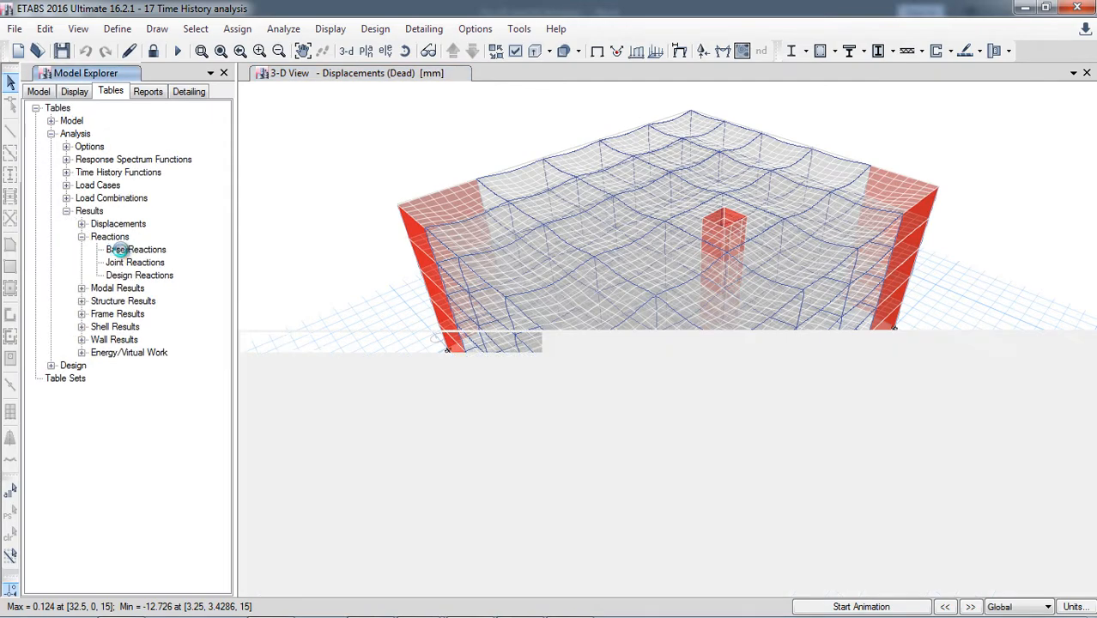
double_click(135, 249)
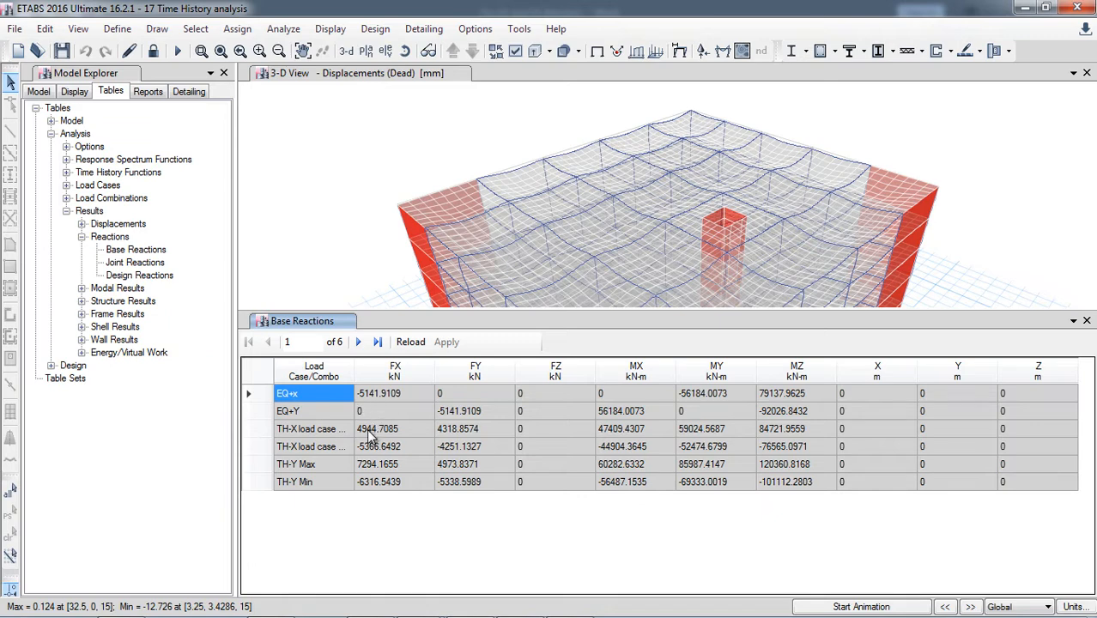
mouse_move(370, 450)
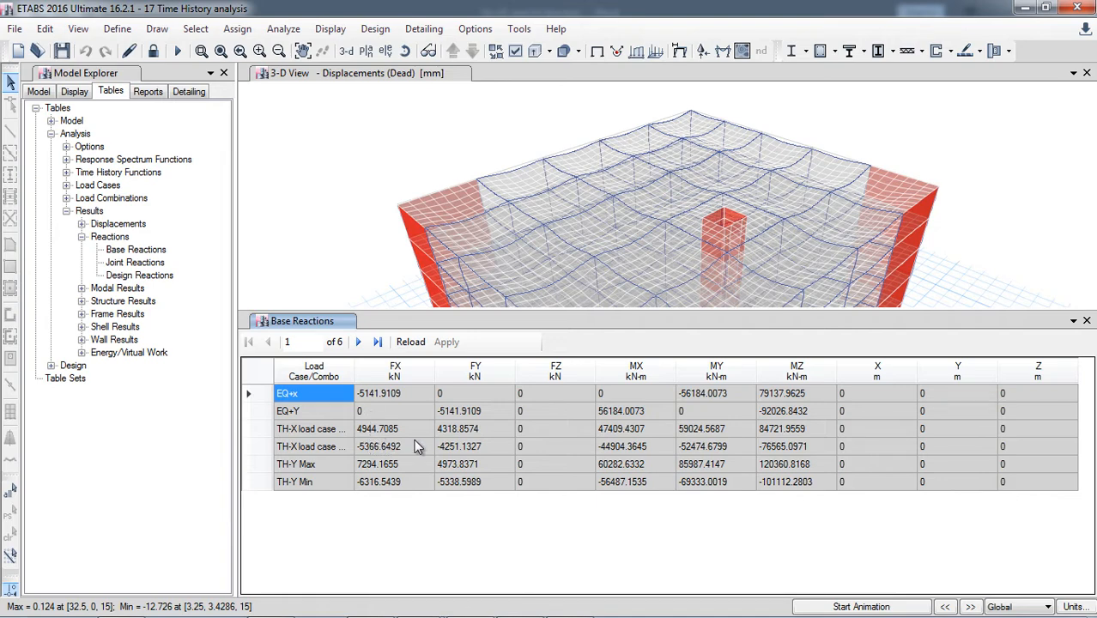
mouse_move(429, 486)
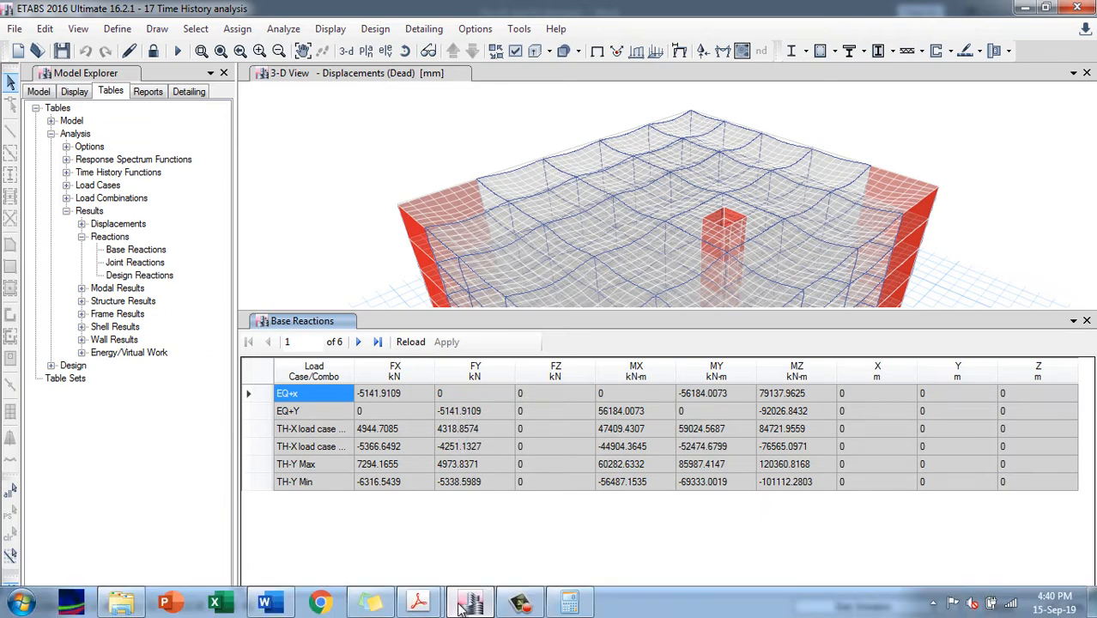
mouse_move(570, 600)
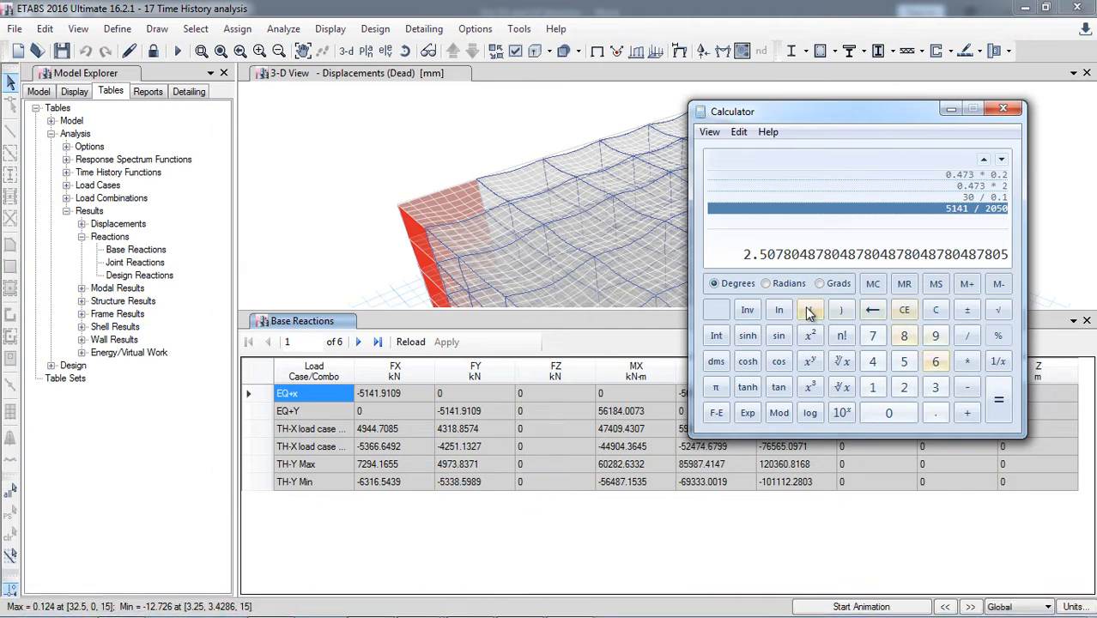
Step: Compute 4251 / 5141 × 100 in Calculator, about 82.69 percent
click(935, 309)
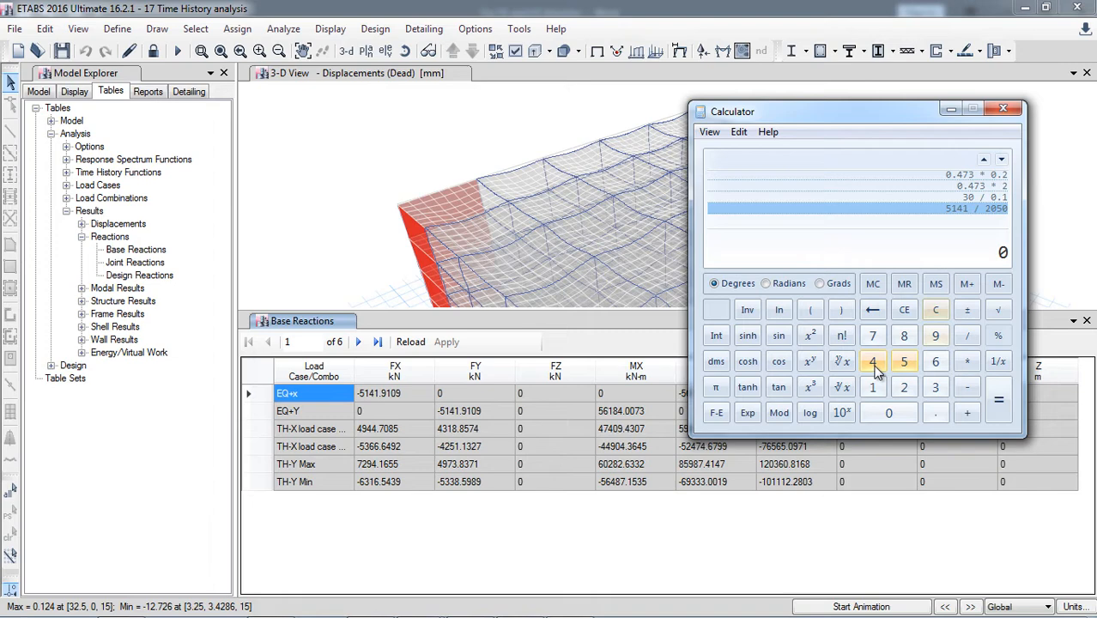
click(873, 360)
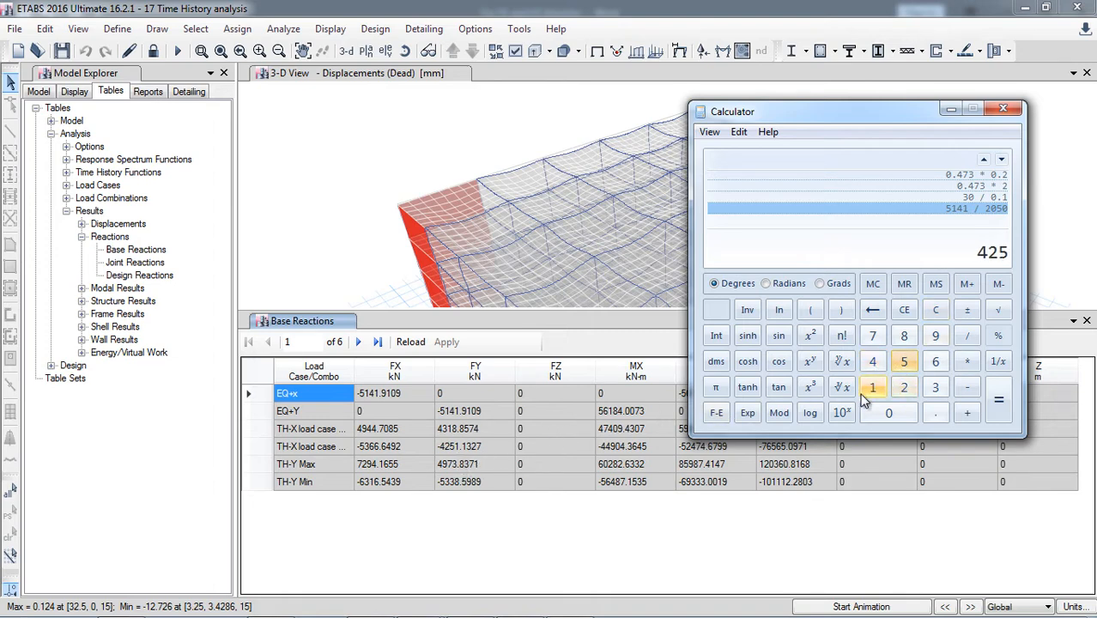
click(873, 387)
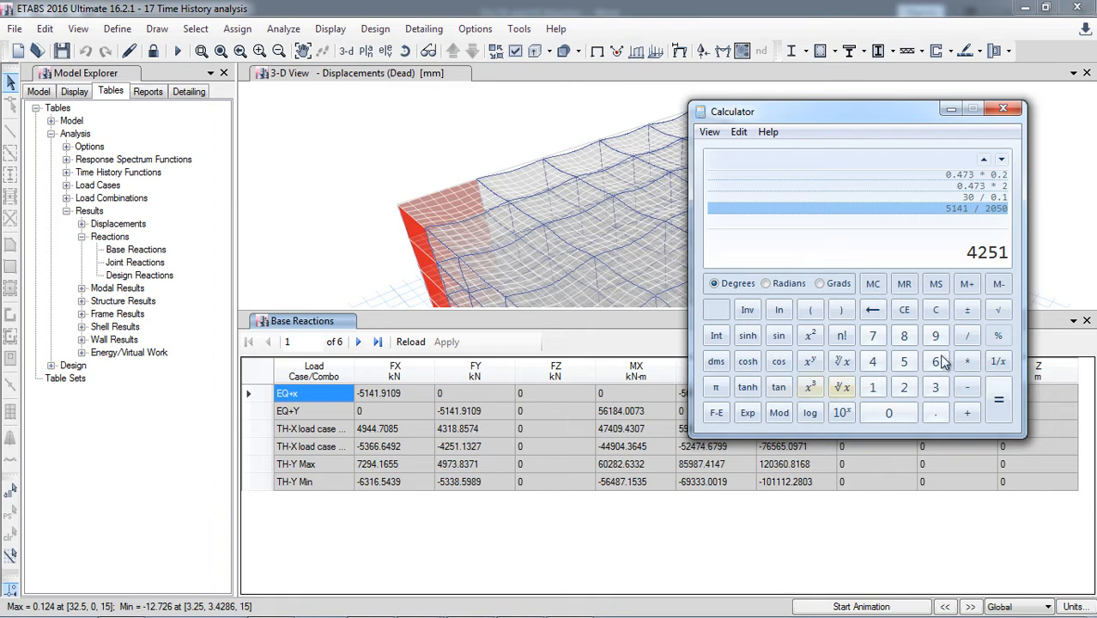
click(967, 335)
text(51)
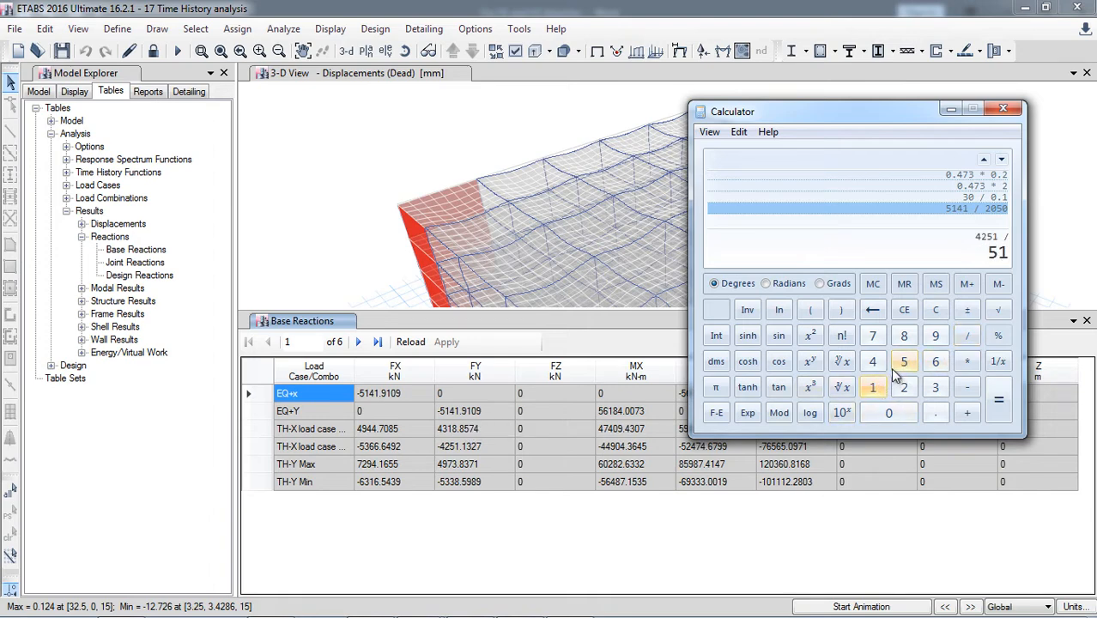
click(996, 400)
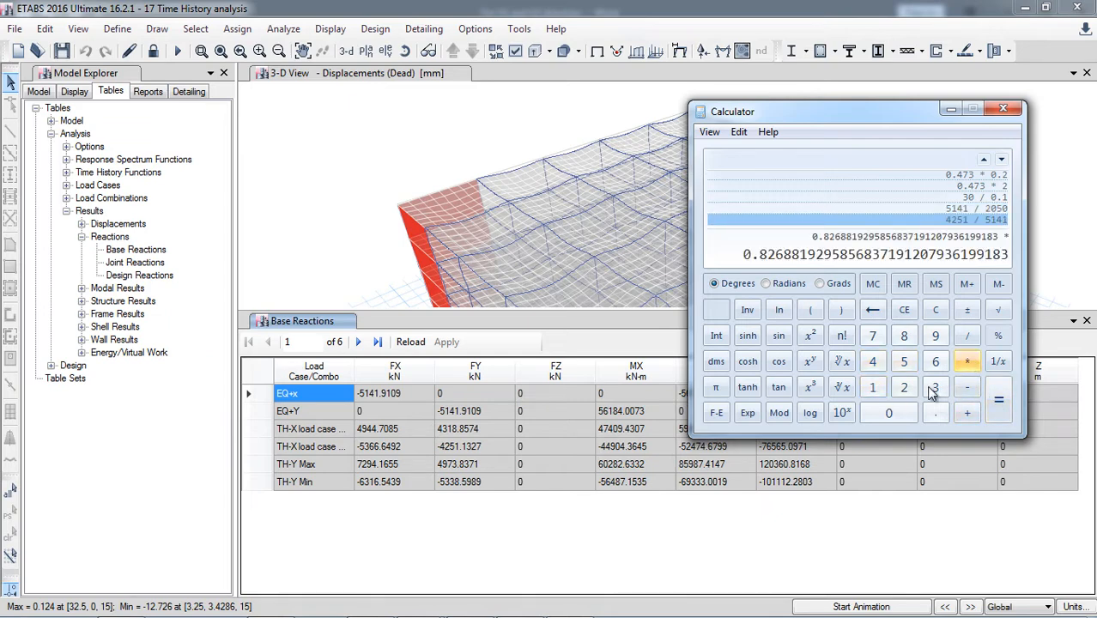
click(996, 398)
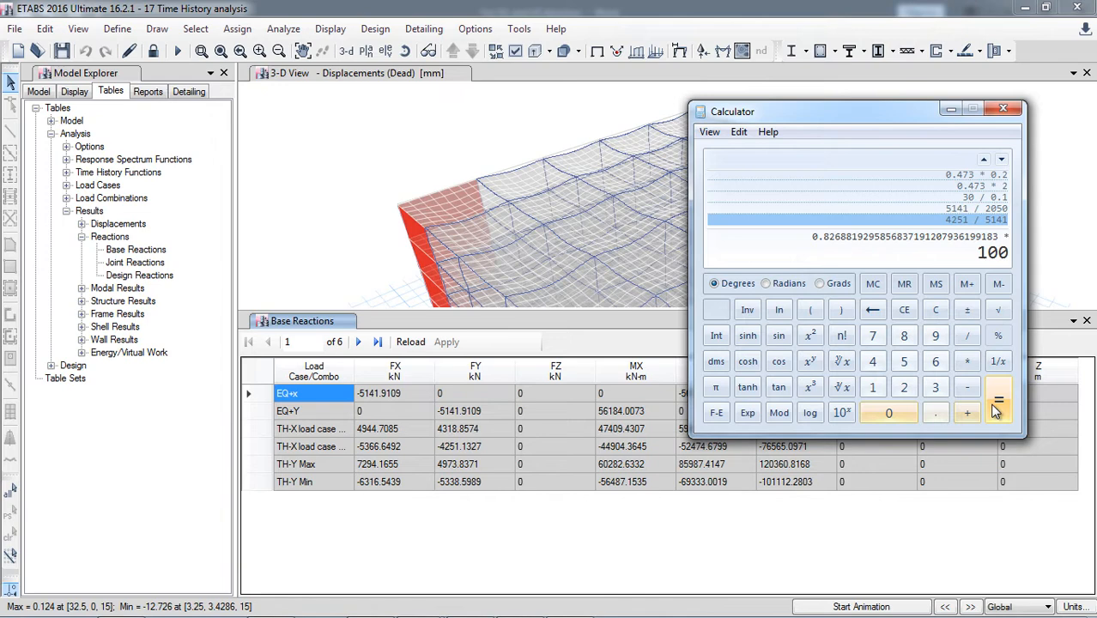
click(995, 412)
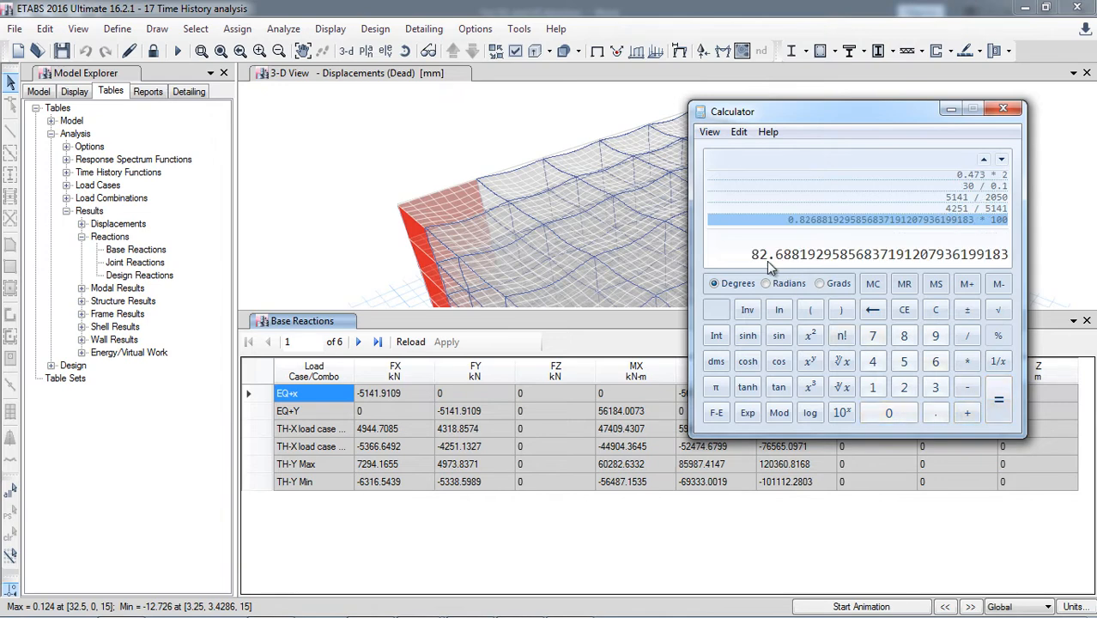
mouse_move(762, 268)
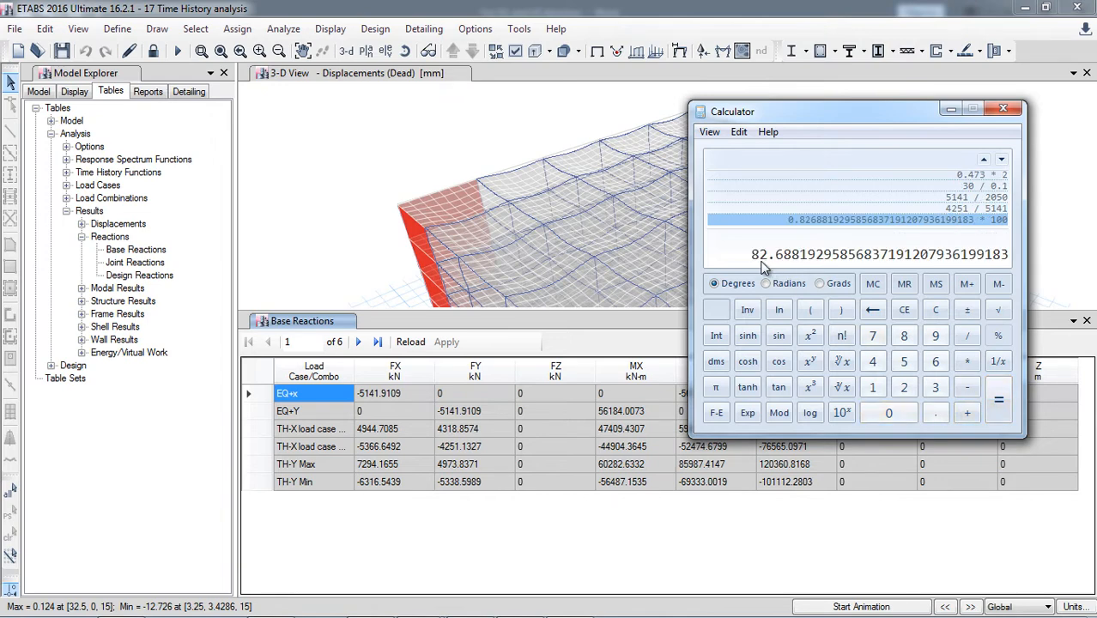
mouse_move(452, 464)
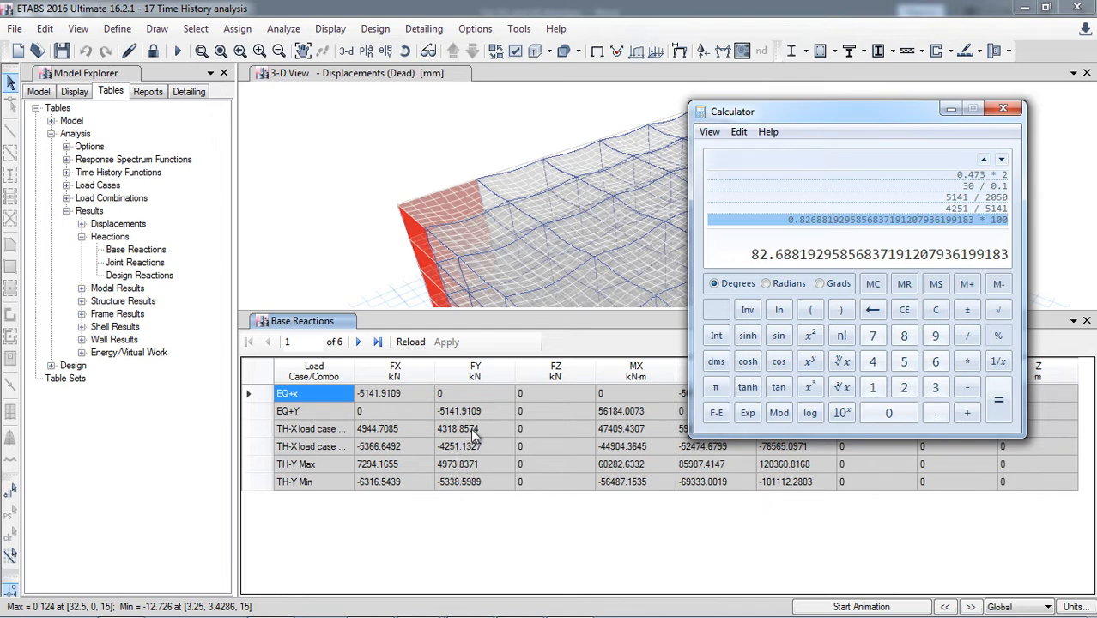
mouse_move(477, 455)
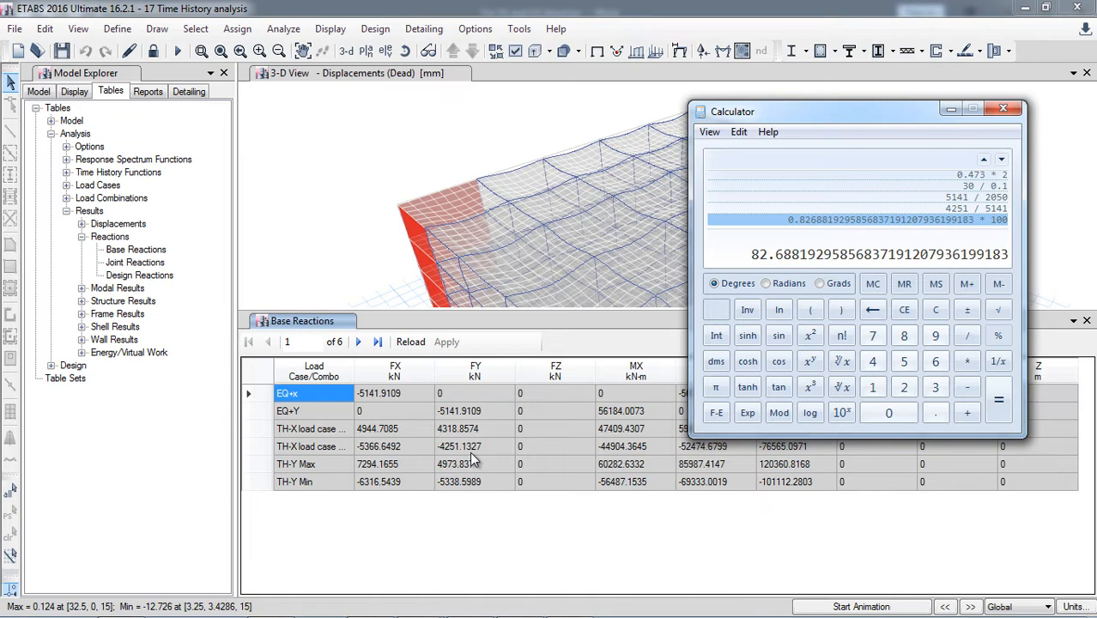
mouse_move(483, 446)
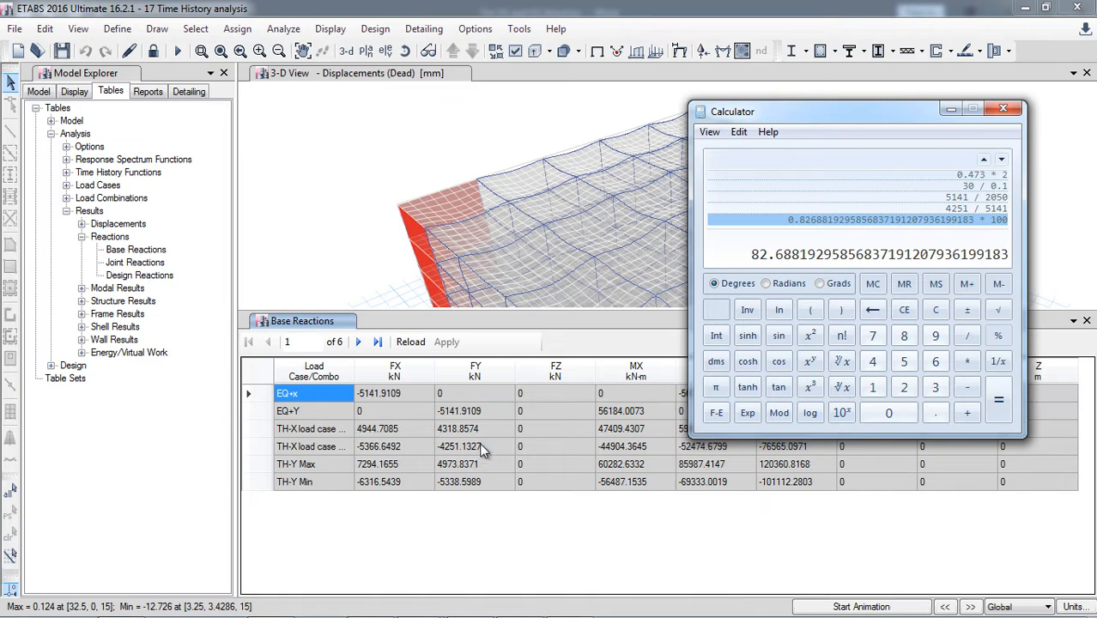
mouse_move(925, 234)
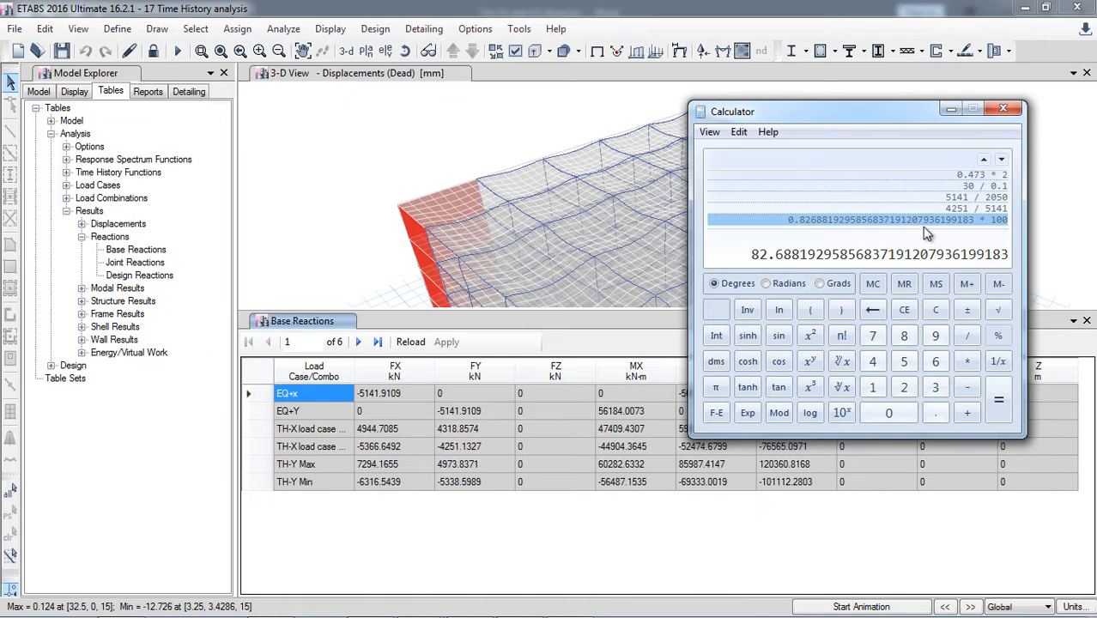
mouse_move(933, 226)
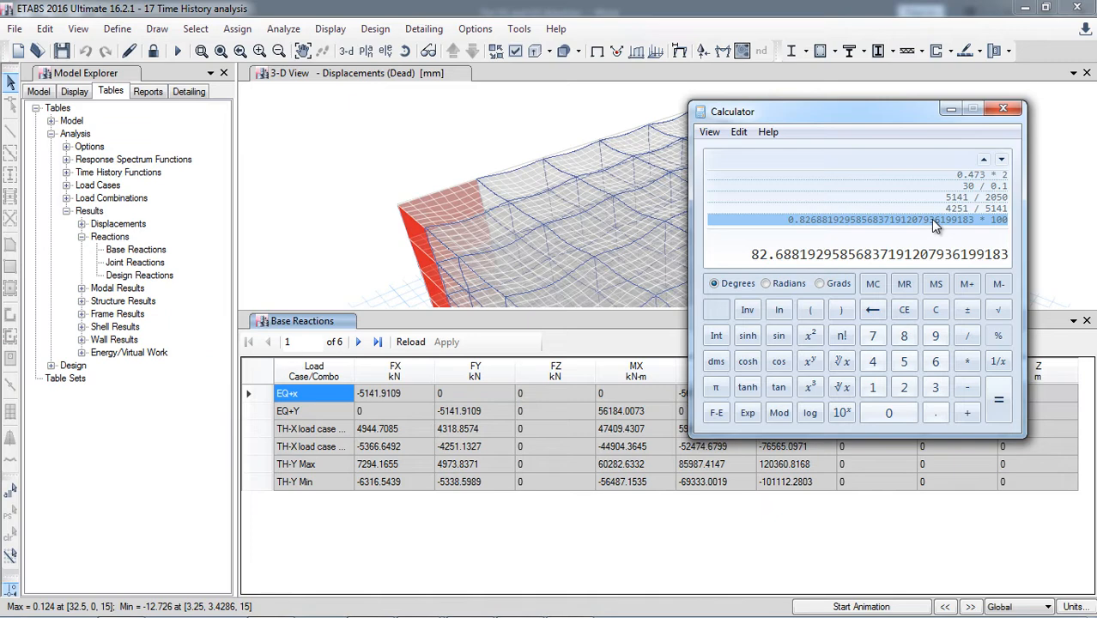
mouse_move(933, 221)
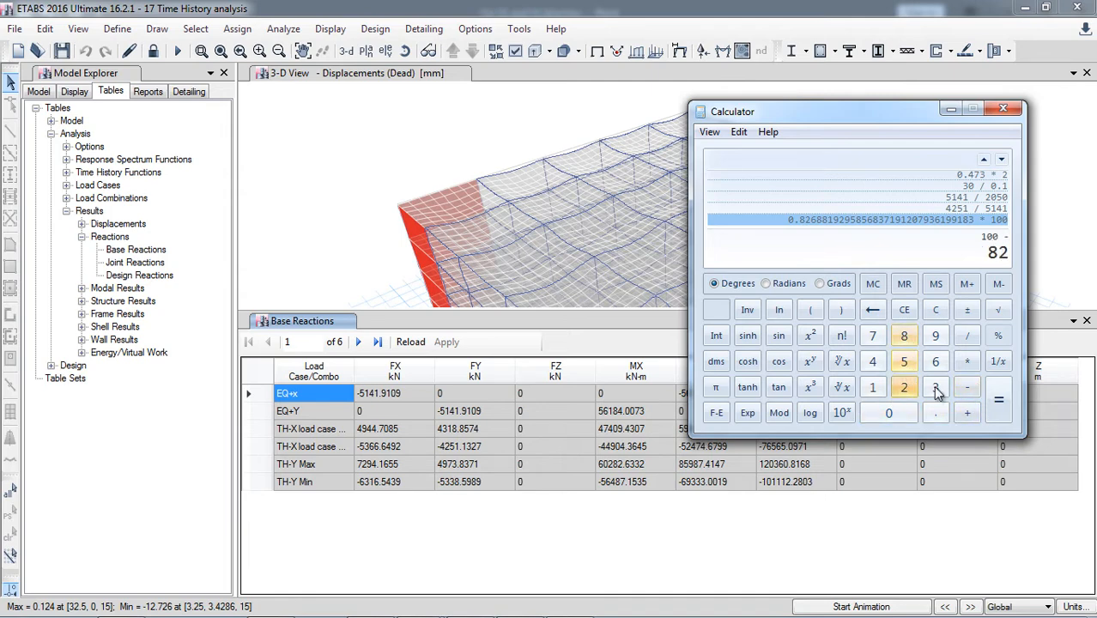
Step: Calculate 100 − 82 = 18 and 5141 ÷ 4251 ≈ 1.209, then start unlocking the model
click(997, 387)
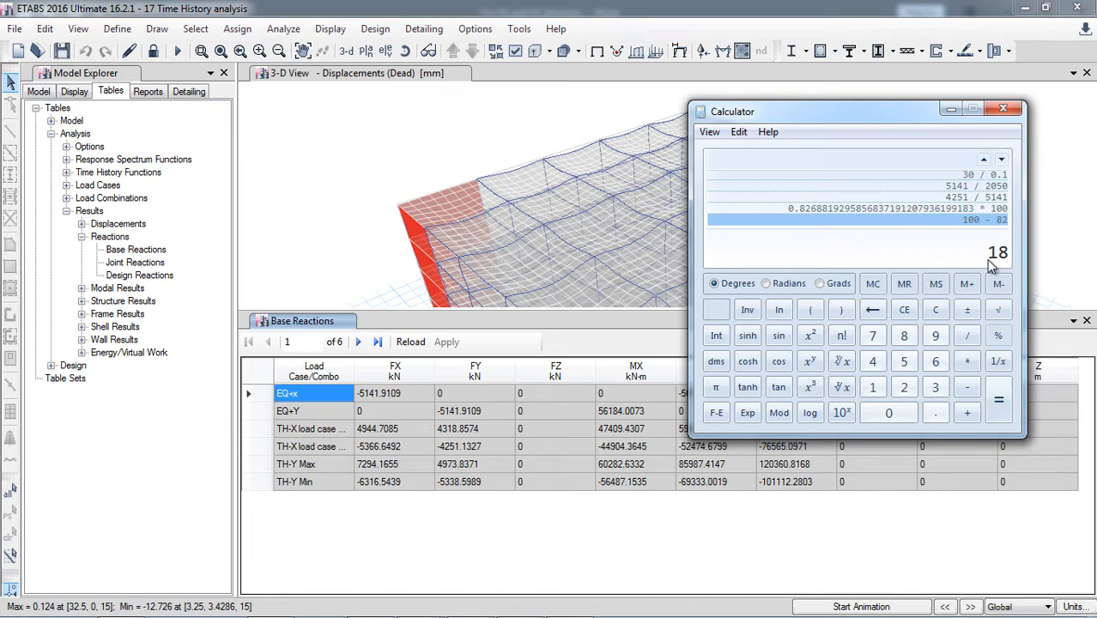
mouse_move(588, 441)
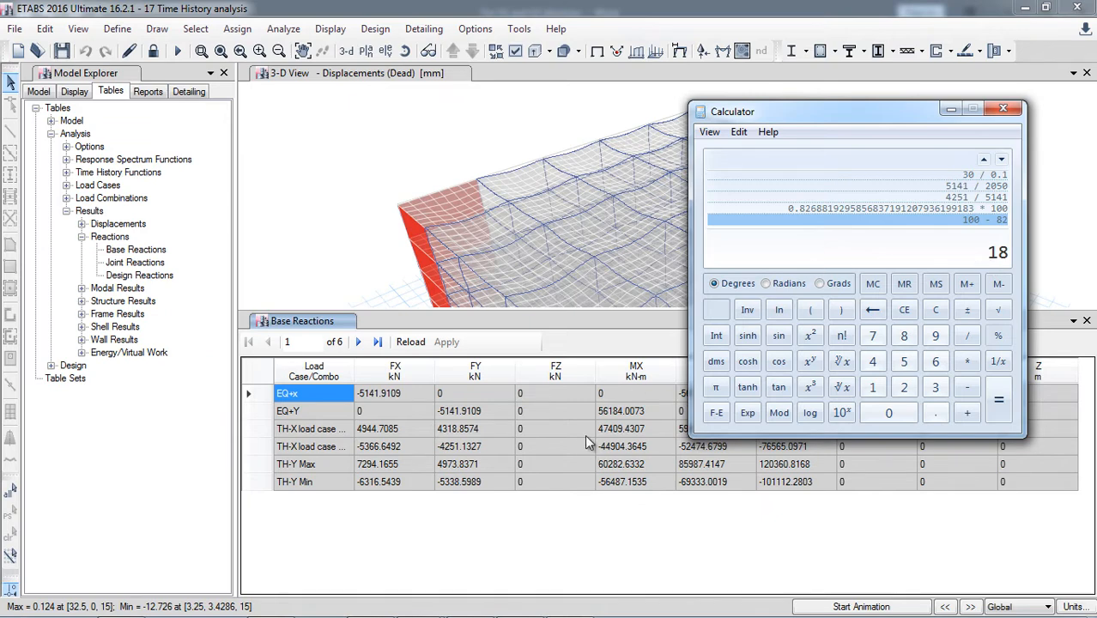
mouse_move(944, 252)
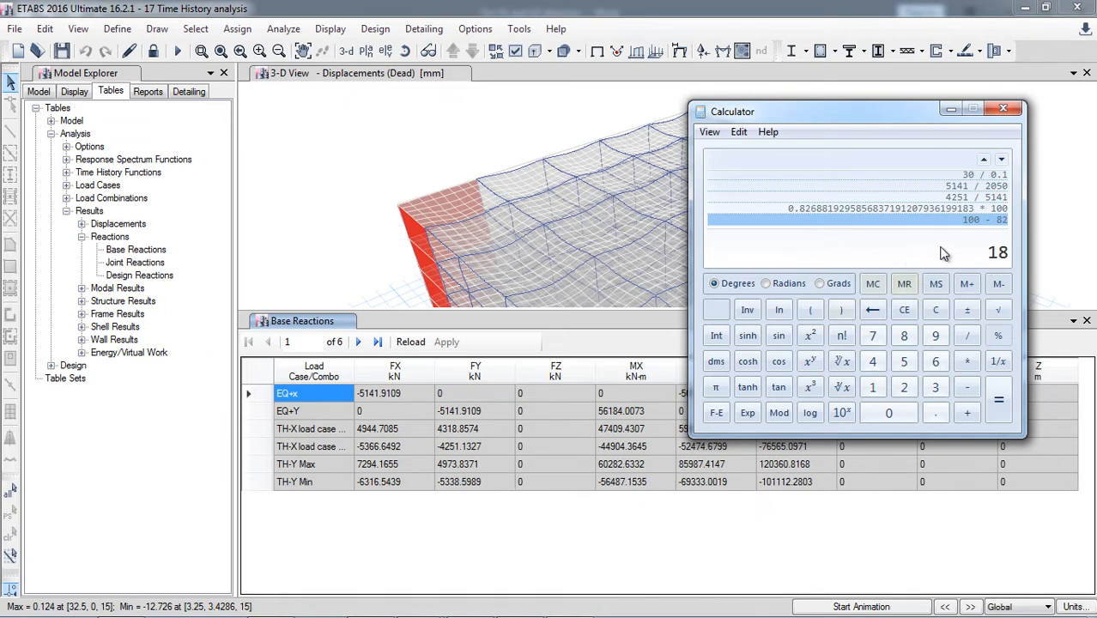
mouse_move(968, 218)
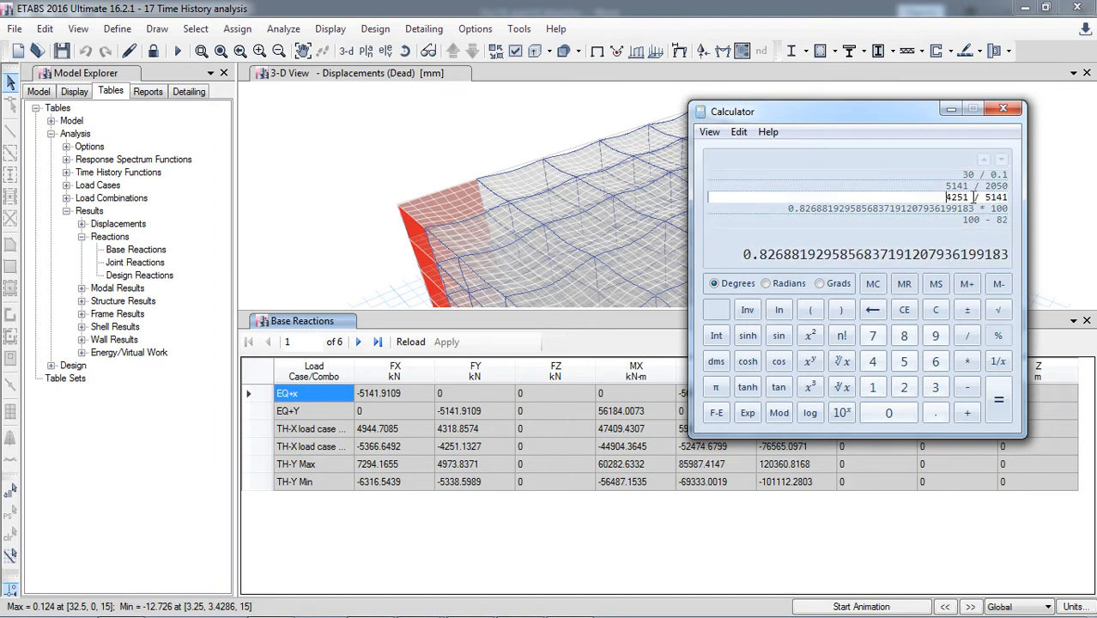
double_click(954, 198)
text(5141 / 4251)
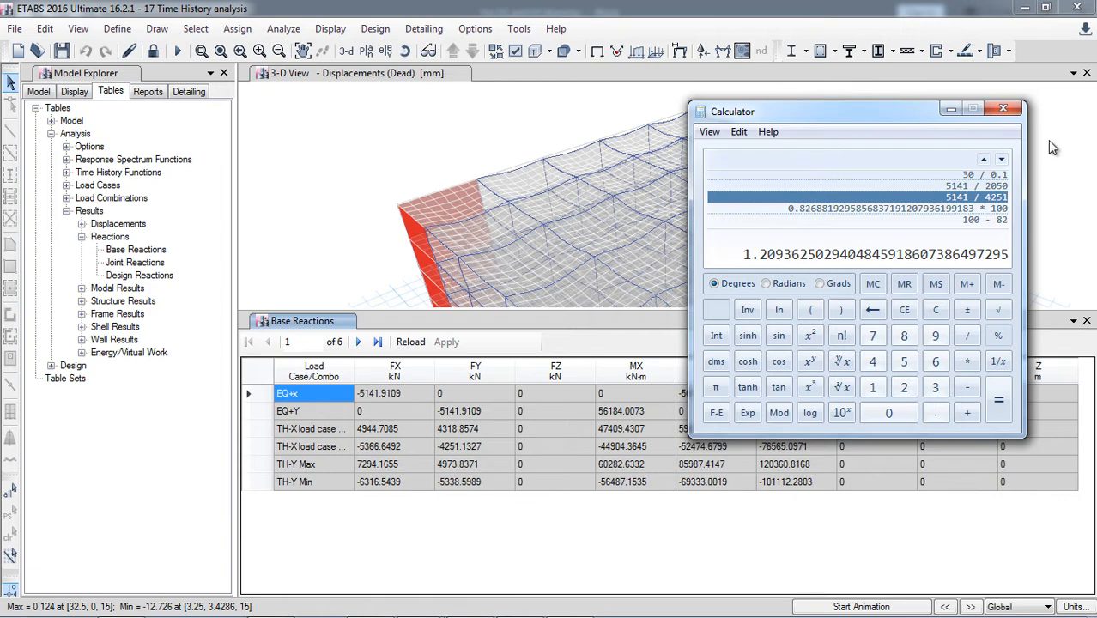
click(1005, 107)
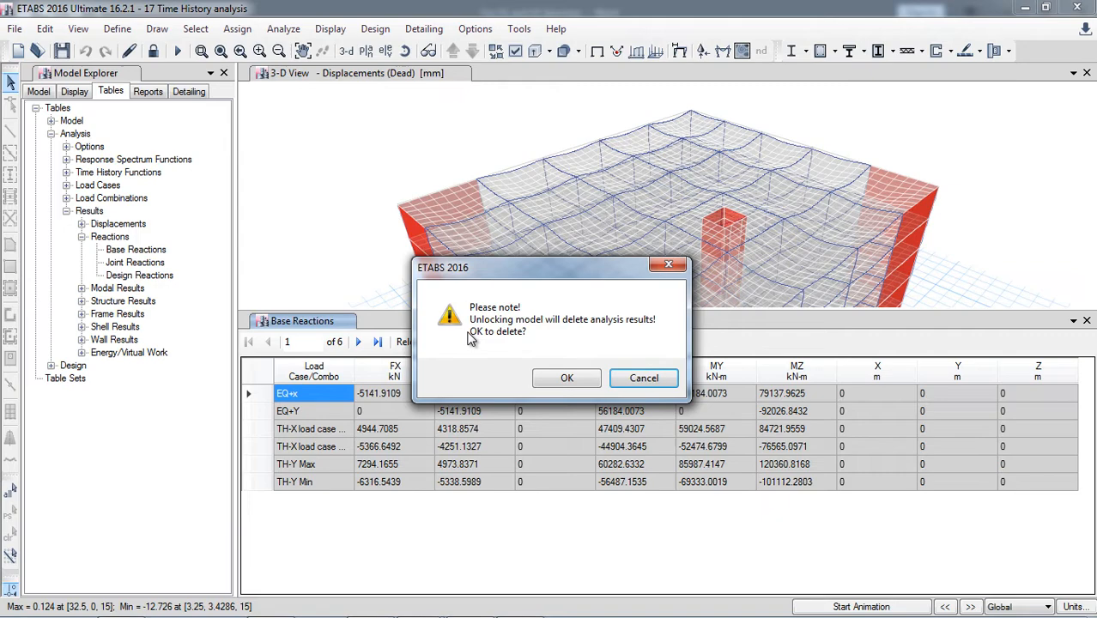
Step: Unlock the model and multiply the TH-X and TH-Y scale factors by 1.2, giving TH-Y 5350.92
click(567, 378)
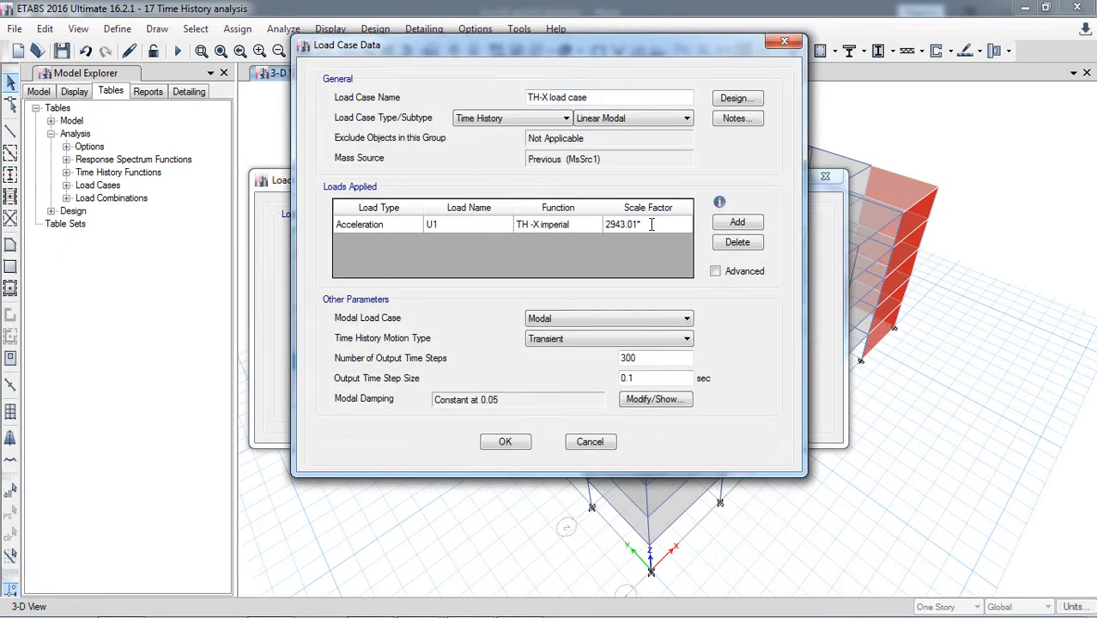
text(3531.61)
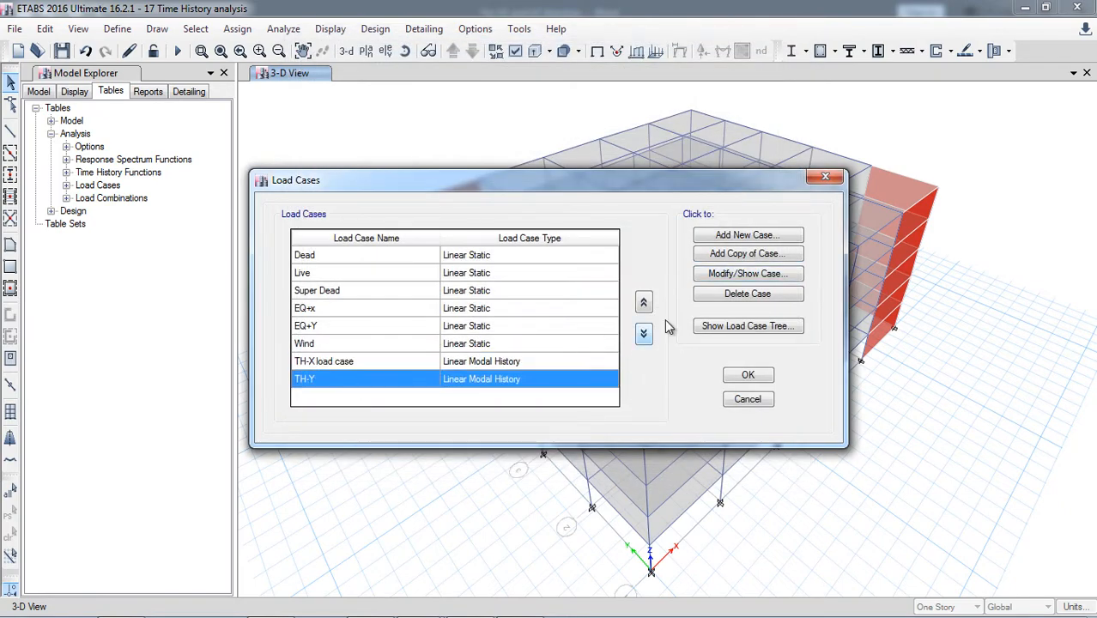
click(748, 273)
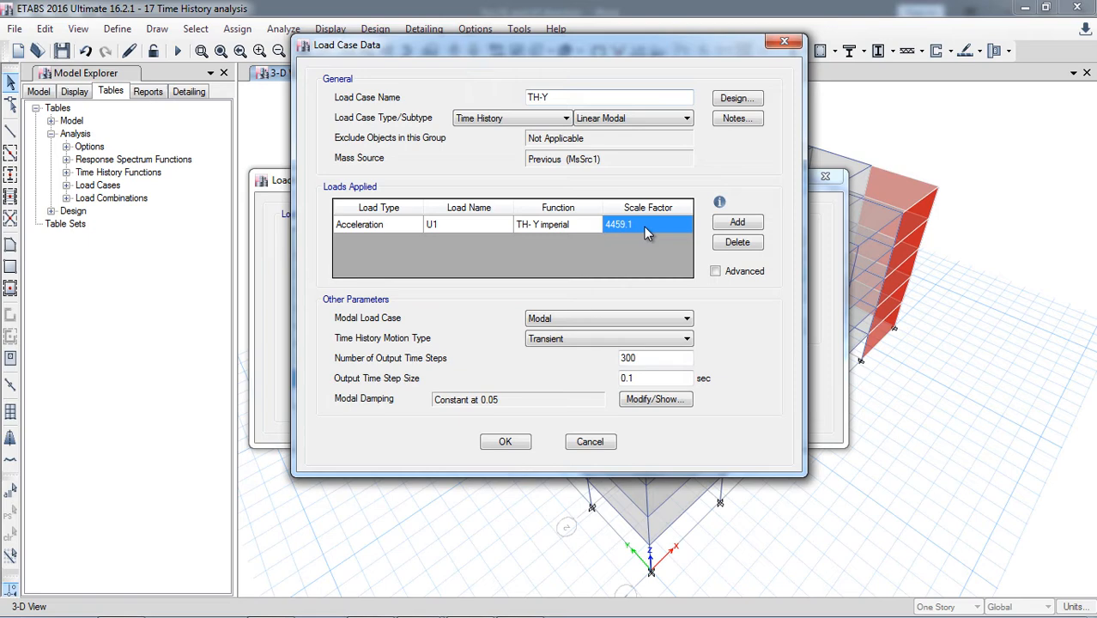
click(647, 224)
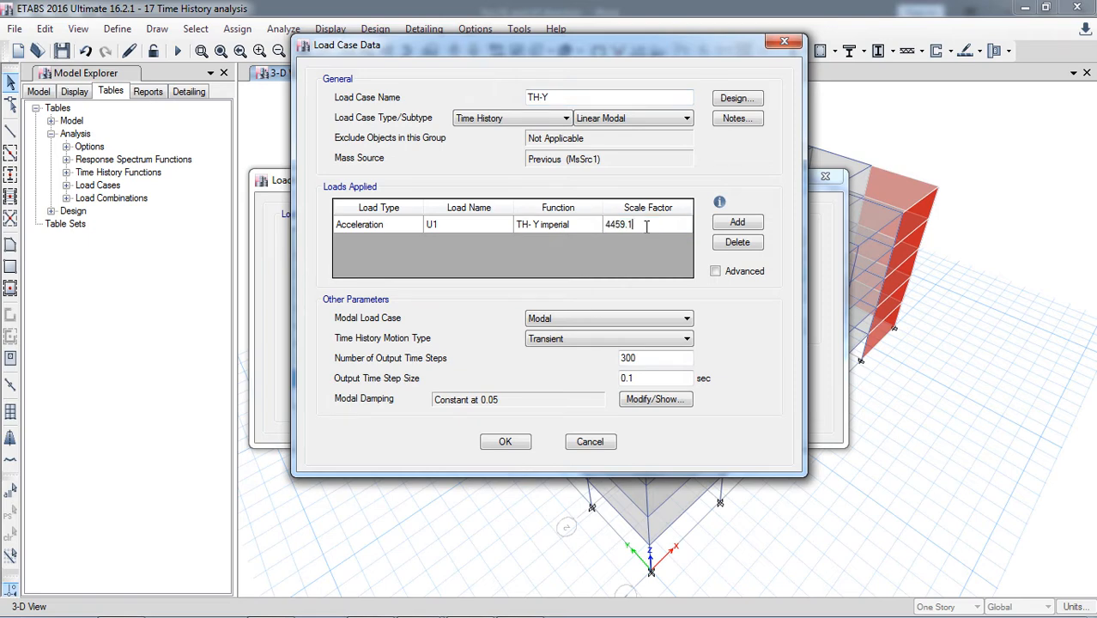
text(*1.2)
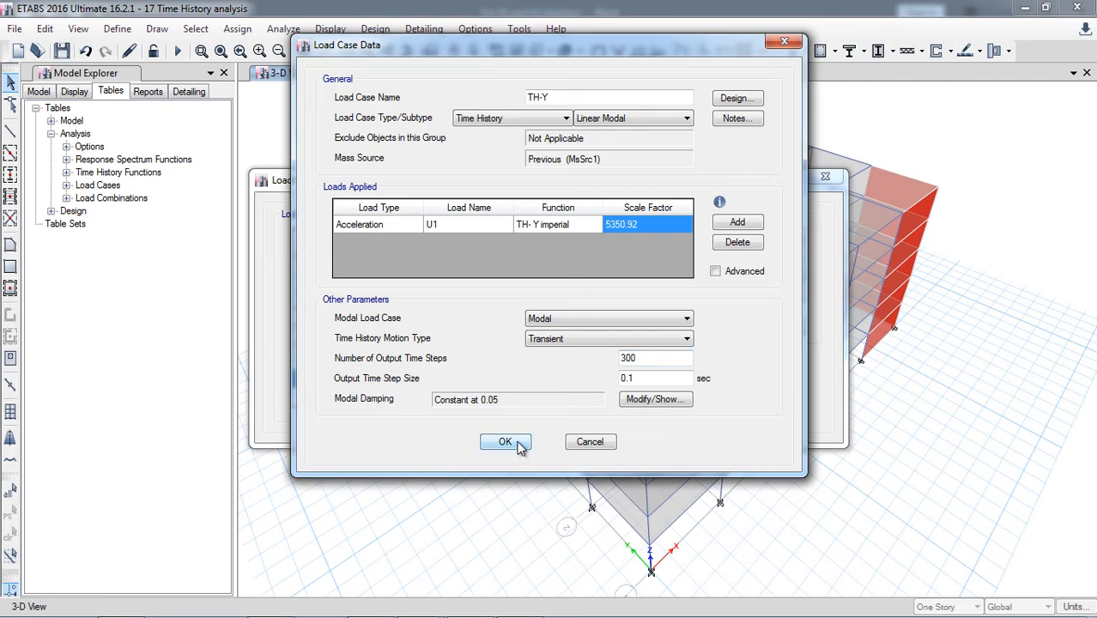
click(505, 441)
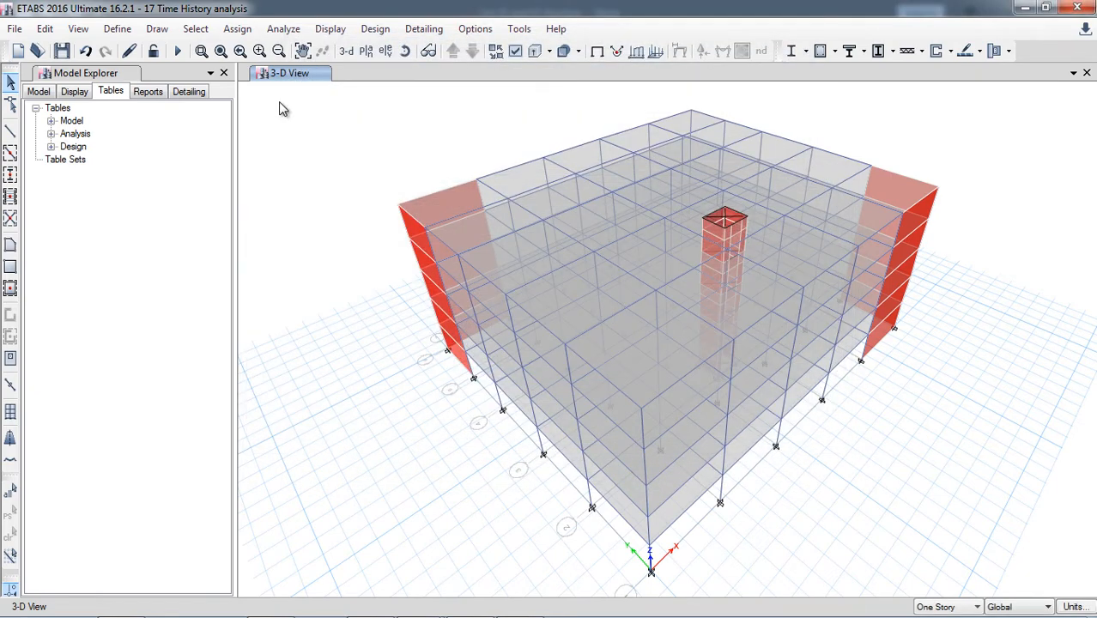
Step: Rerun the analysis with the increased scale factors and wait for the Dead load deformed shape
click(181, 46)
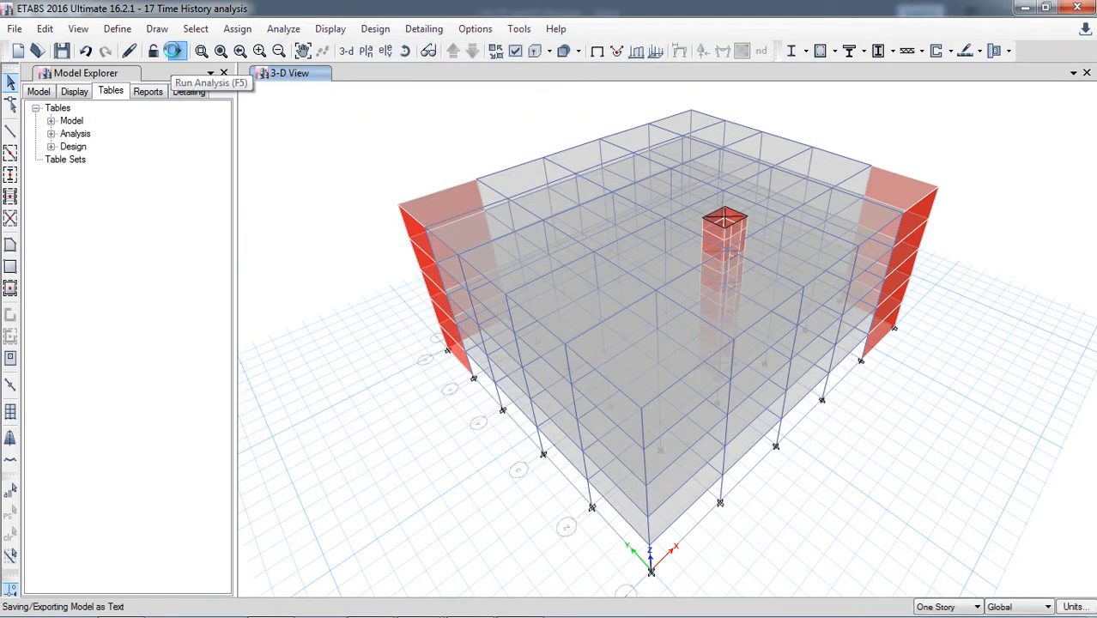
click(177, 52)
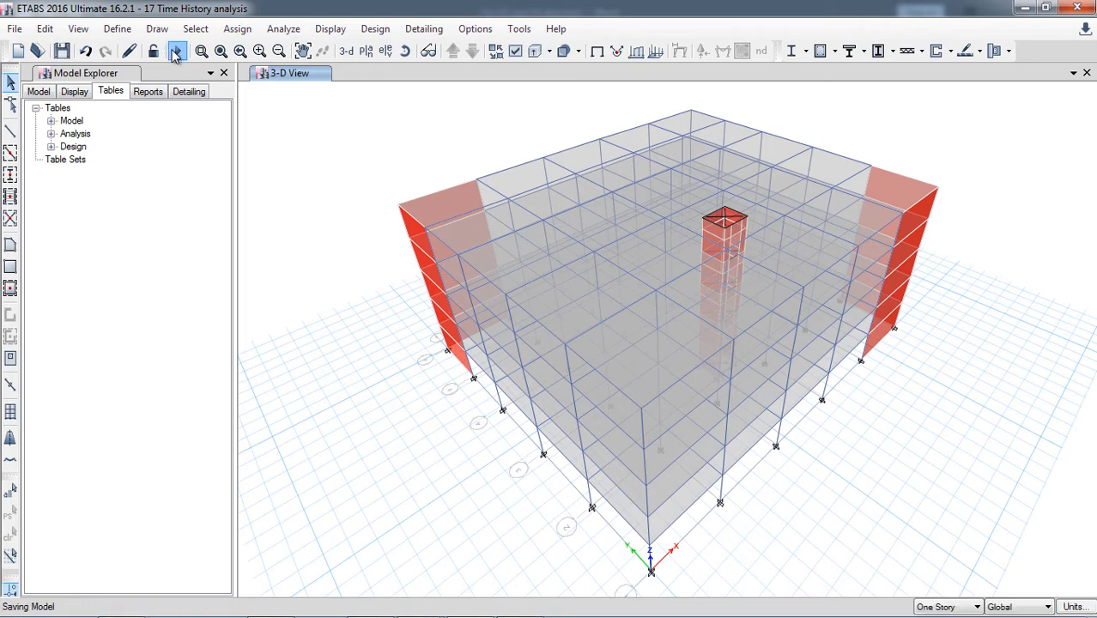
click(178, 53)
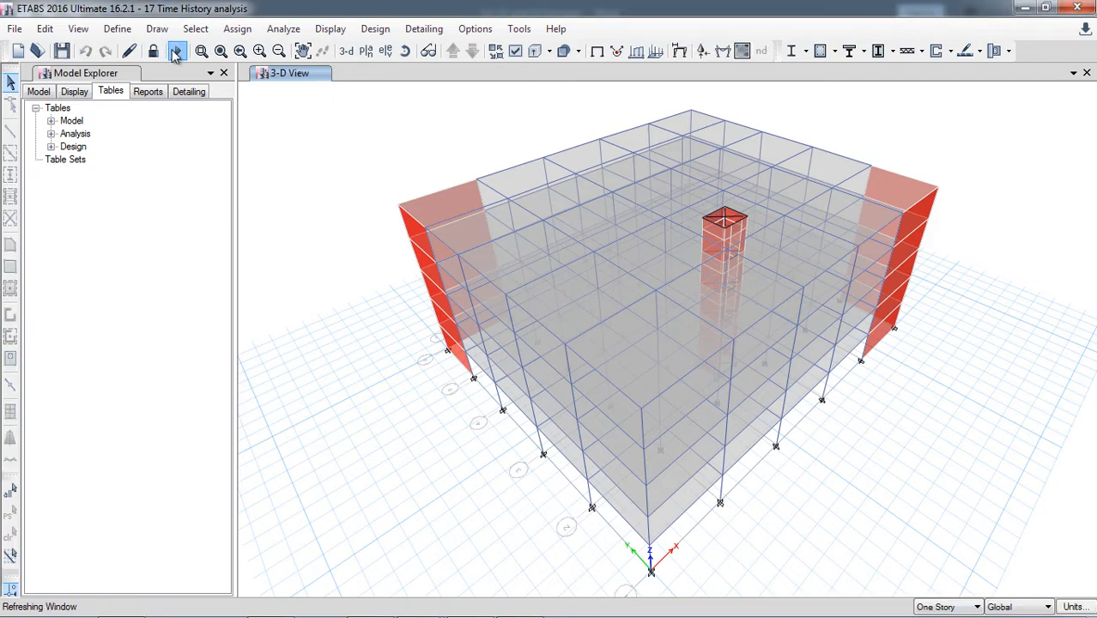
click(177, 51)
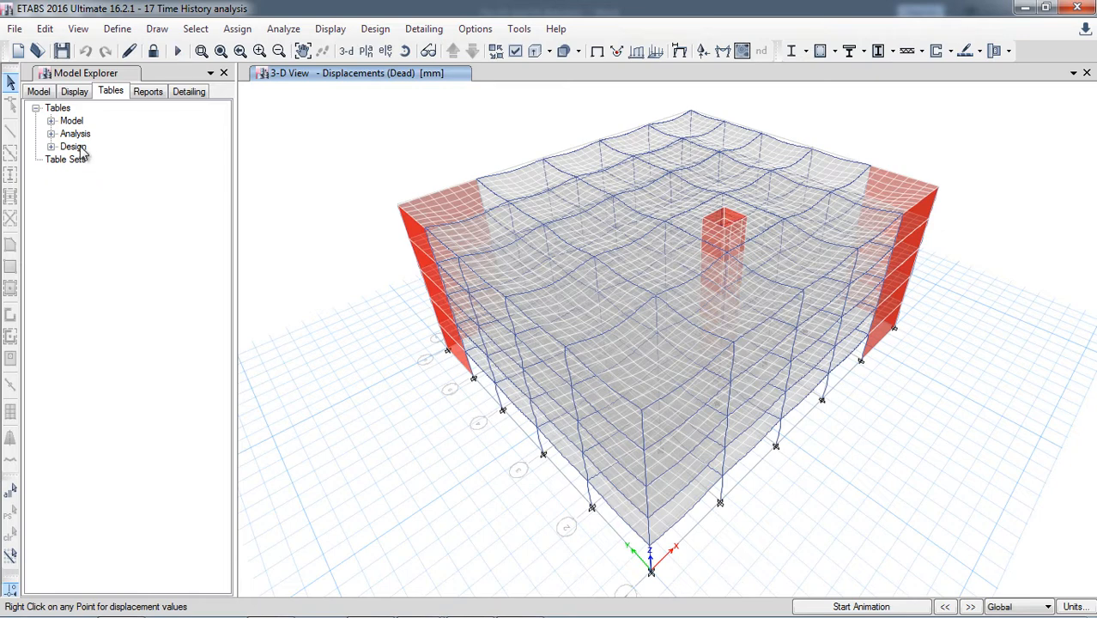
Step: Expand Analysis > Results tables to reopen Base Reactions, showing TH-X maximum FY 5182.626
click(52, 133)
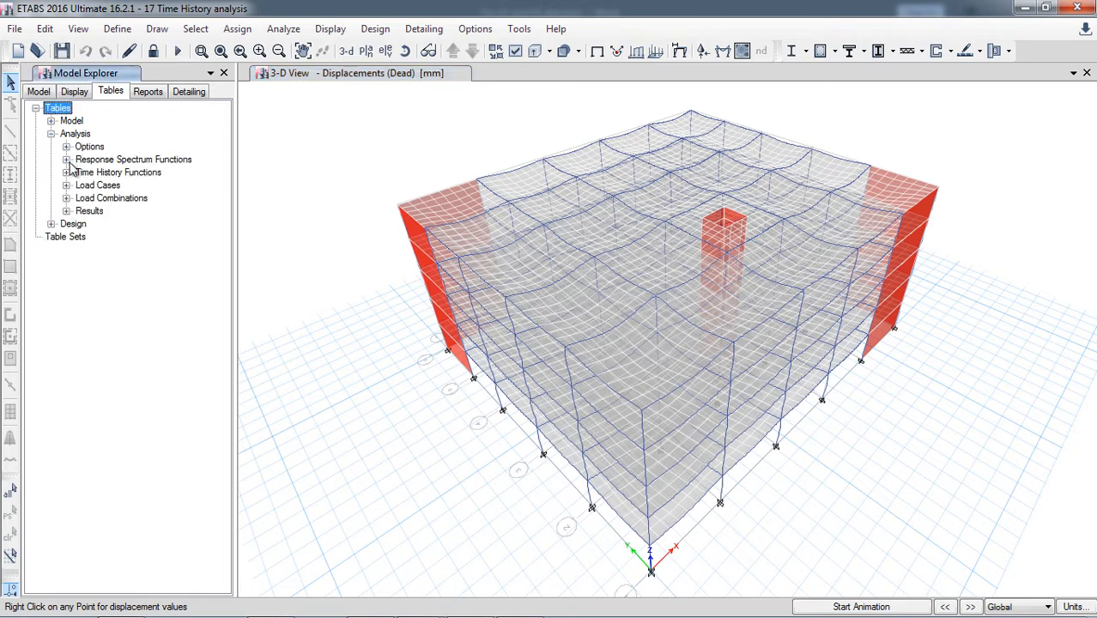
click(65, 210)
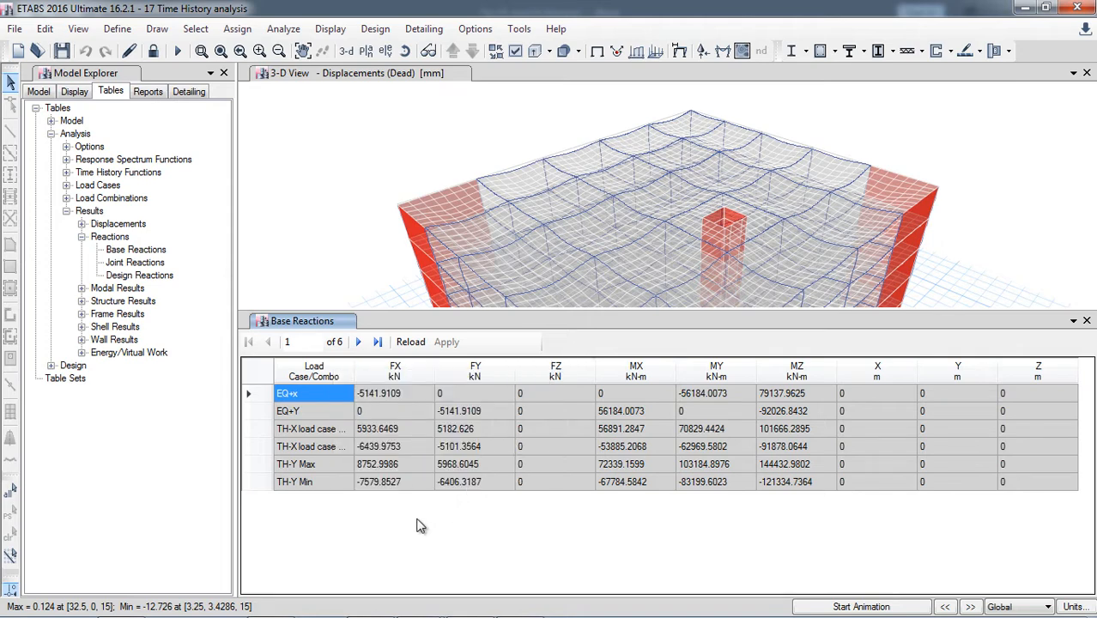
mouse_move(369, 402)
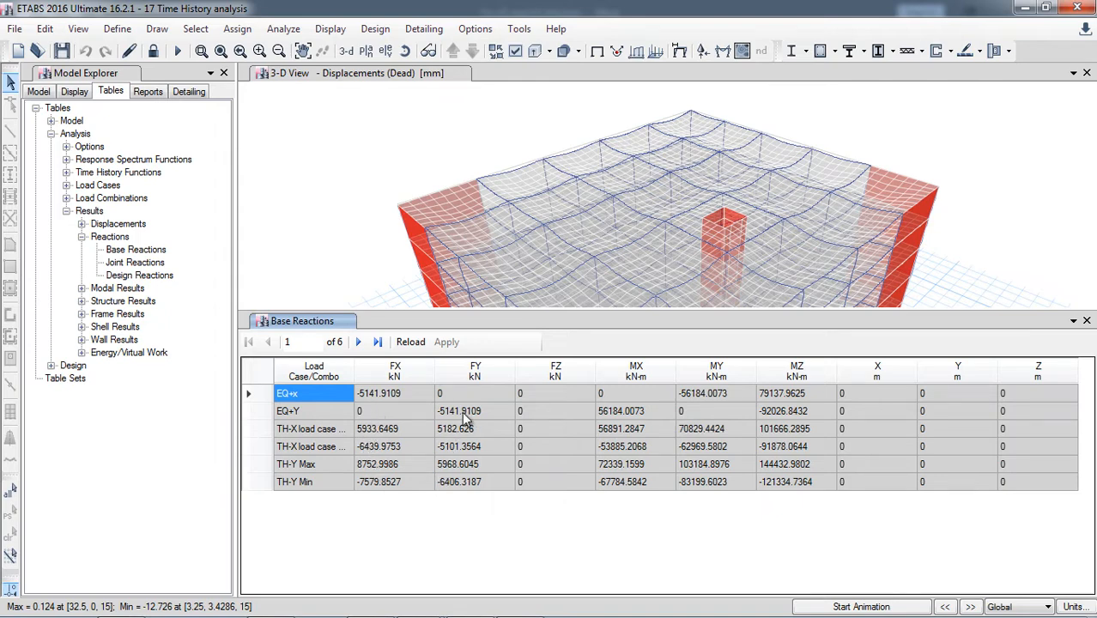
mouse_move(459, 445)
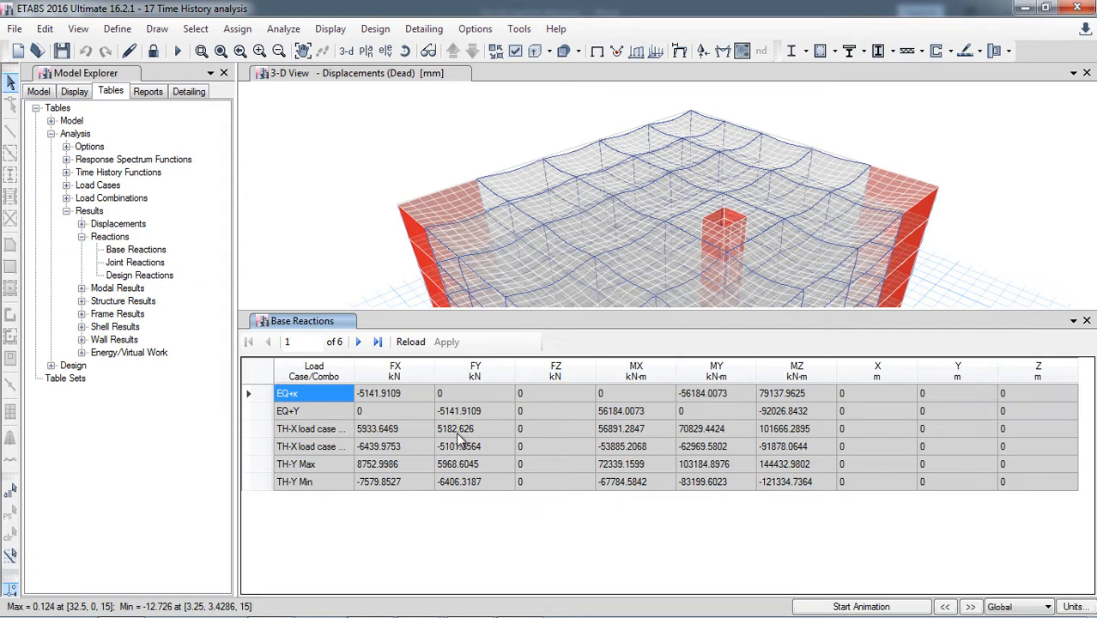
mouse_move(470, 442)
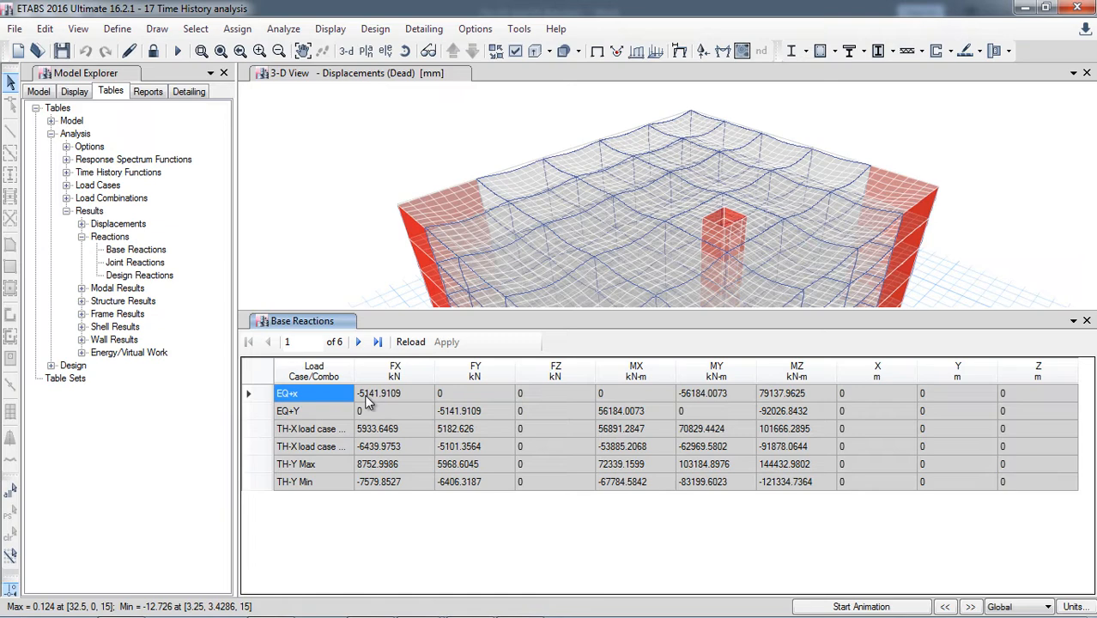
mouse_move(375, 437)
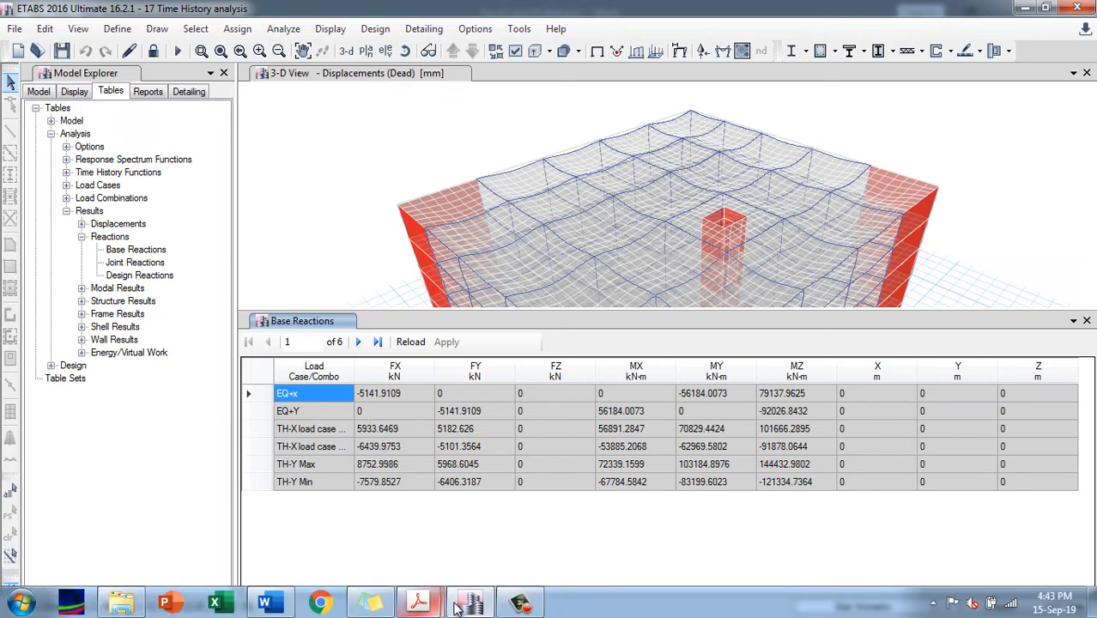
Step: Launch Calculator from the Start menu, compute 5141 ÷ 6200 ≈ 0.829, and close it
click(17, 604)
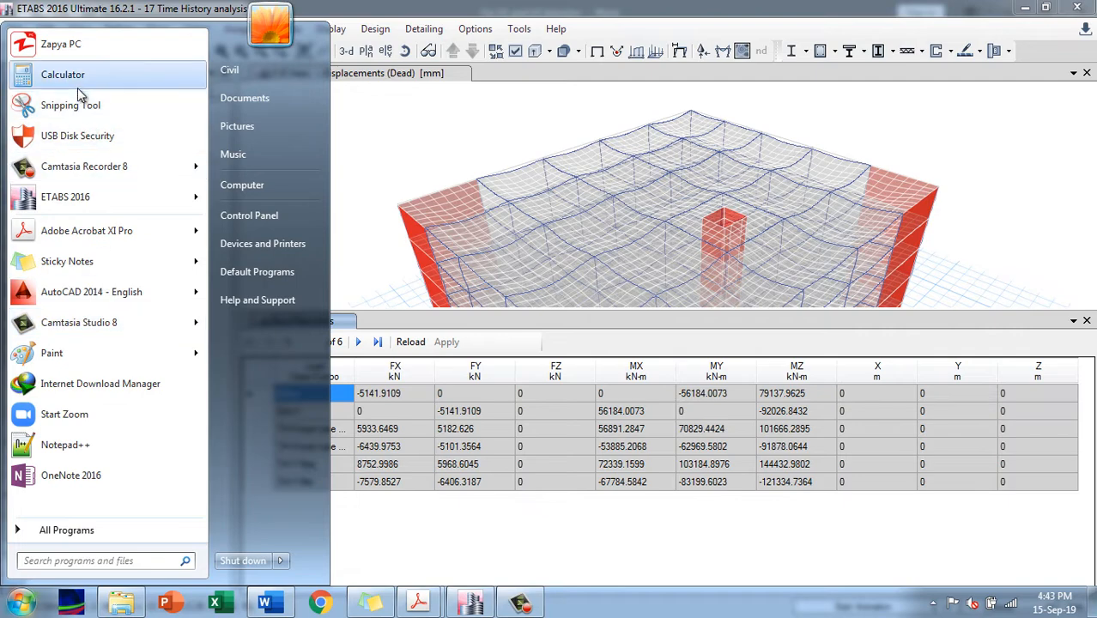
click(62, 75)
text(5141)
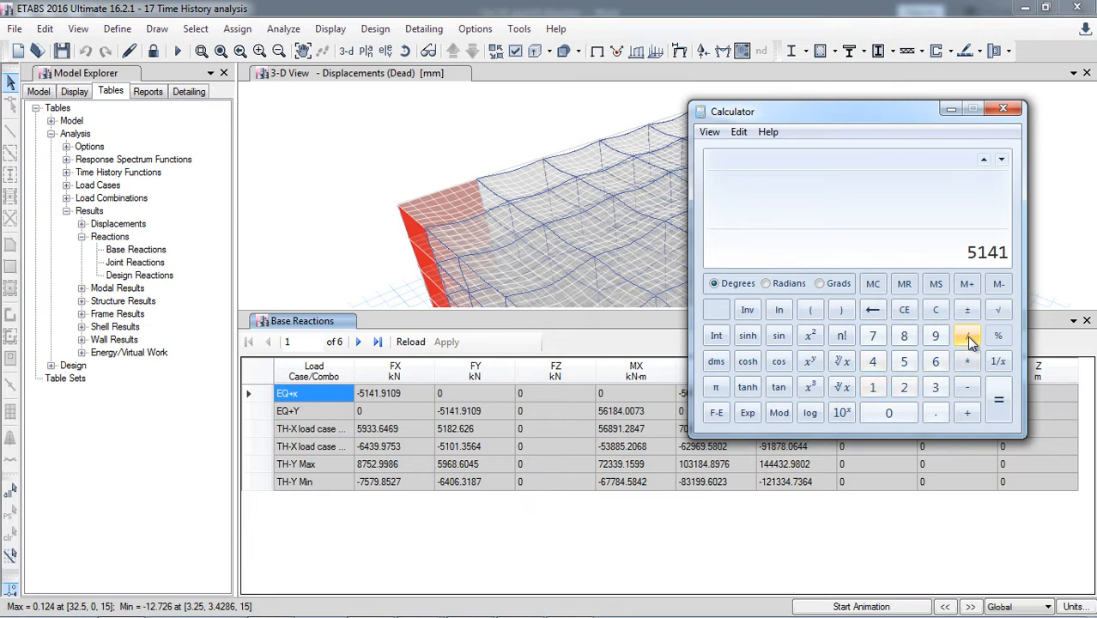
click(967, 335)
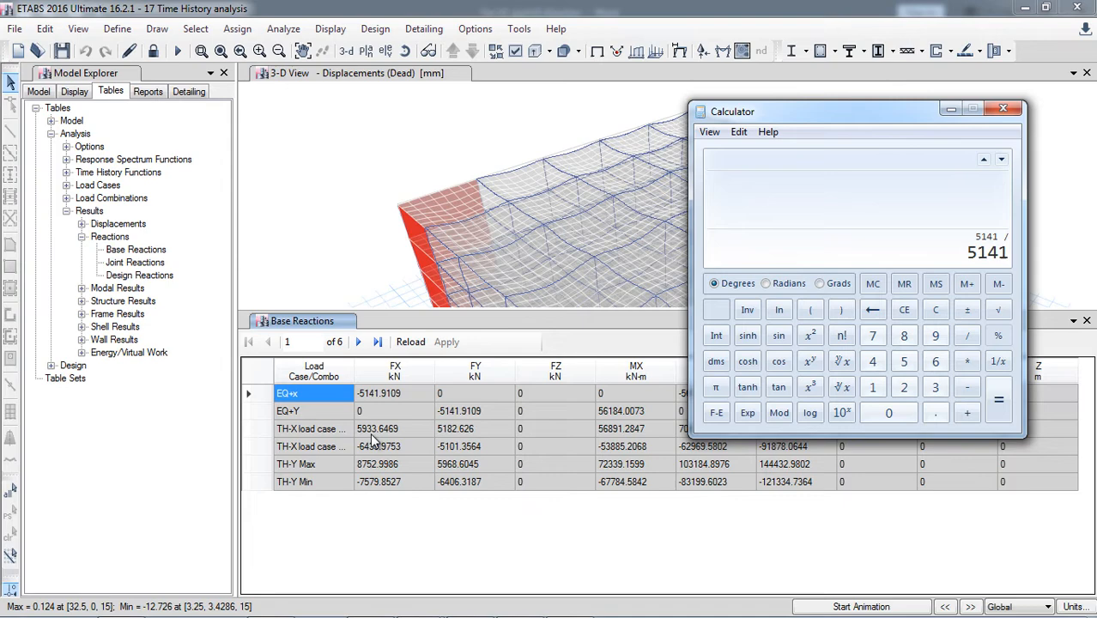
mouse_move(376, 463)
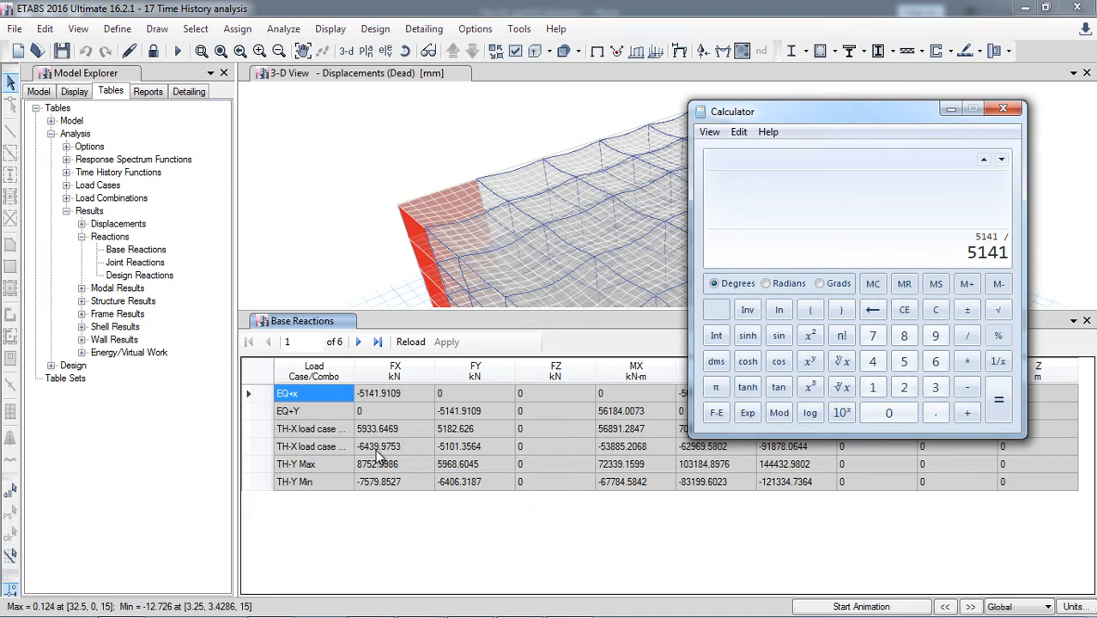
click(903, 387)
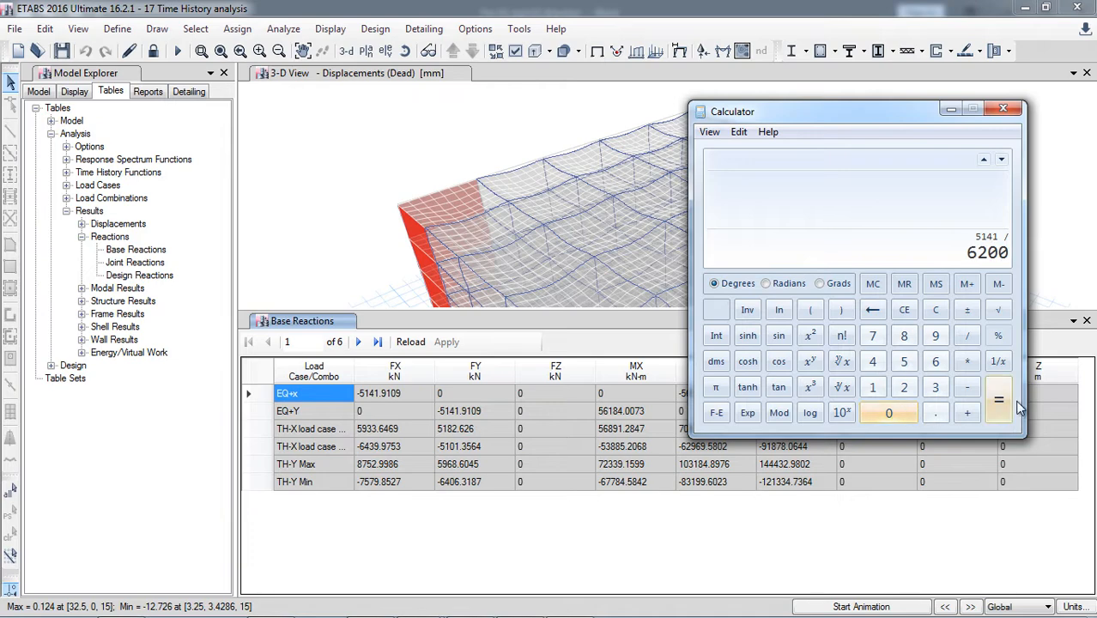
click(996, 399)
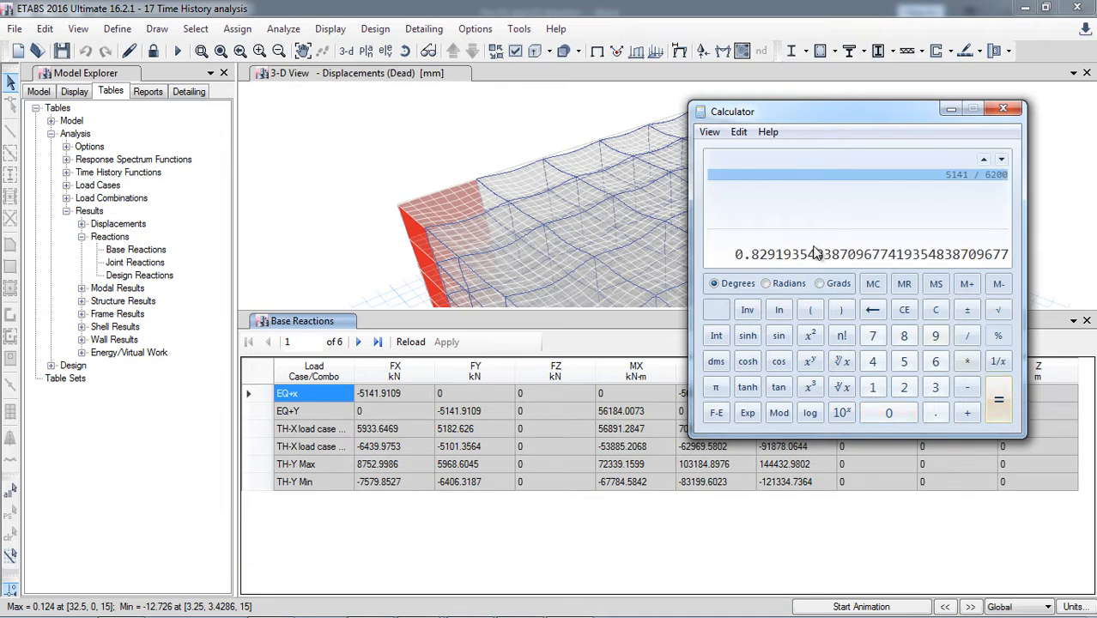
click(1003, 108)
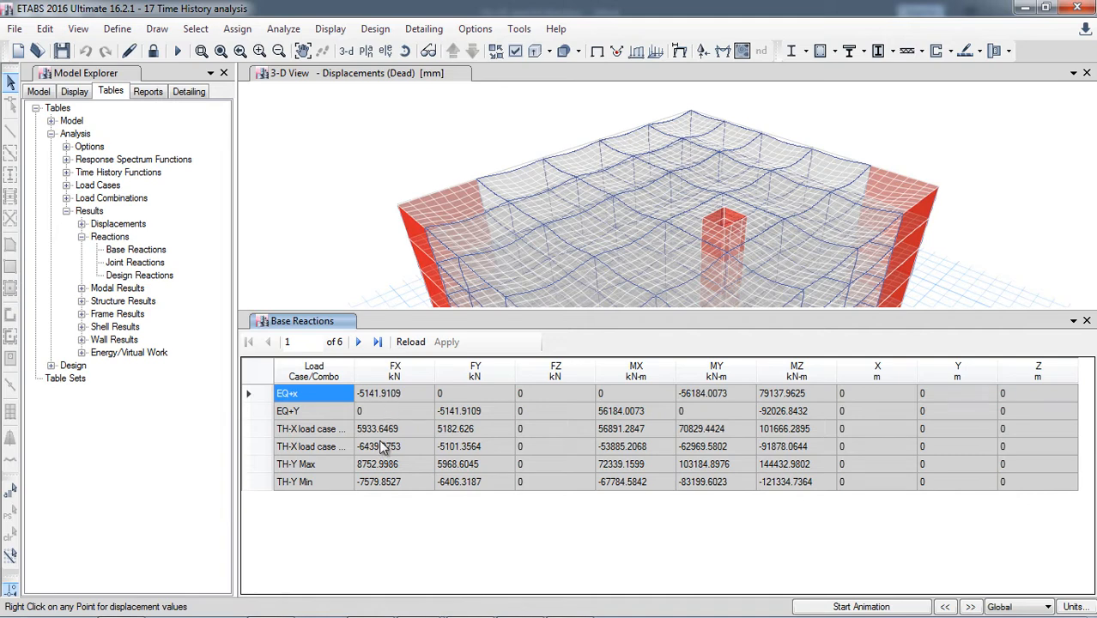
mouse_move(379, 457)
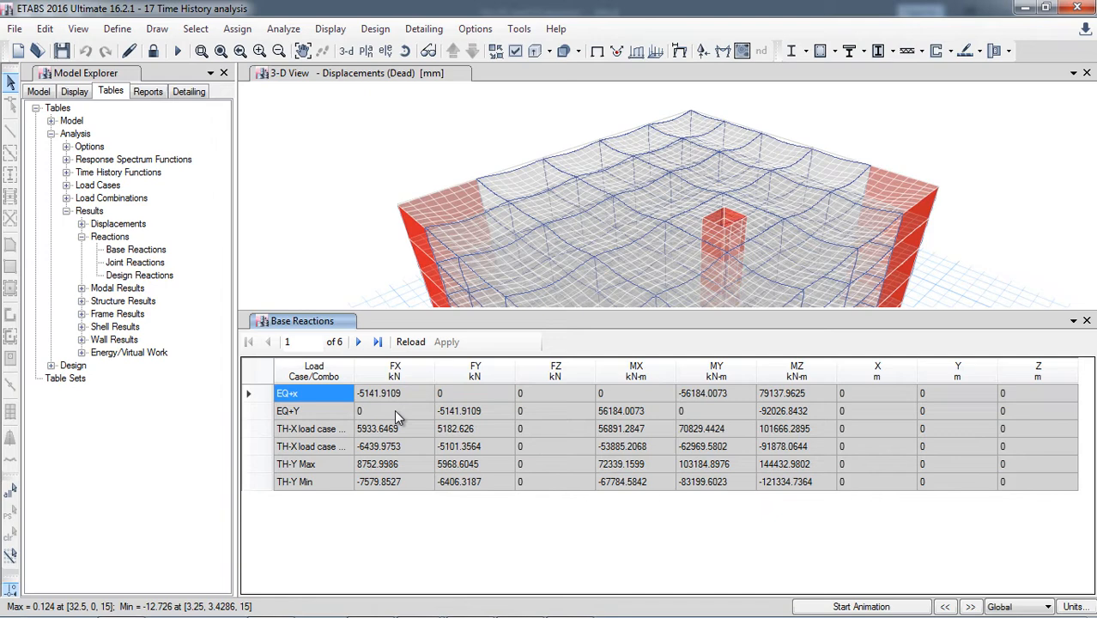
mouse_move(322, 458)
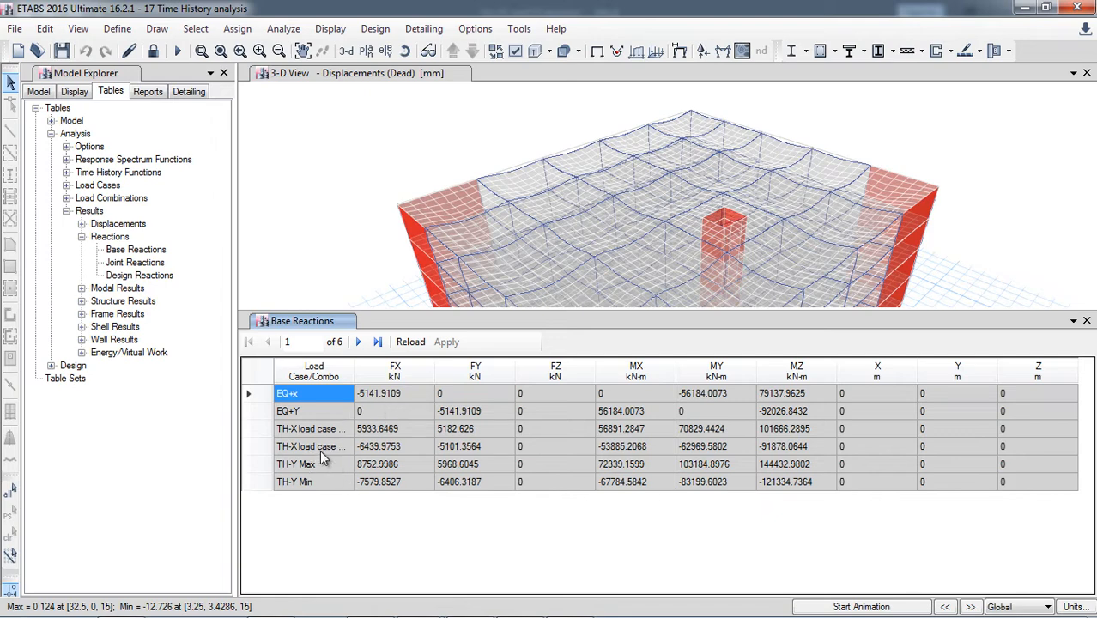
mouse_move(384, 447)
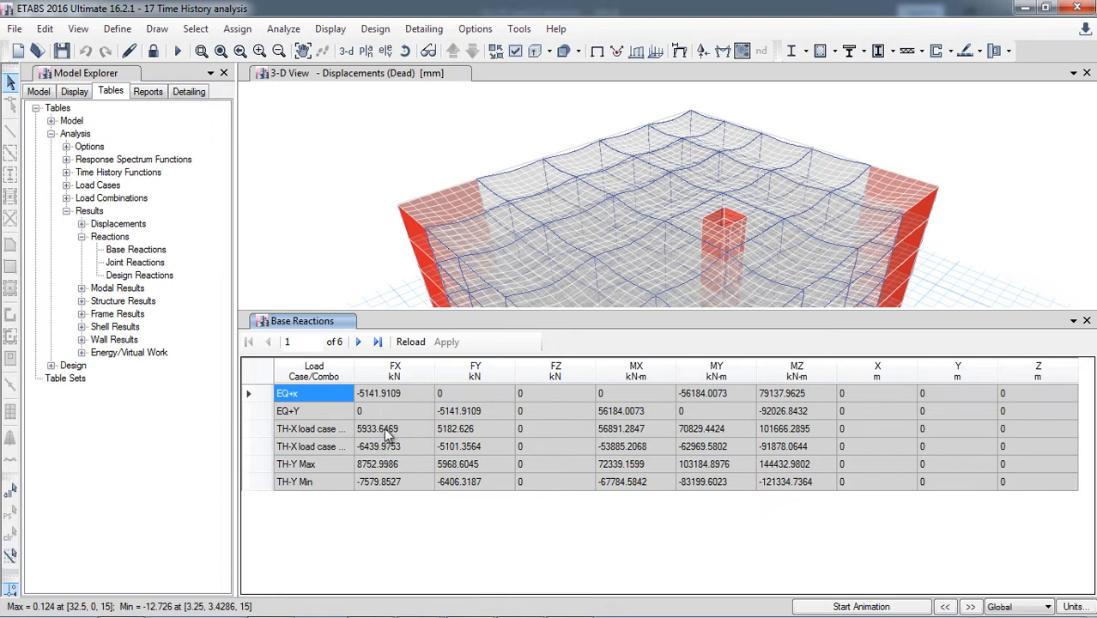
mouse_move(455, 448)
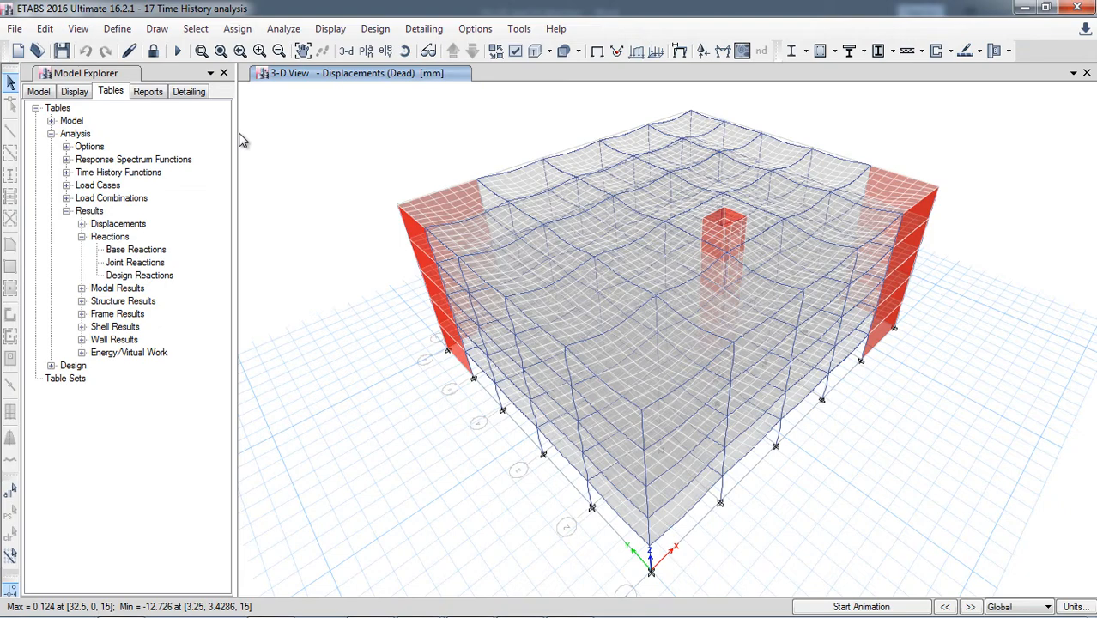
Step: Start the concrete frame design check (Shift+F6) from the Design menu
click(375, 29)
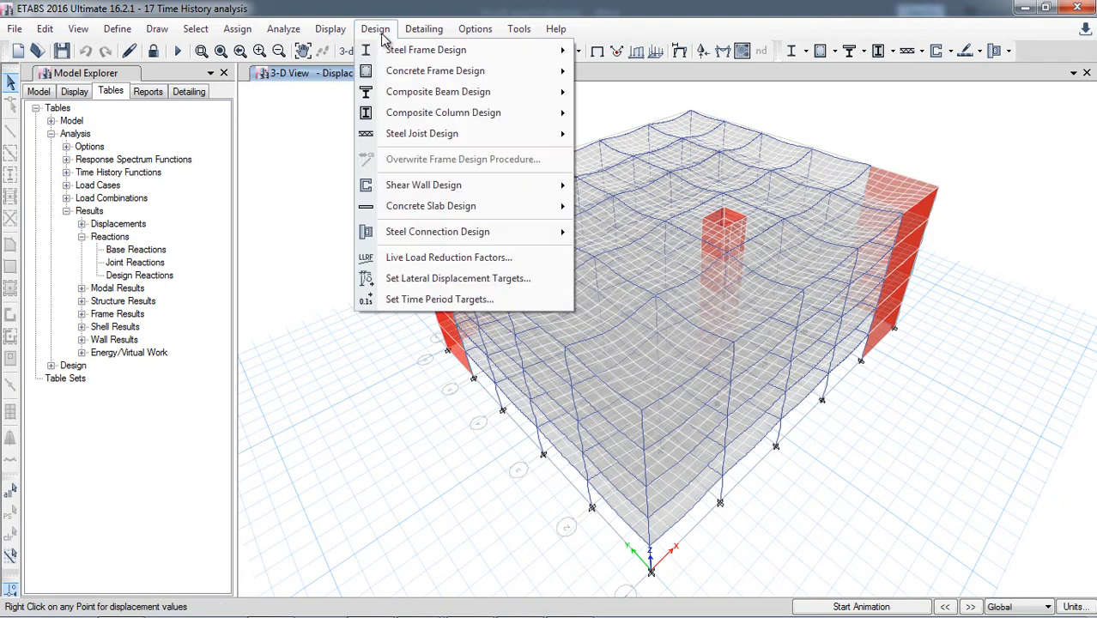
mouse_move(435, 70)
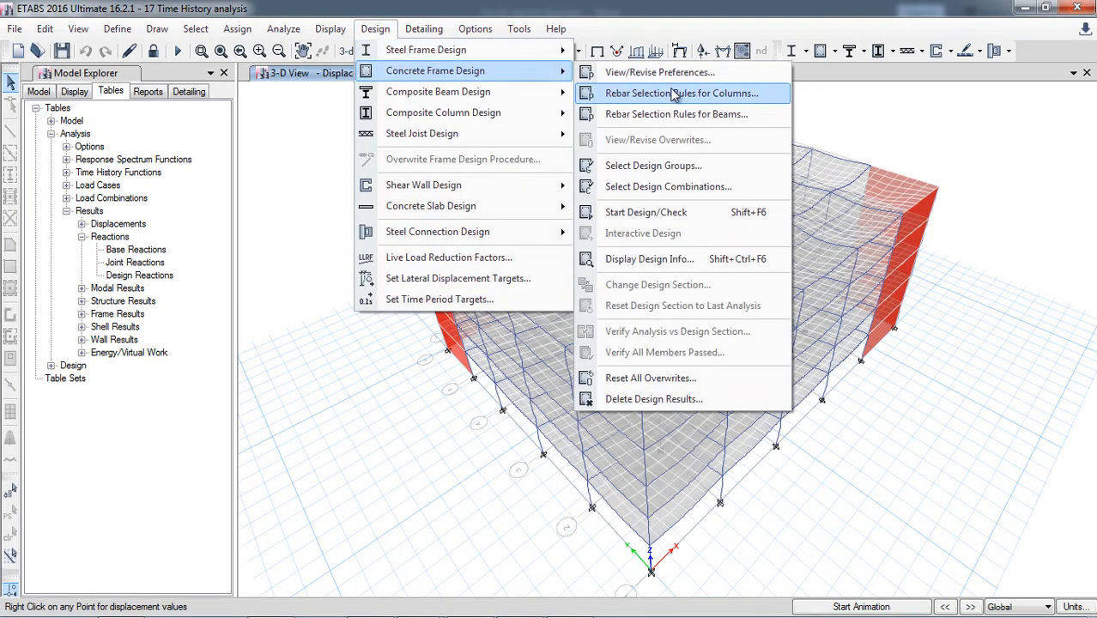
mouse_move(693, 207)
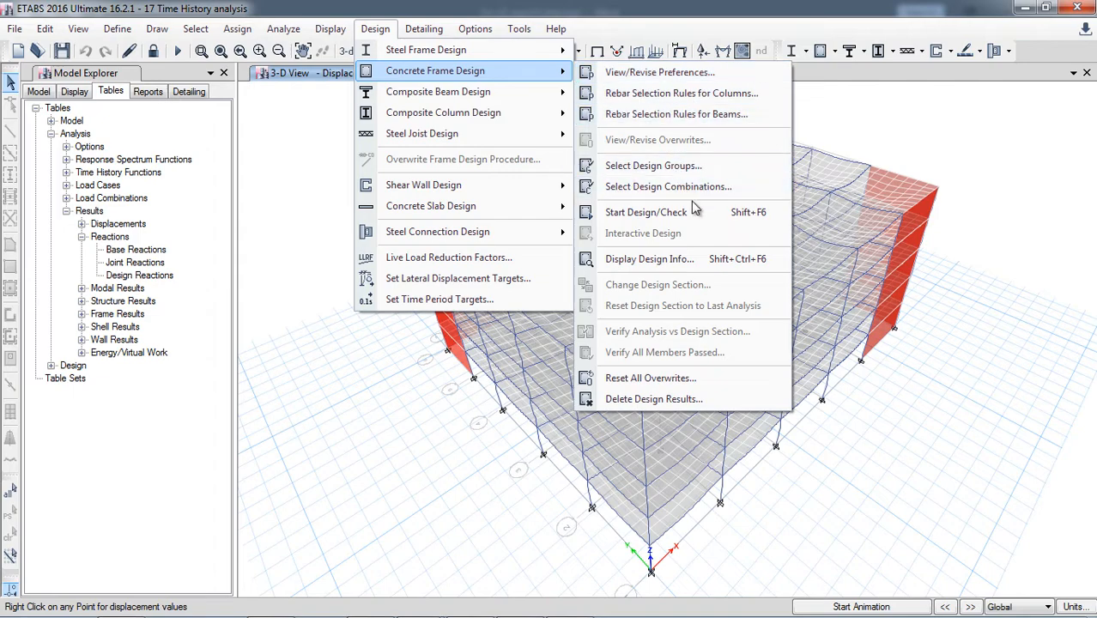
click(645, 212)
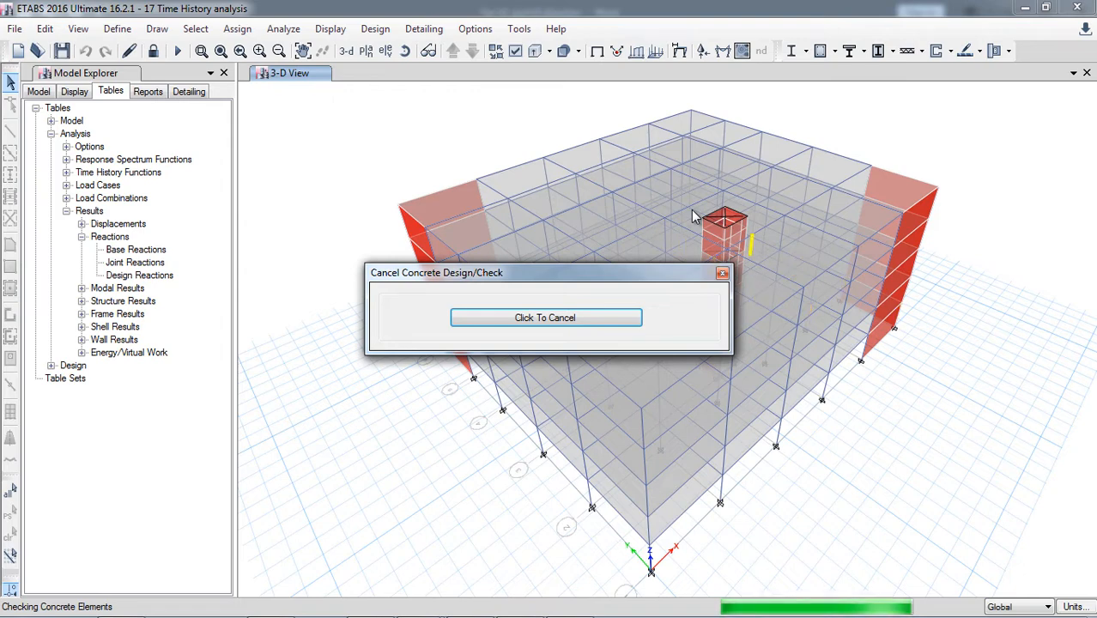
Step: Verify all concrete members passed and answer the prompt reporting 86 failed frames
click(546, 317)
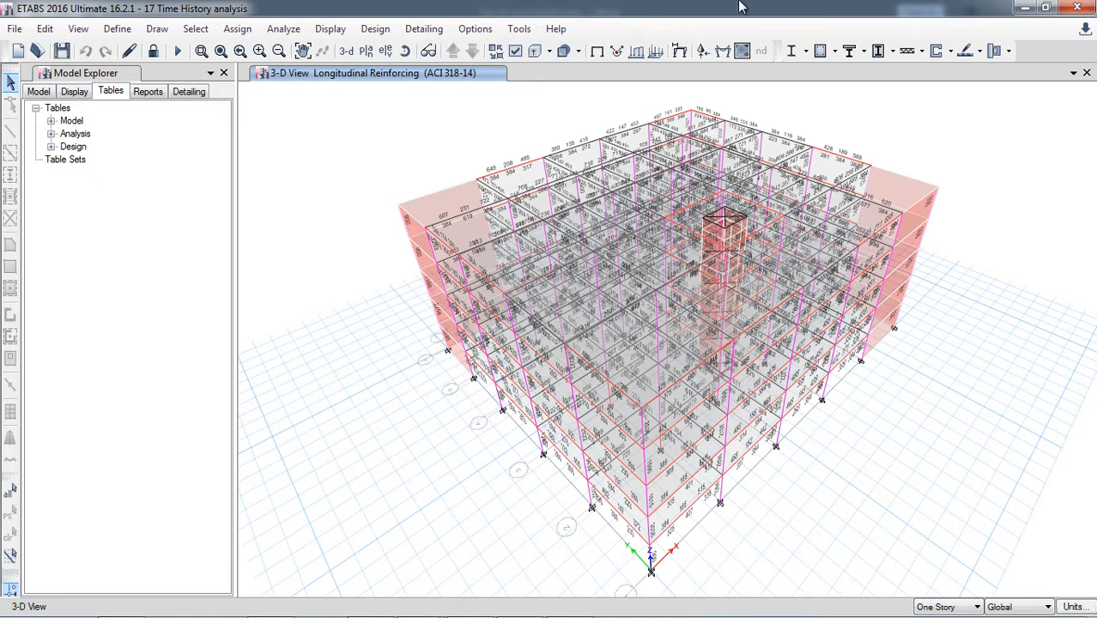
mouse_move(690, 101)
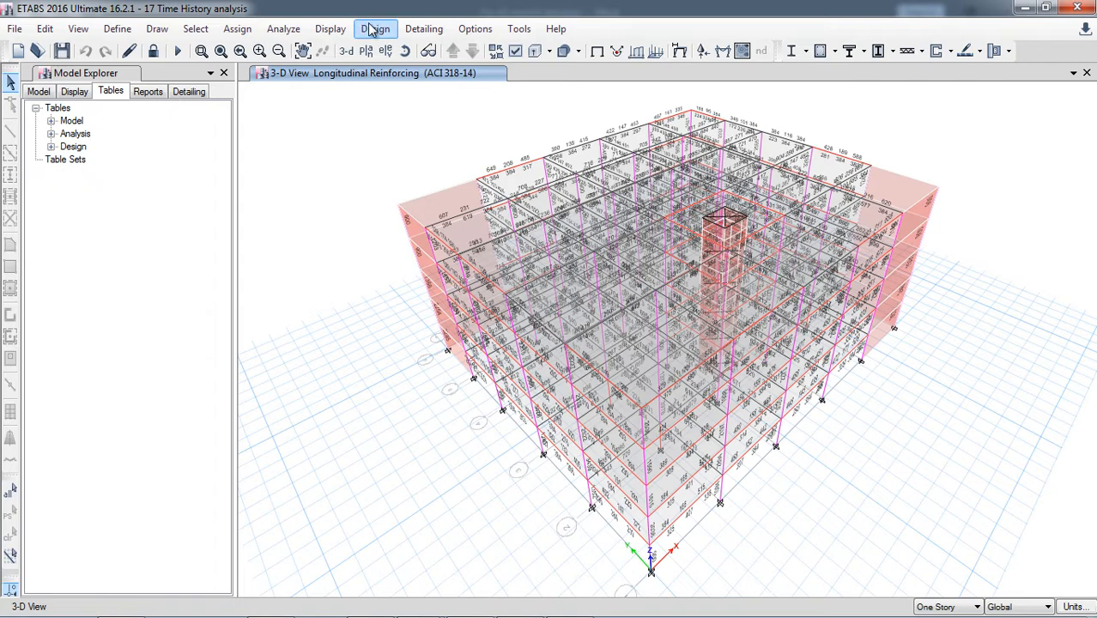
click(376, 28)
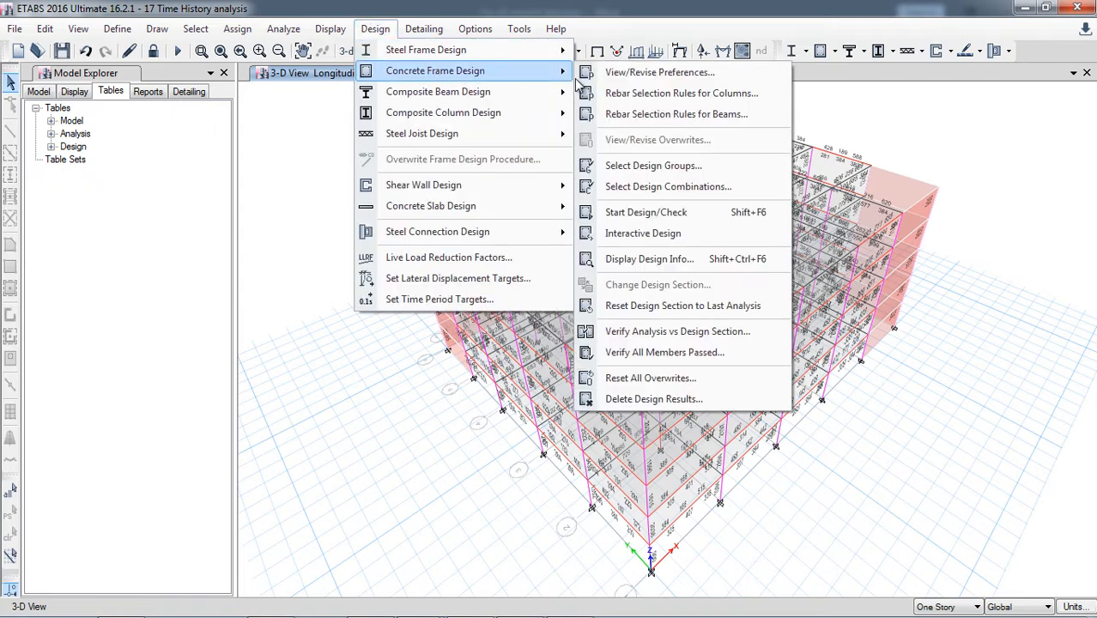
mouse_move(655, 258)
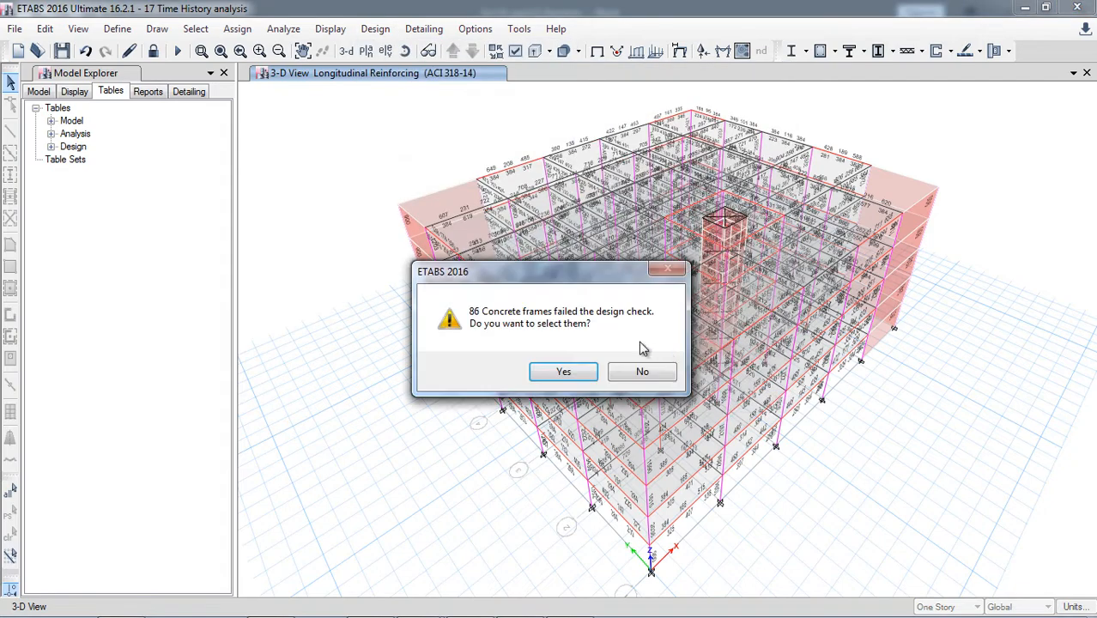
mouse_move(593, 324)
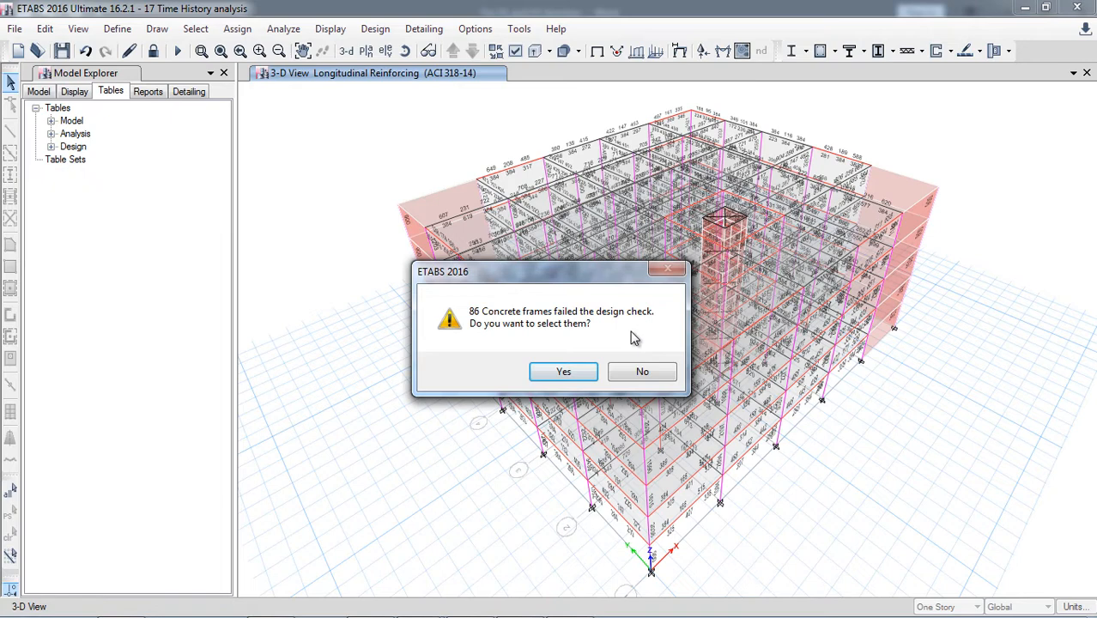
click(640, 372)
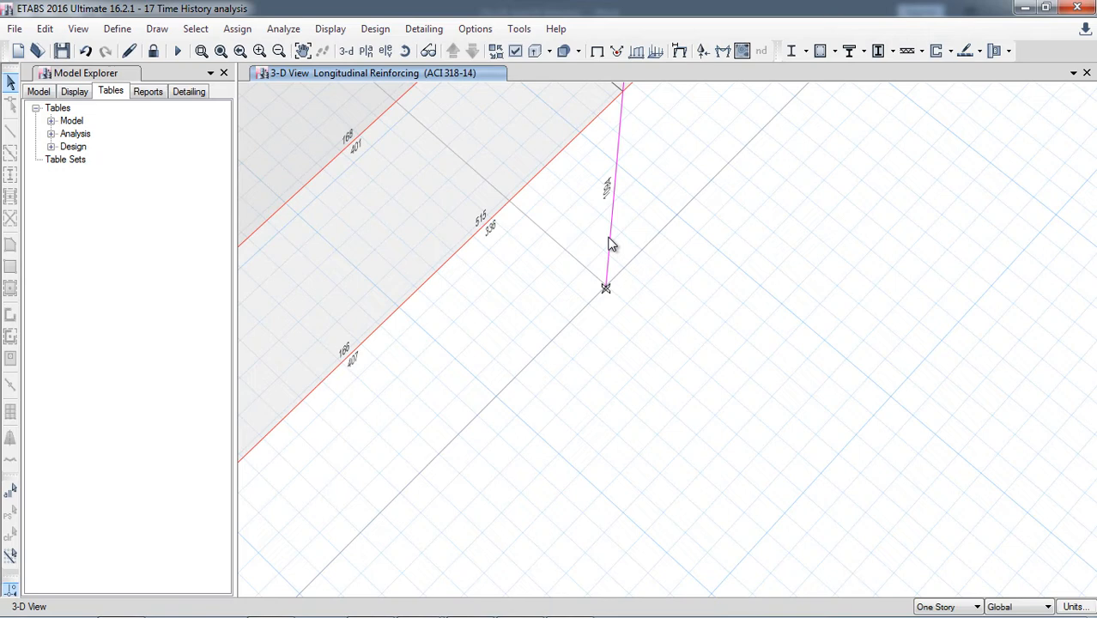
mouse_move(612, 240)
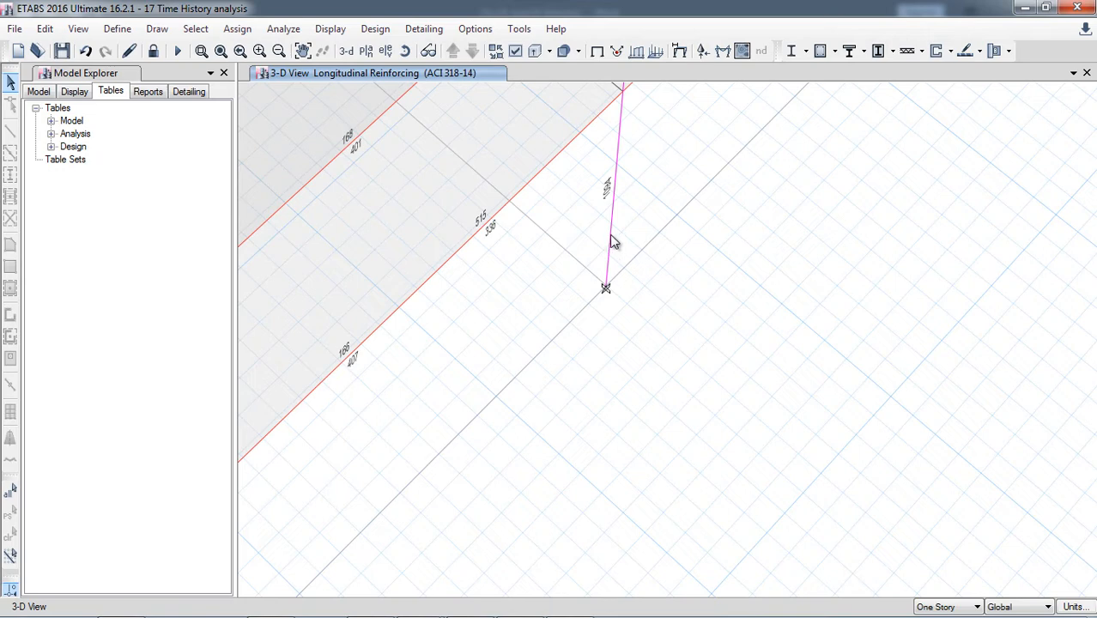
mouse_move(627, 240)
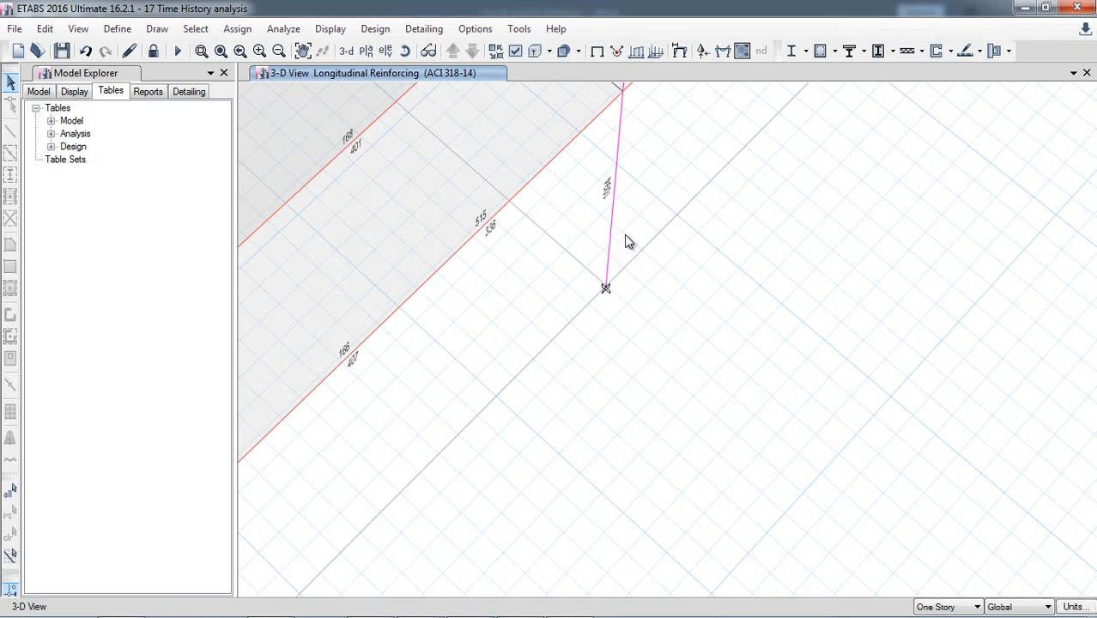
mouse_move(638, 241)
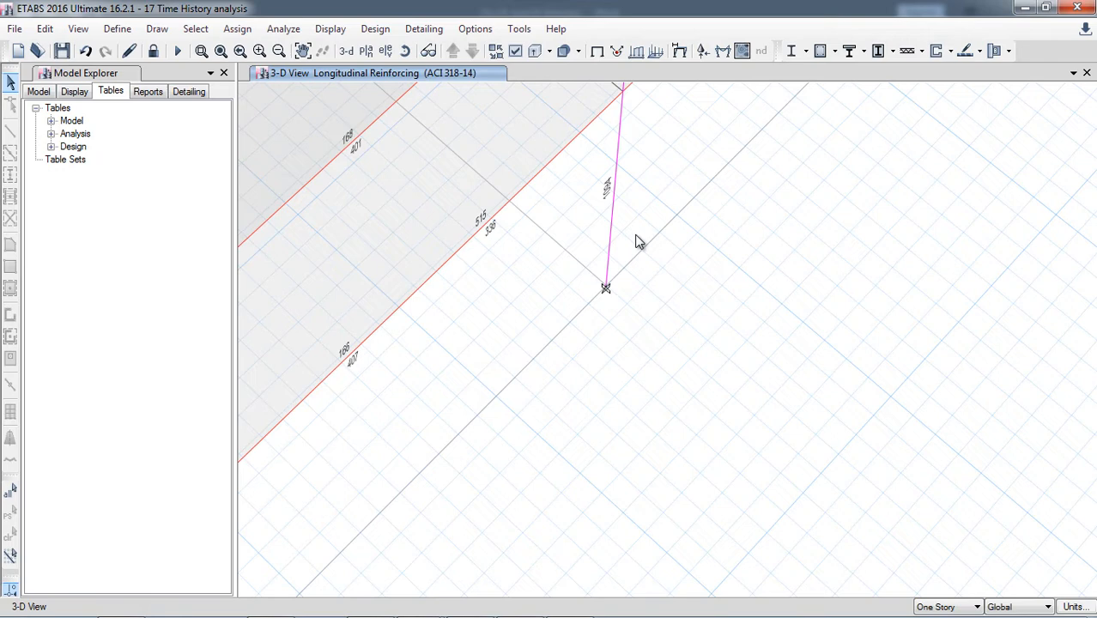
mouse_move(631, 229)
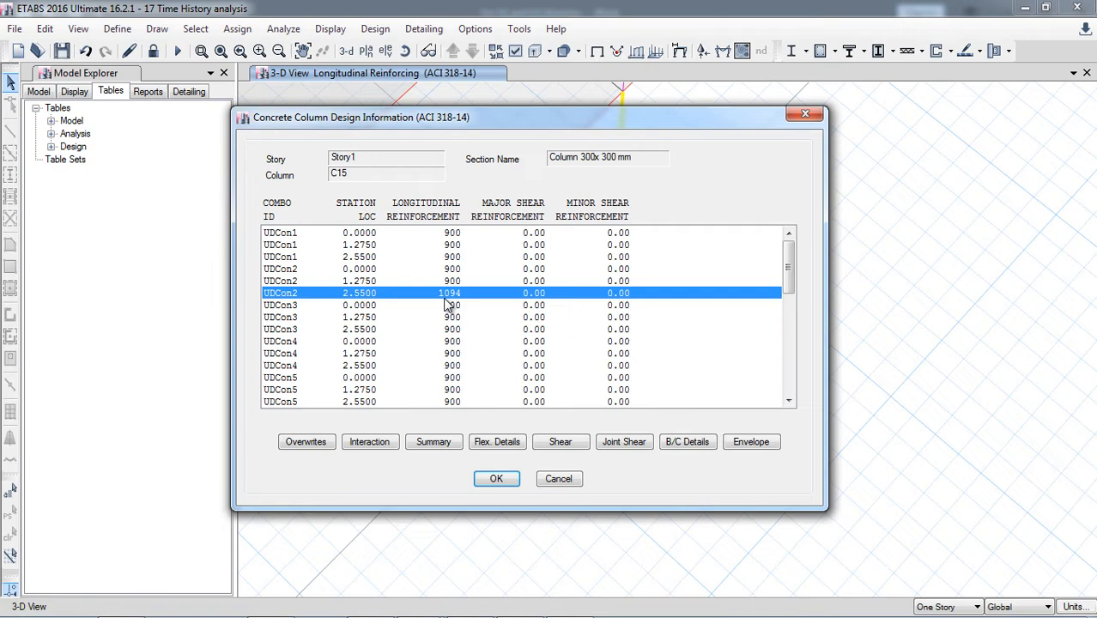
mouse_move(433, 365)
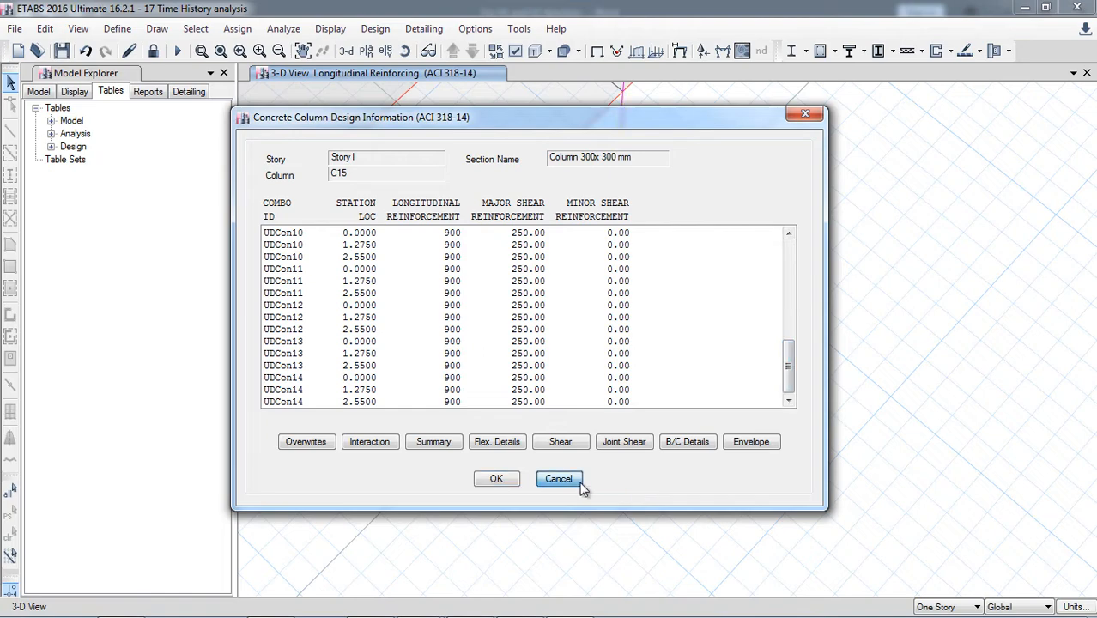
Step: Cancel the Concrete Column Design Information dialog for column C15
click(559, 479)
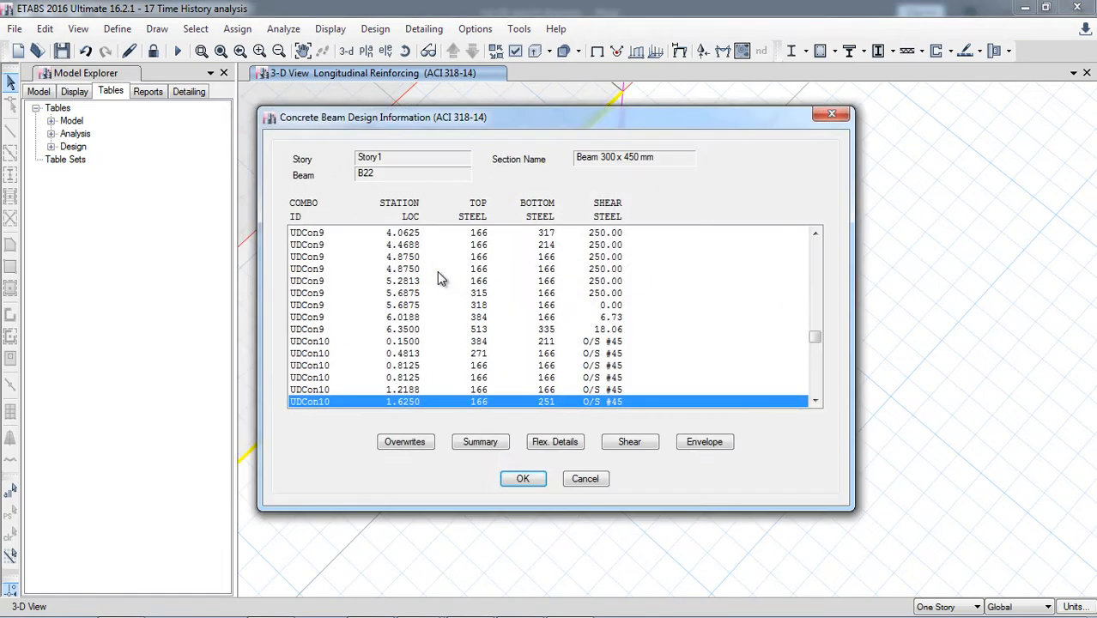
mouse_move(628, 314)
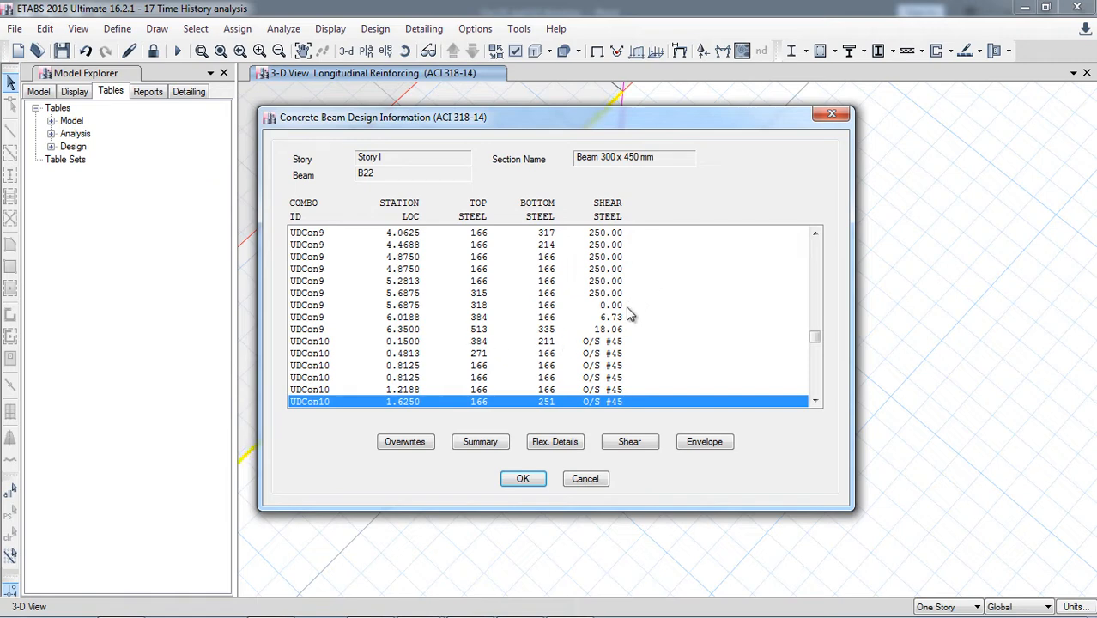
mouse_move(603, 334)
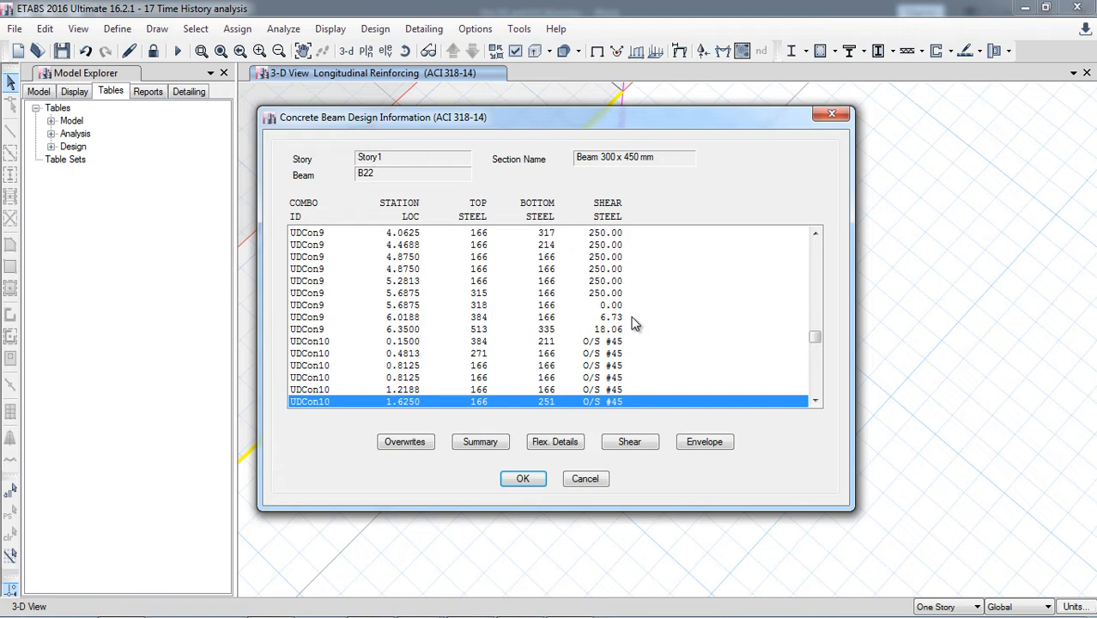
mouse_move(629, 169)
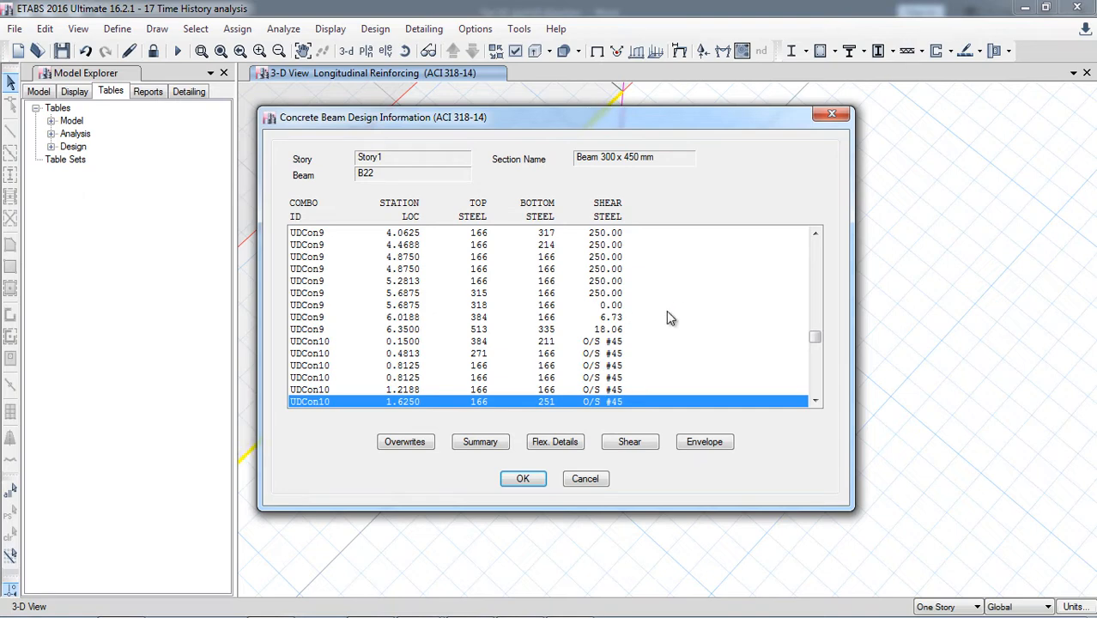
mouse_move(631, 355)
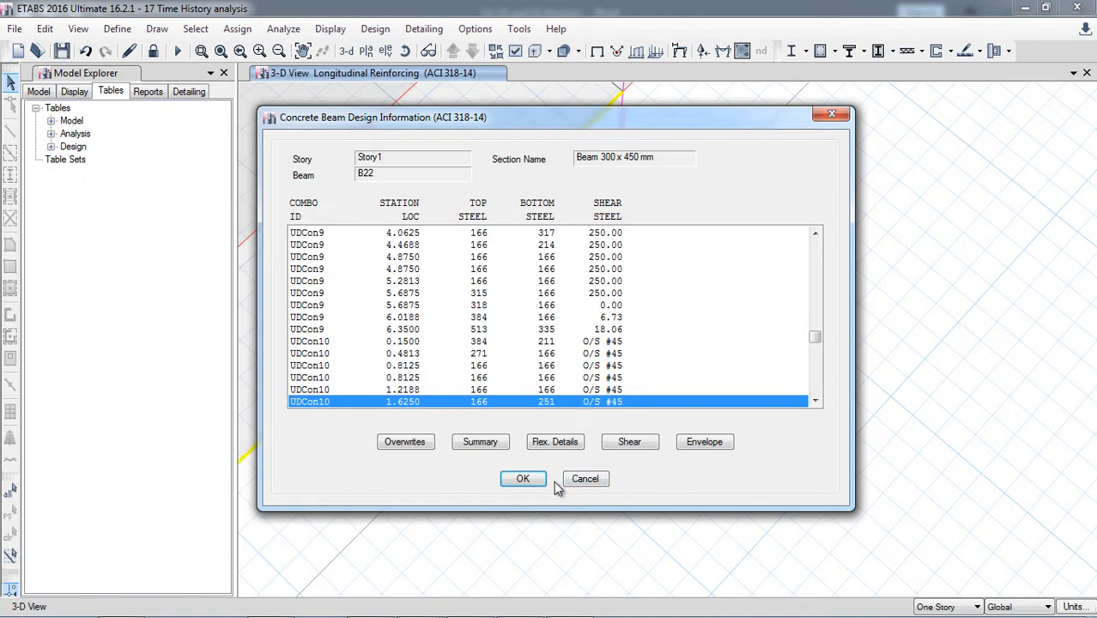
mouse_move(585, 479)
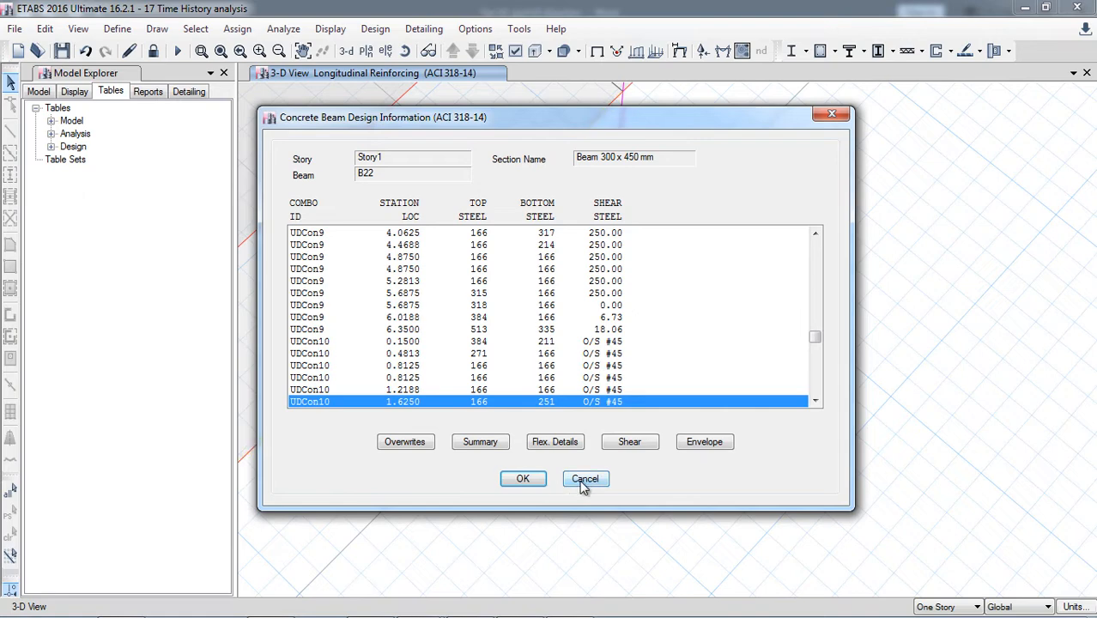
Step: Dismiss the beam dialog, return to 3-D view, and display the TH-X deformed shape
click(584, 479)
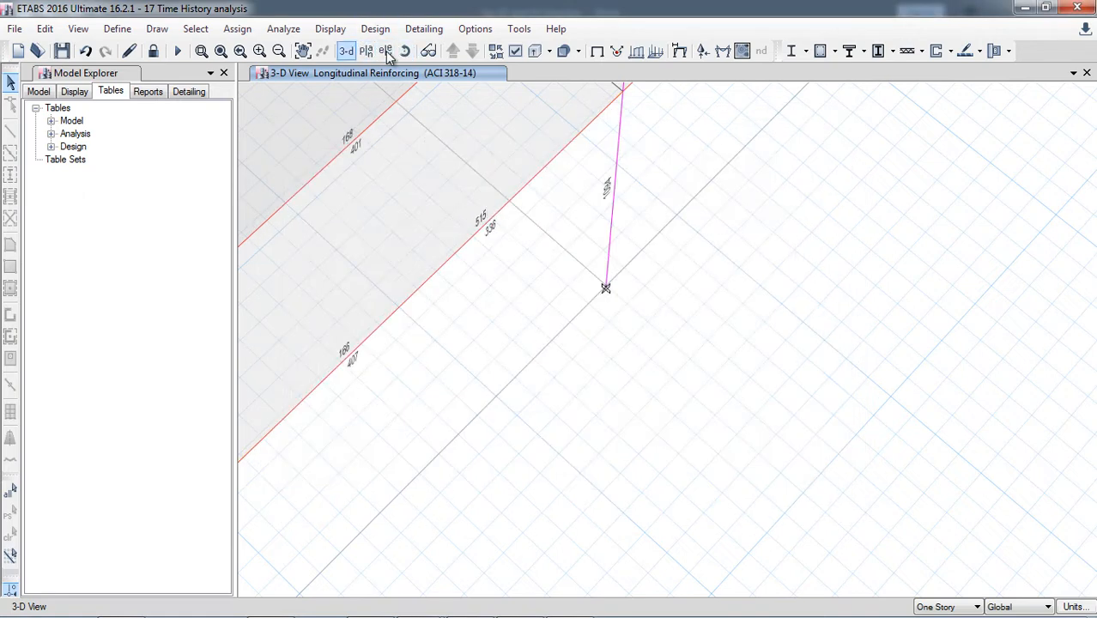
click(594, 50)
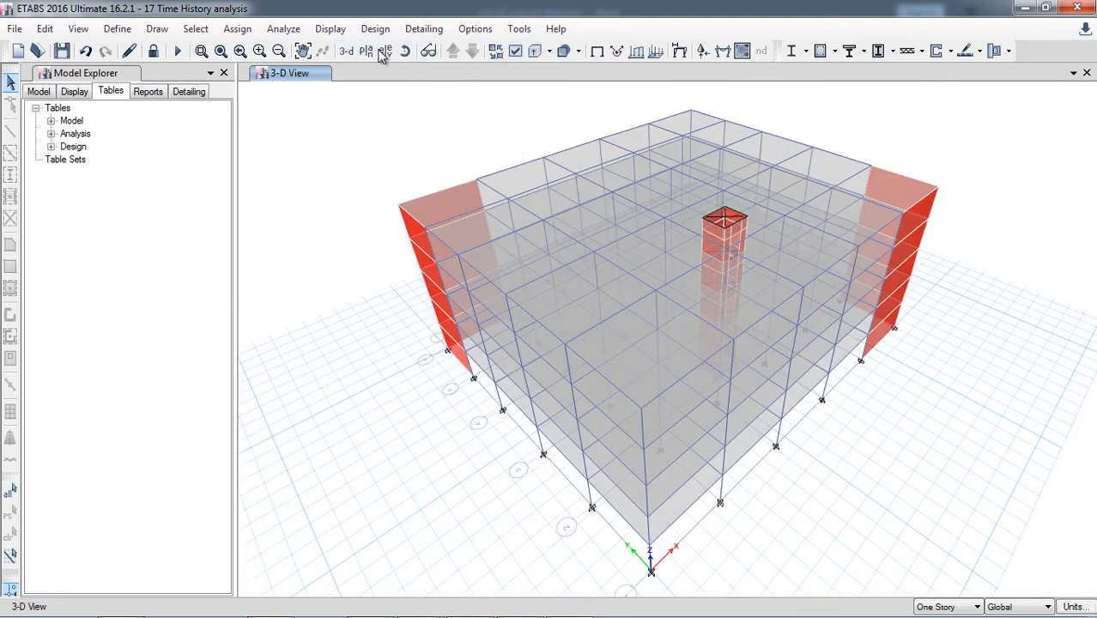
click(329, 28)
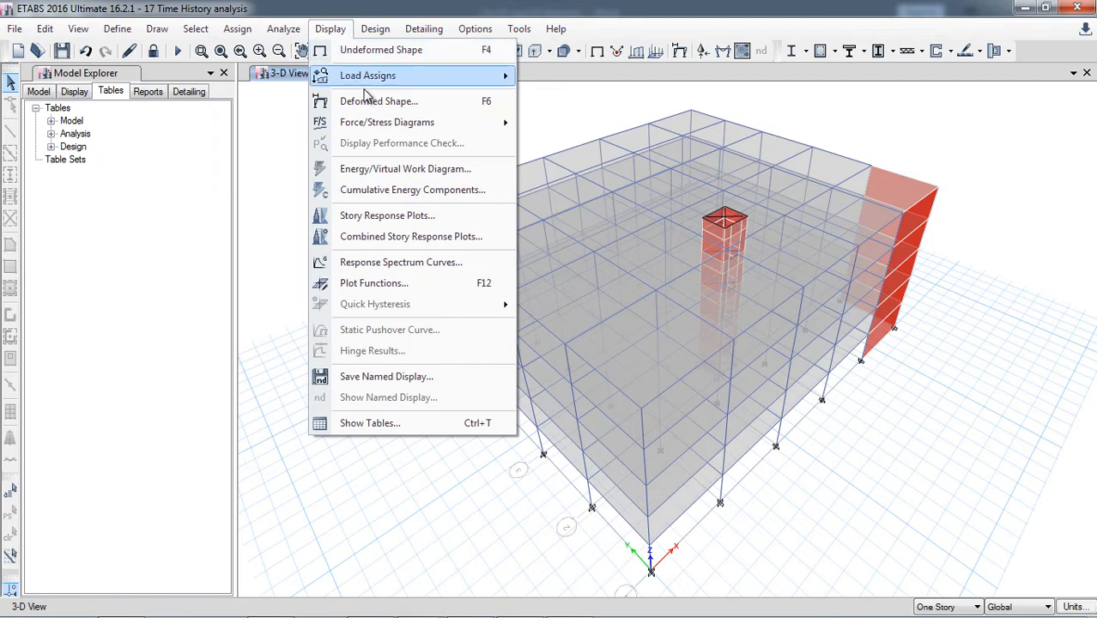
click(379, 100)
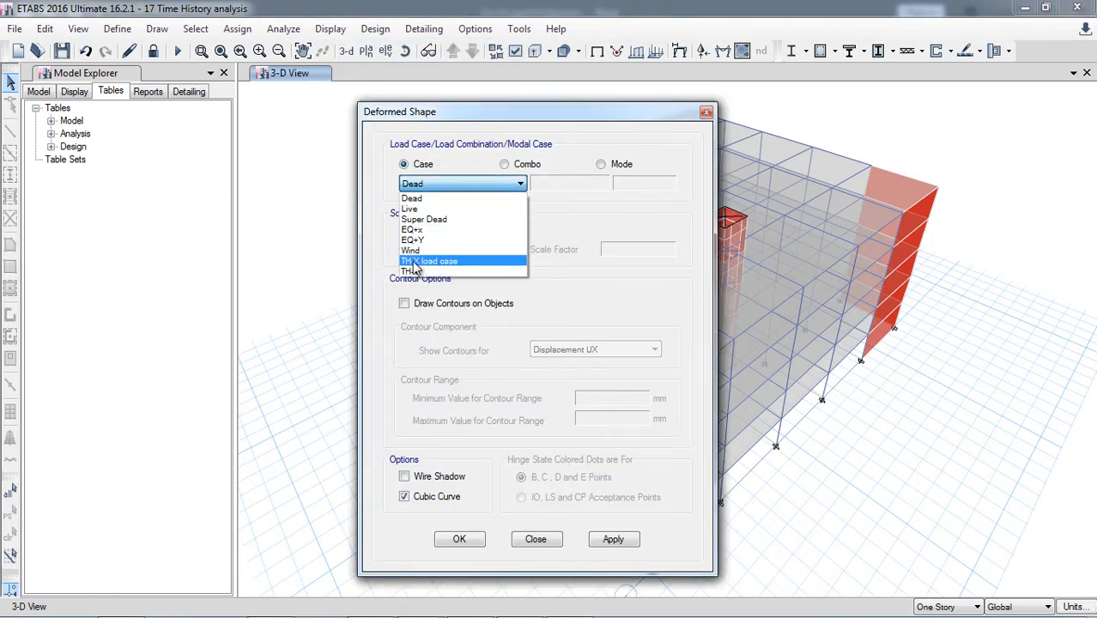
click(429, 261)
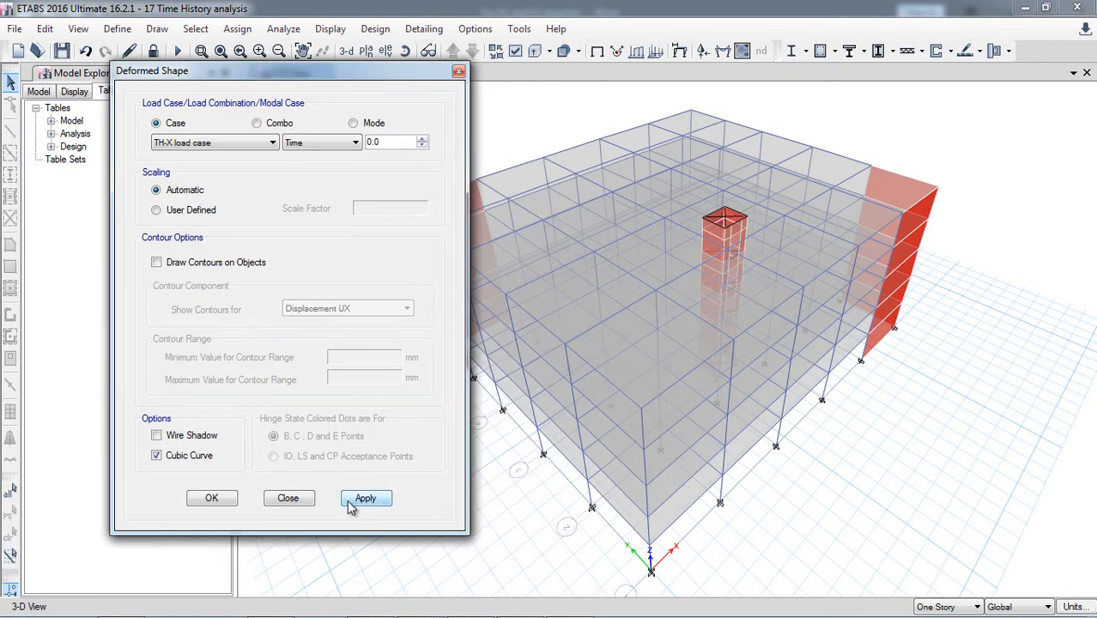
click(366, 498)
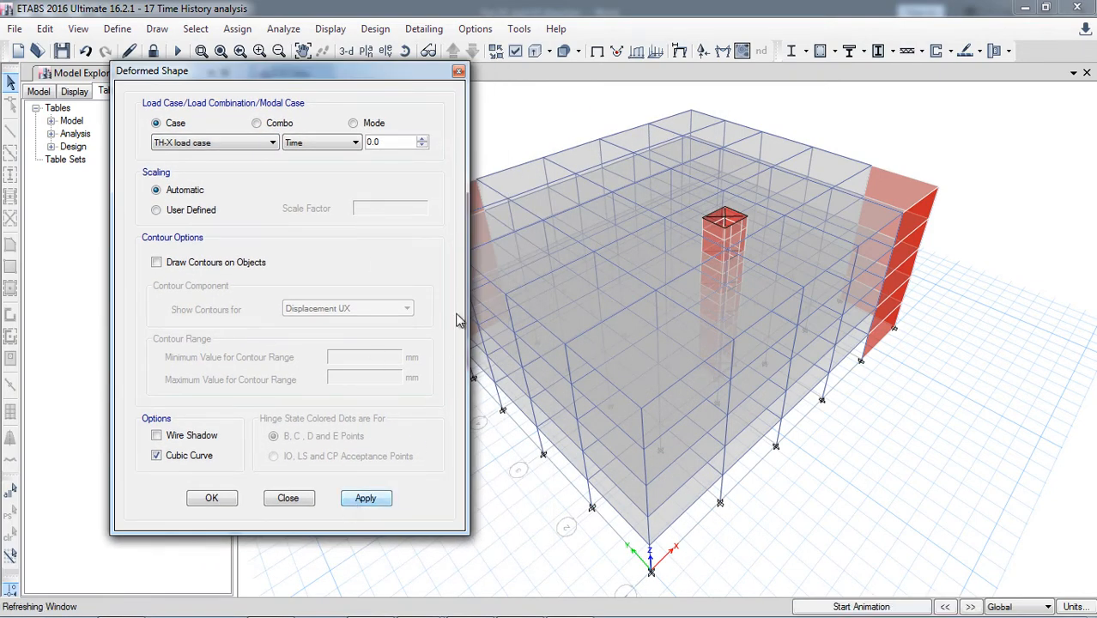
Step: Show the TH-X deformed shape at time 30
click(365, 498)
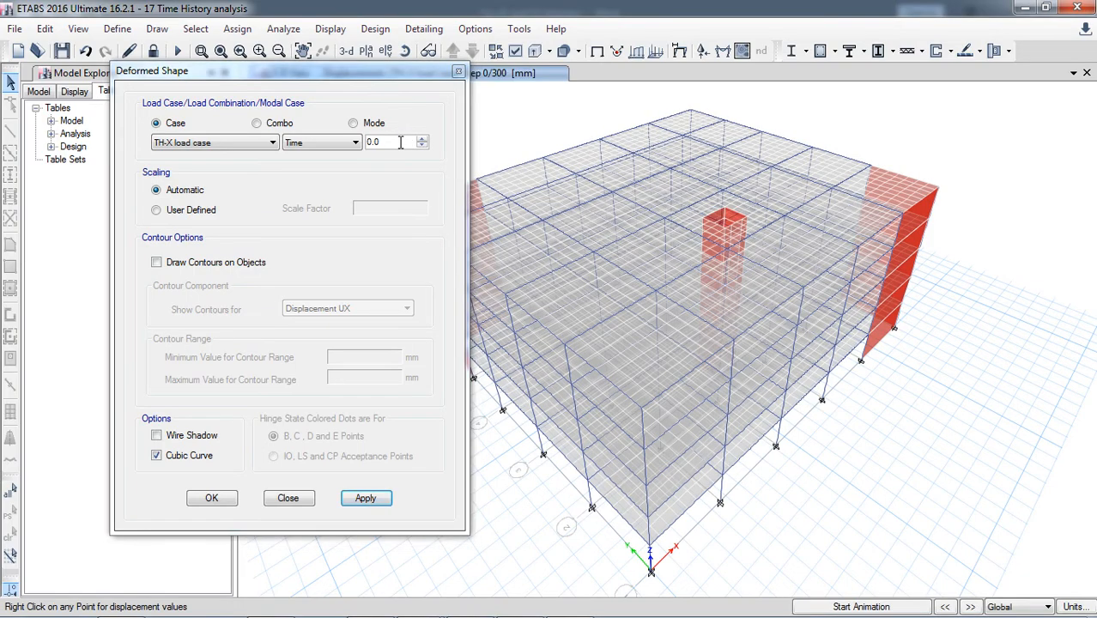
drag(292, 72, 258, 91)
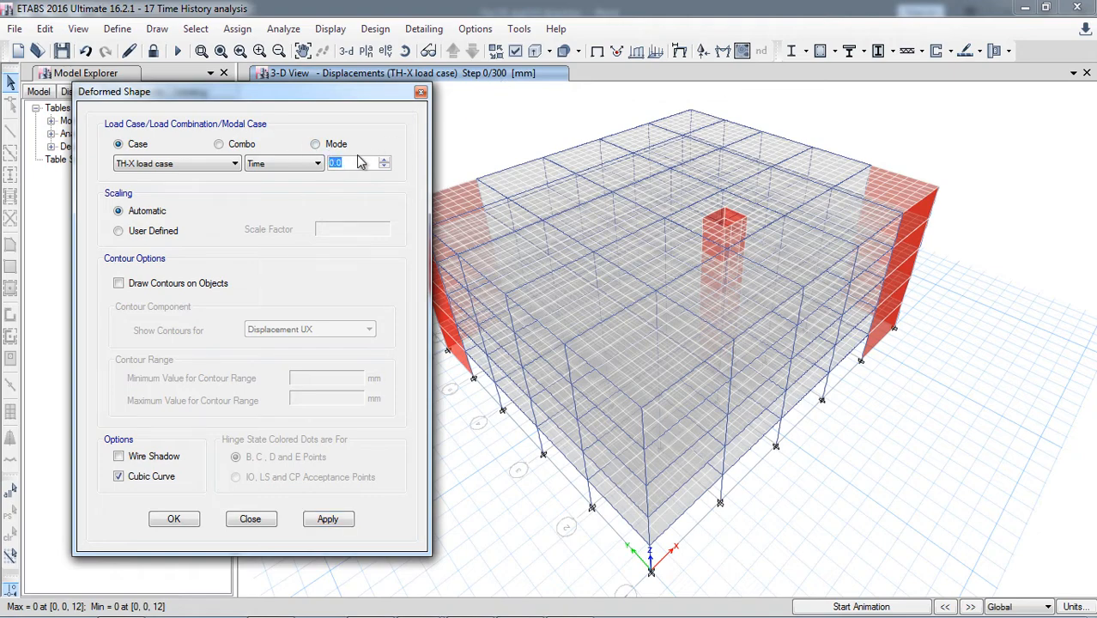
text(3)
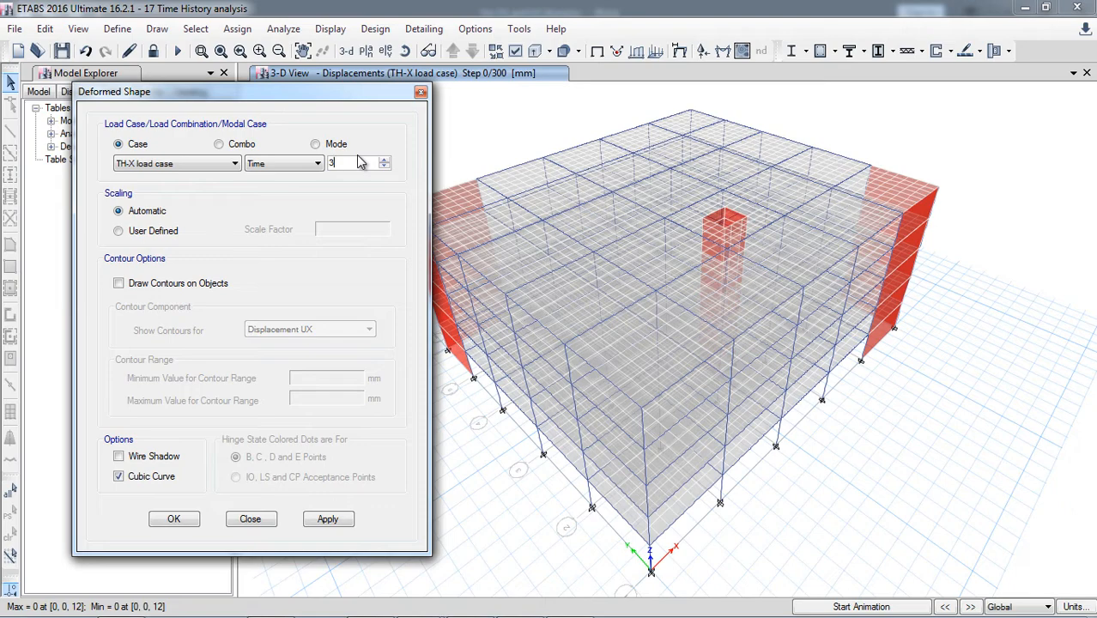
click(327, 518)
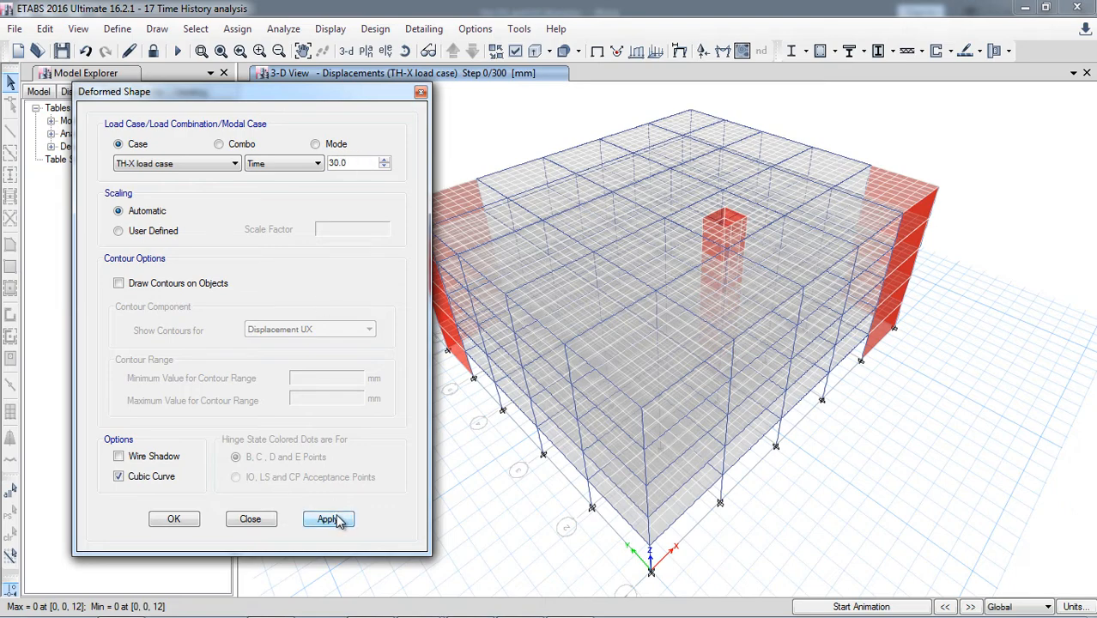
click(328, 518)
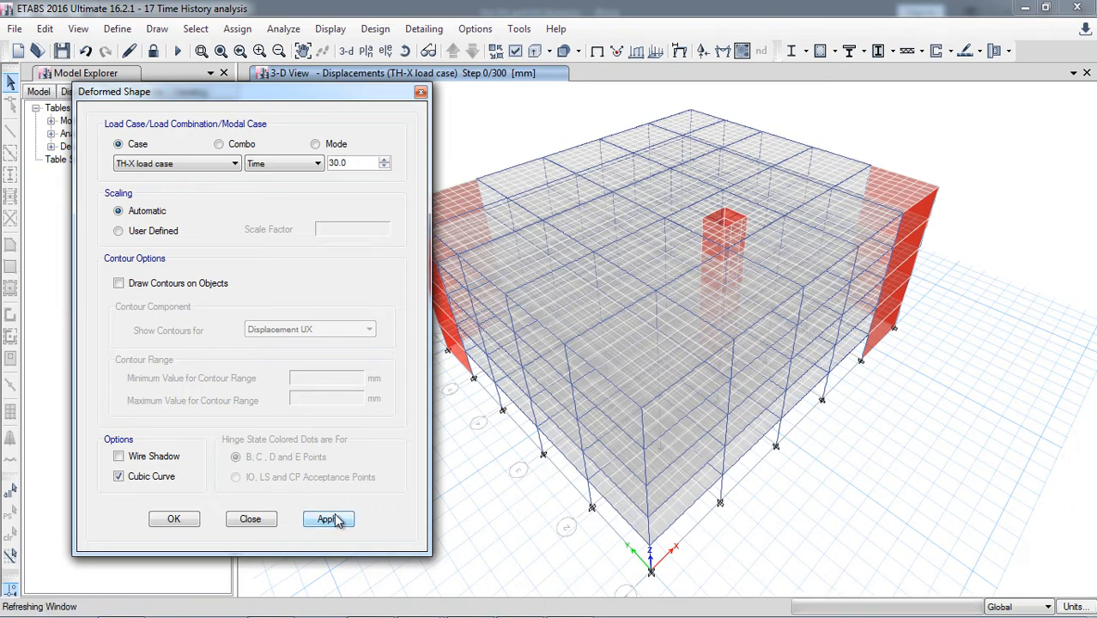
click(328, 519)
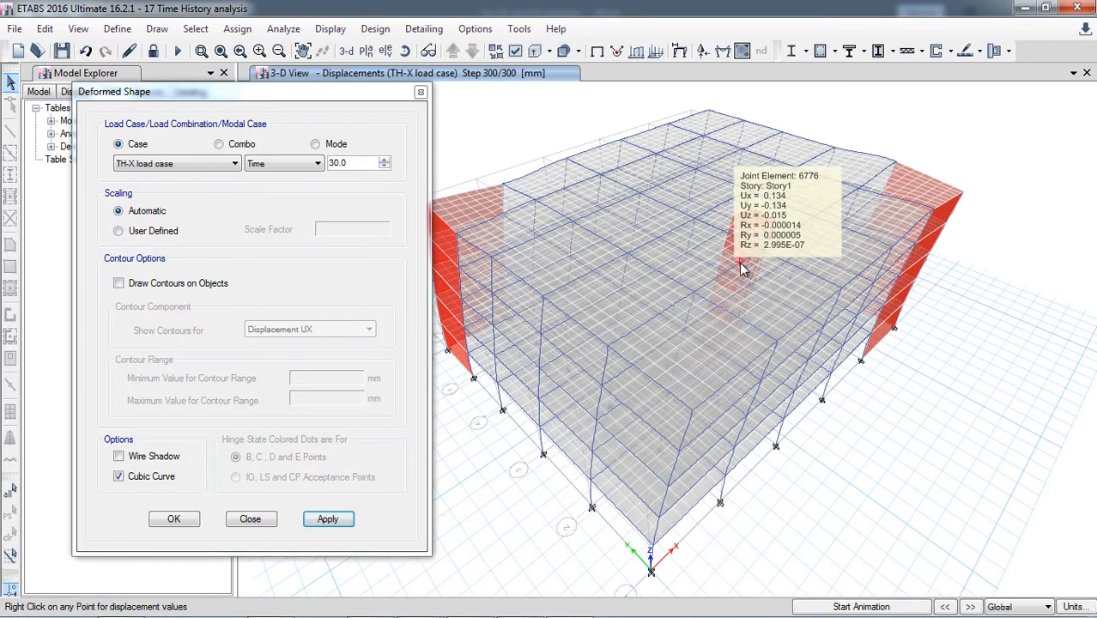
Step: Switch the TH-X deformed shape to the Max result
click(316, 163)
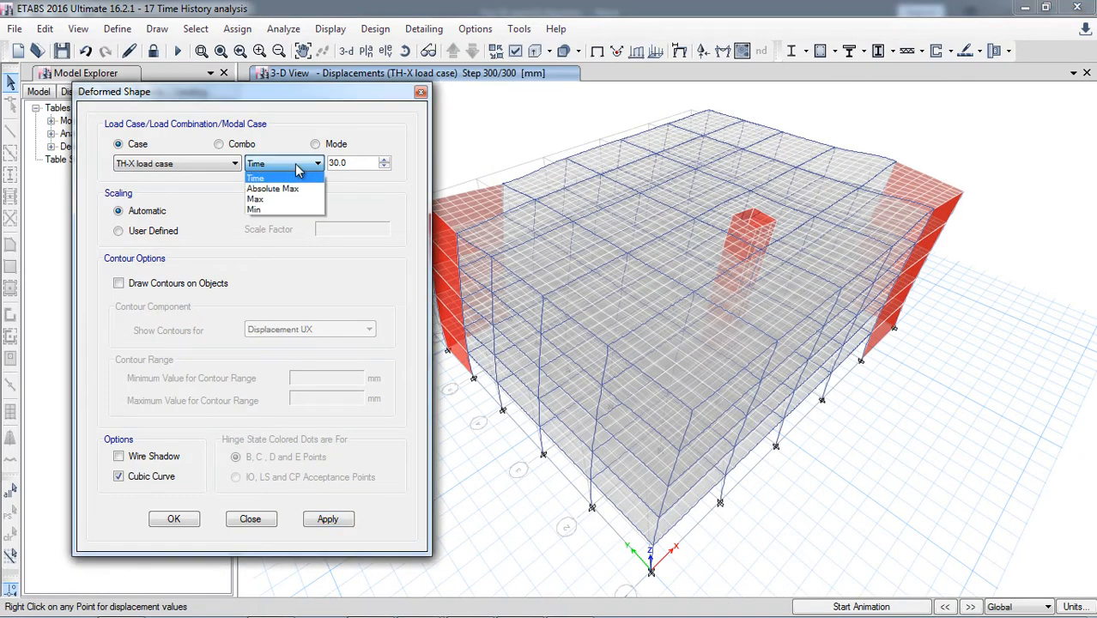
click(272, 188)
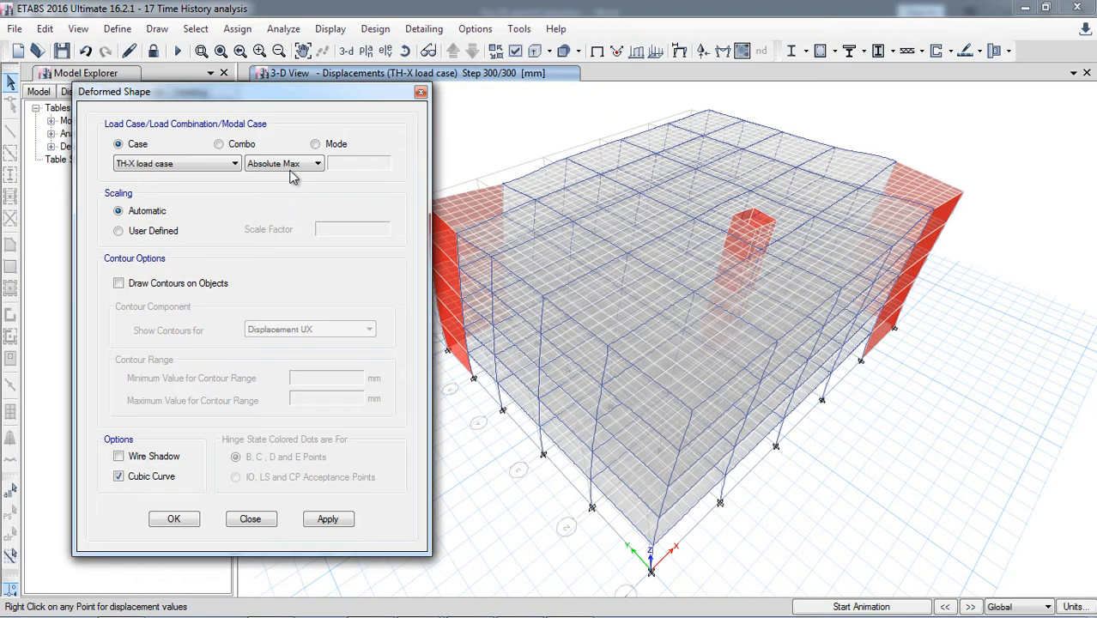
click(314, 163)
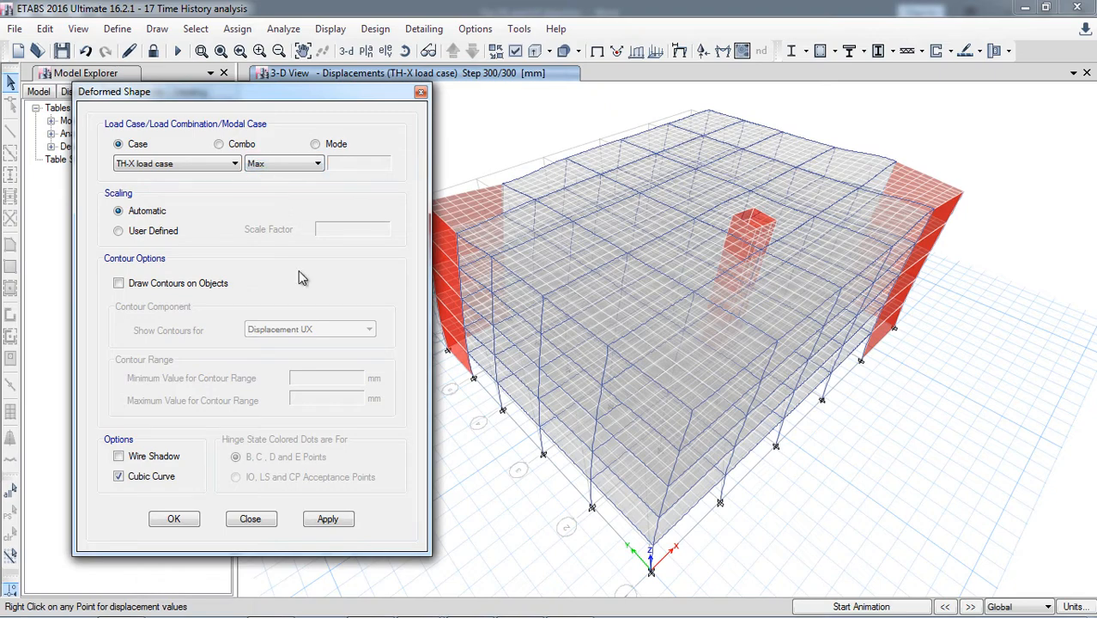
click(327, 518)
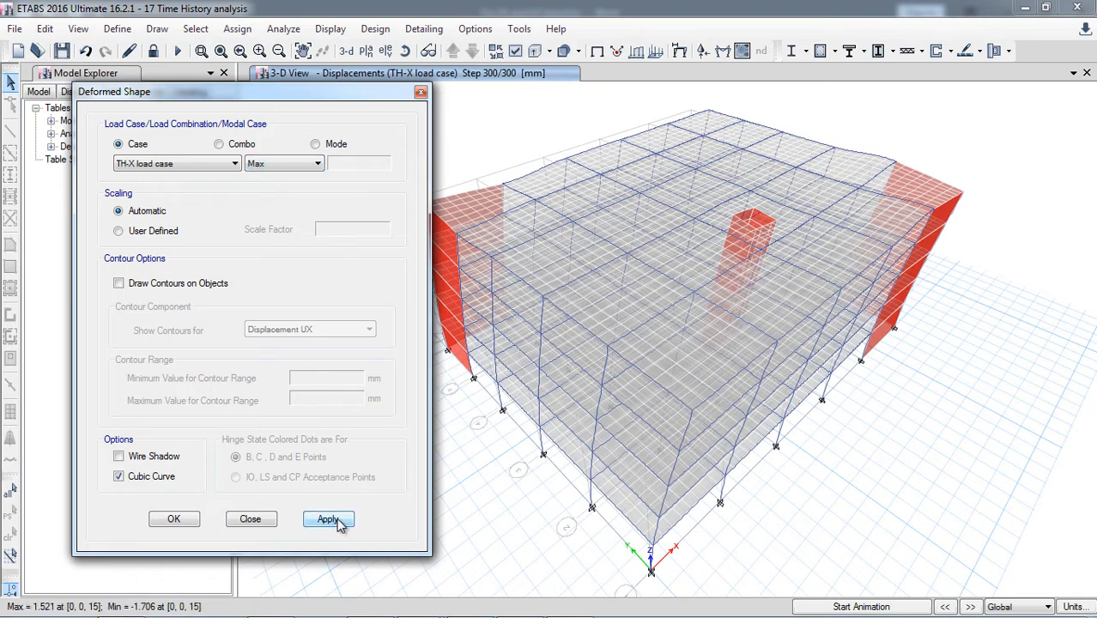
click(326, 519)
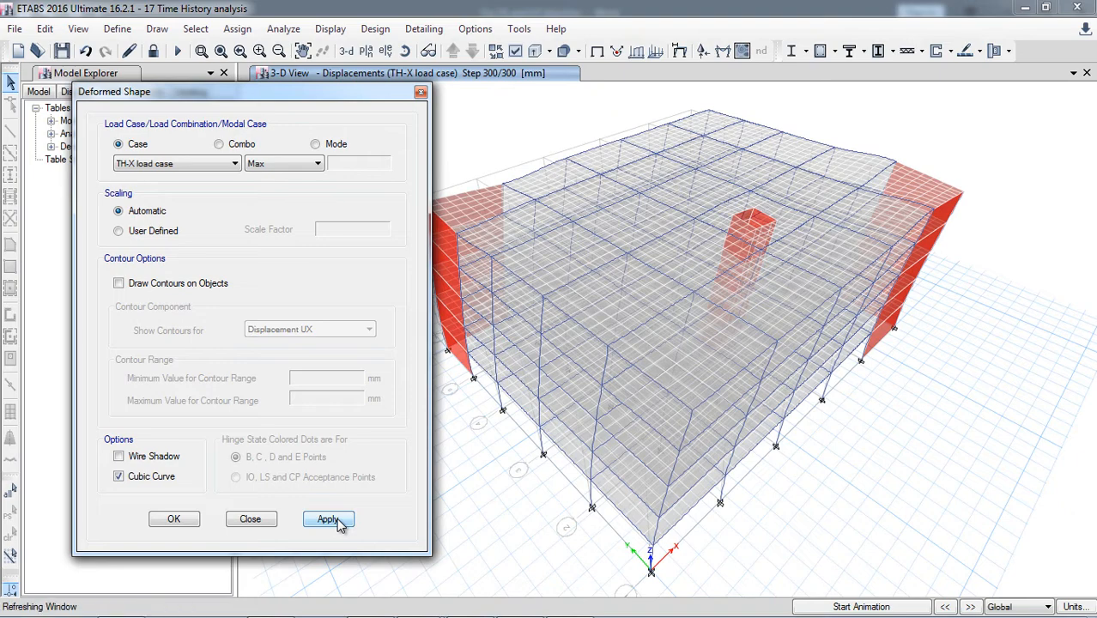
Step: Show the TH-X deformed shape at Min, then Absolute Max, inspecting joint displacements
click(328, 518)
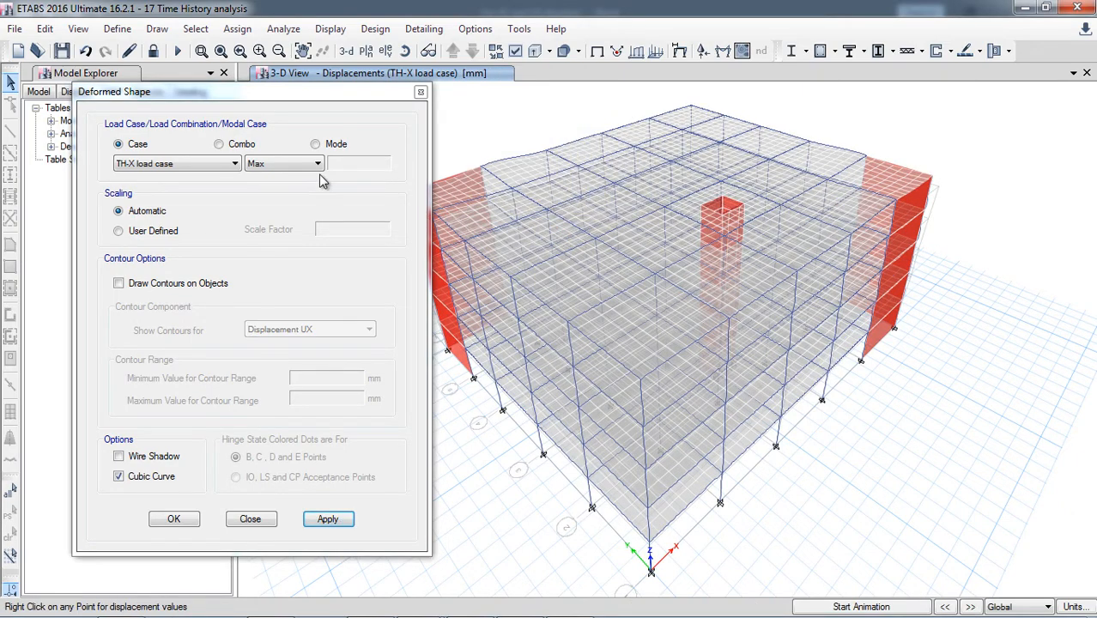
click(315, 163)
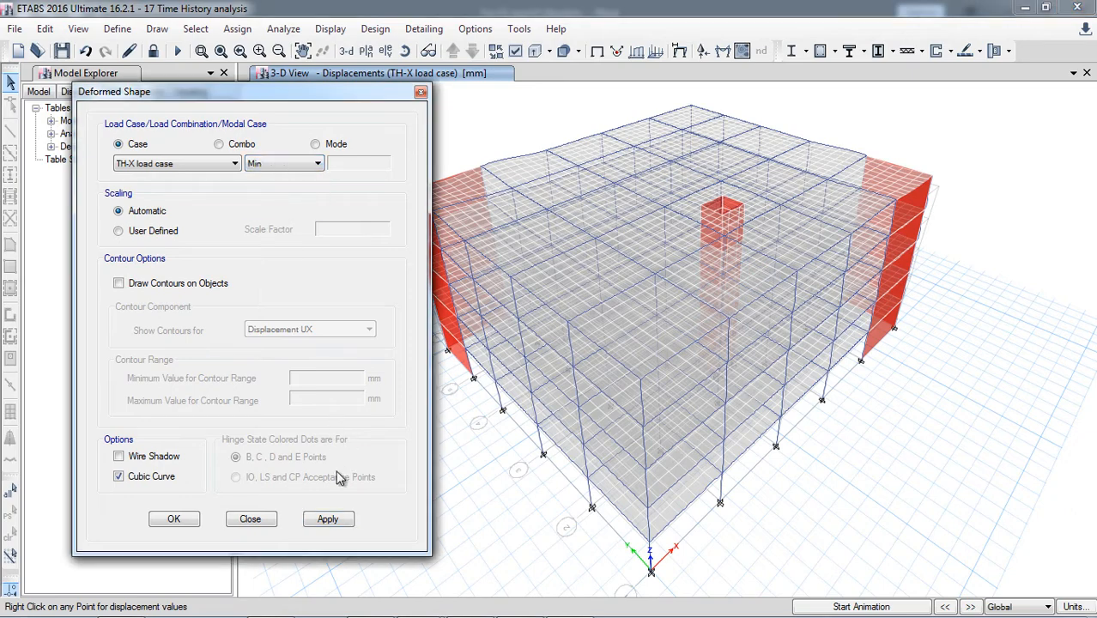
click(327, 518)
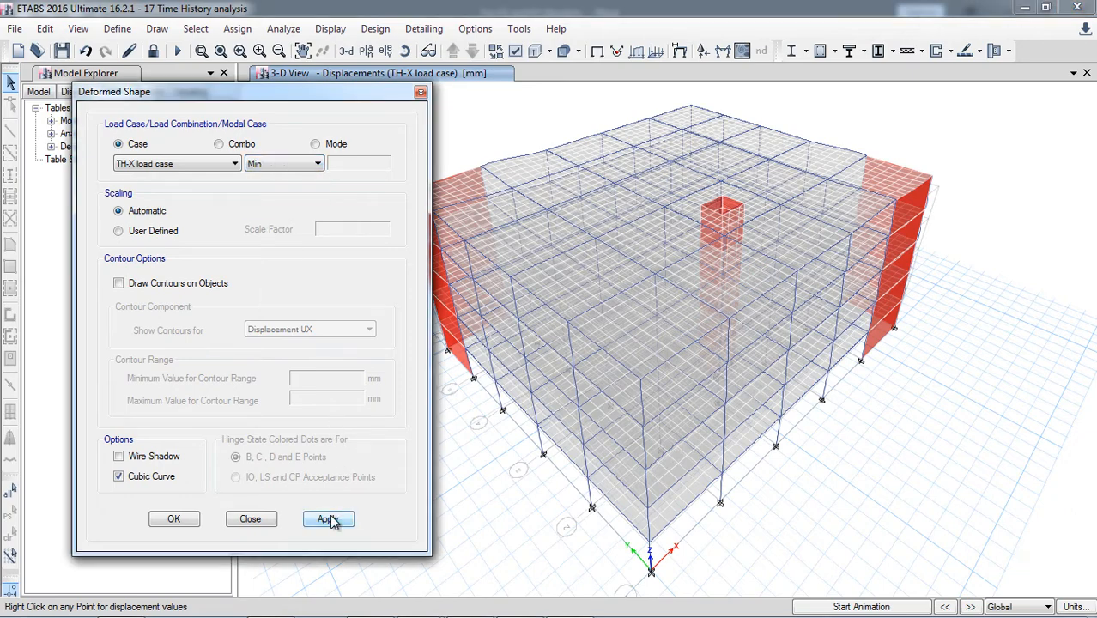
click(326, 519)
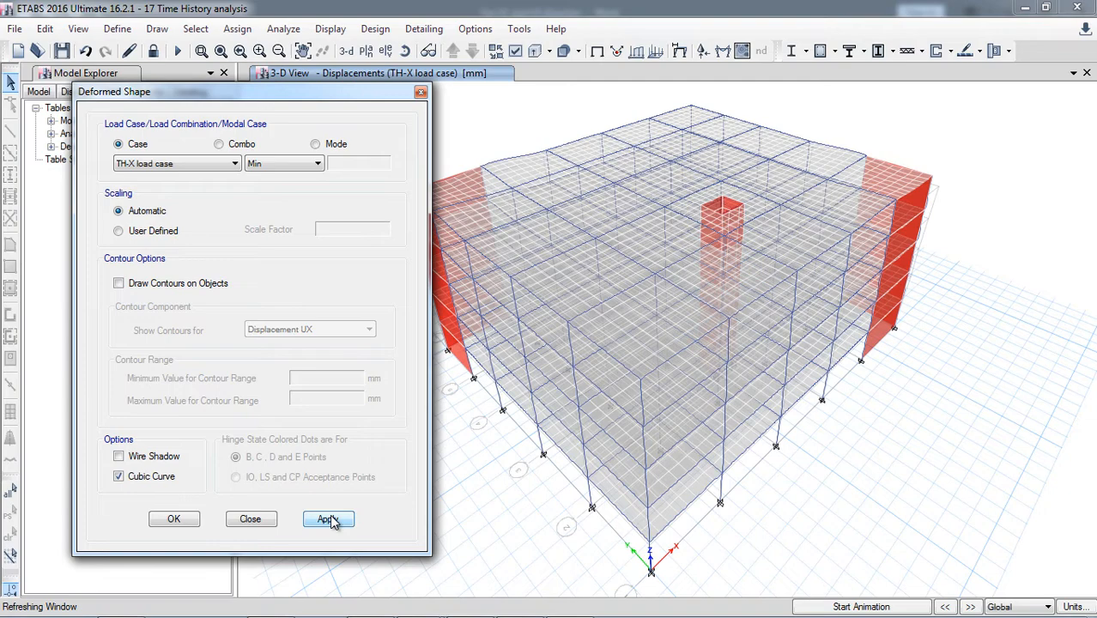
click(328, 518)
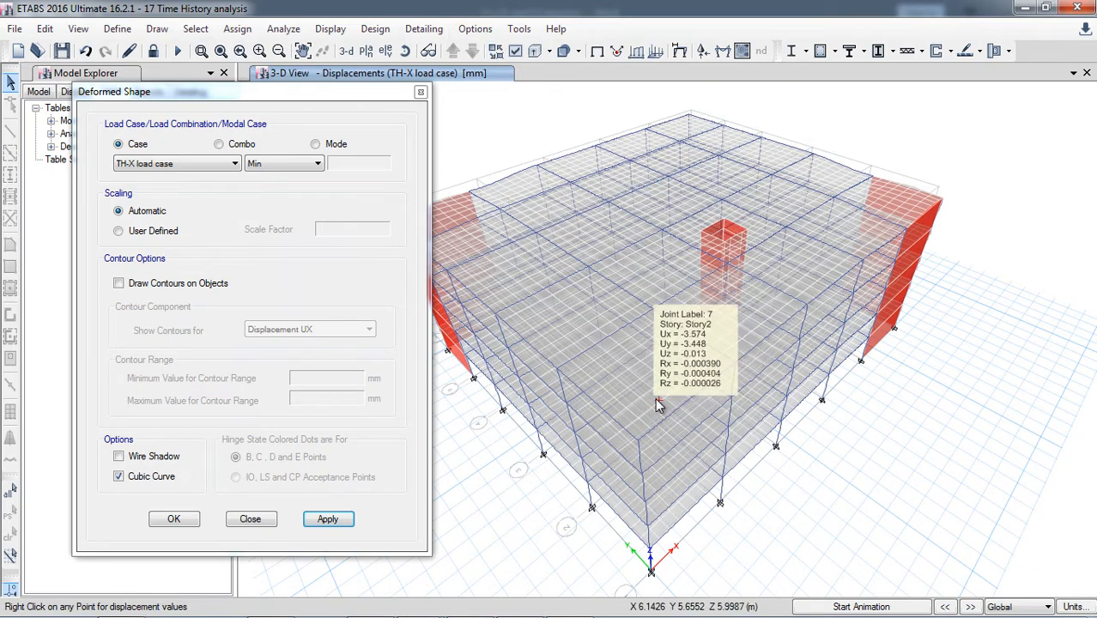
click(316, 163)
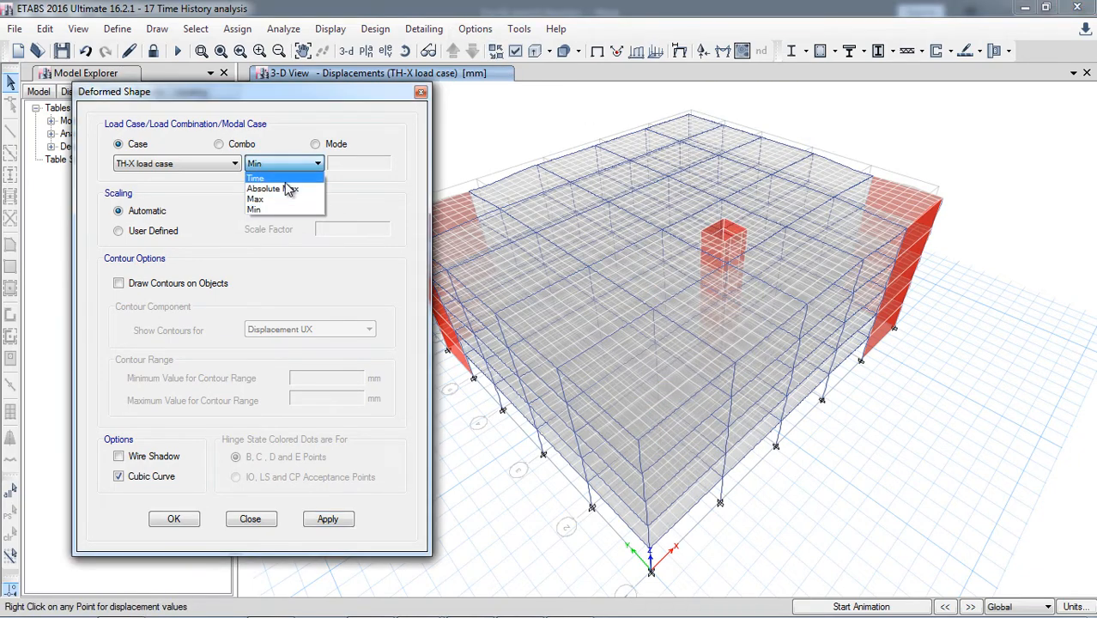
click(274, 188)
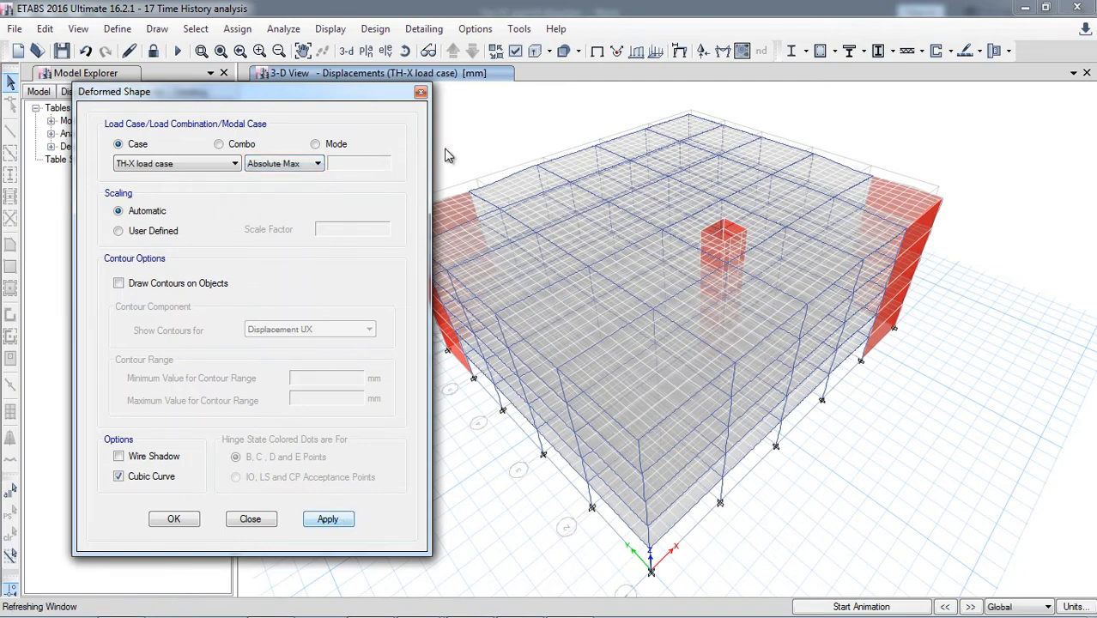
right_click(735, 269)
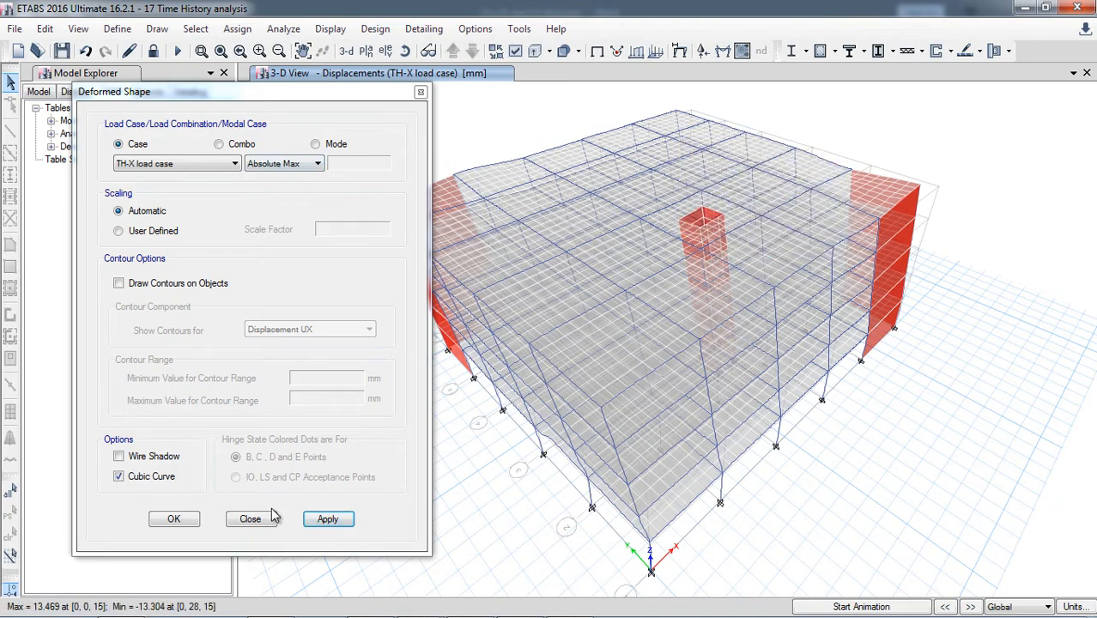
click(328, 28)
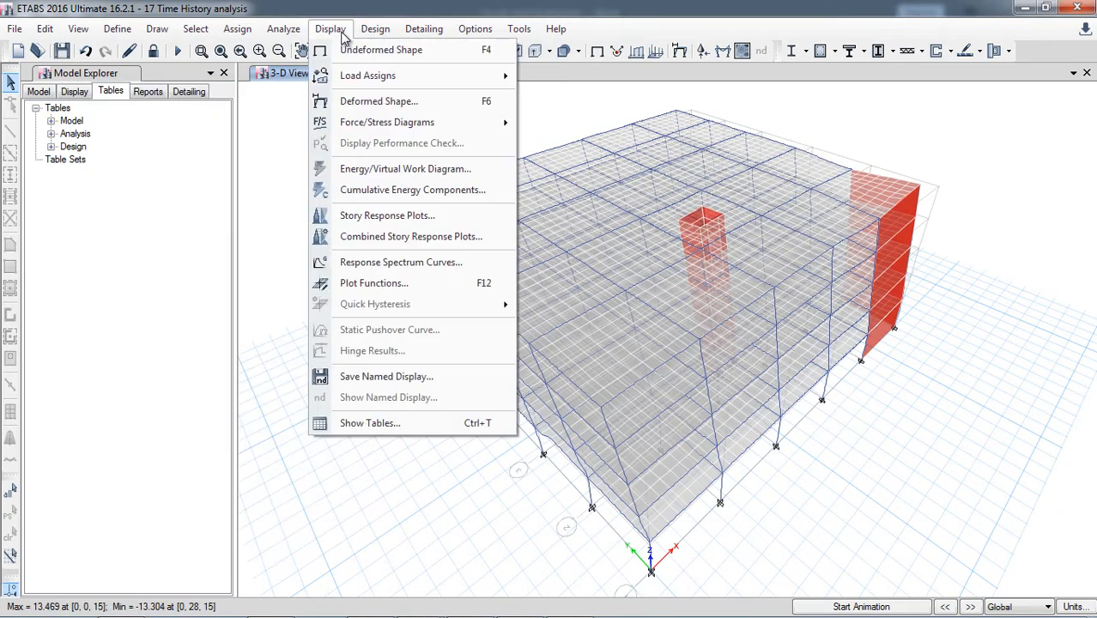
mouse_move(397, 288)
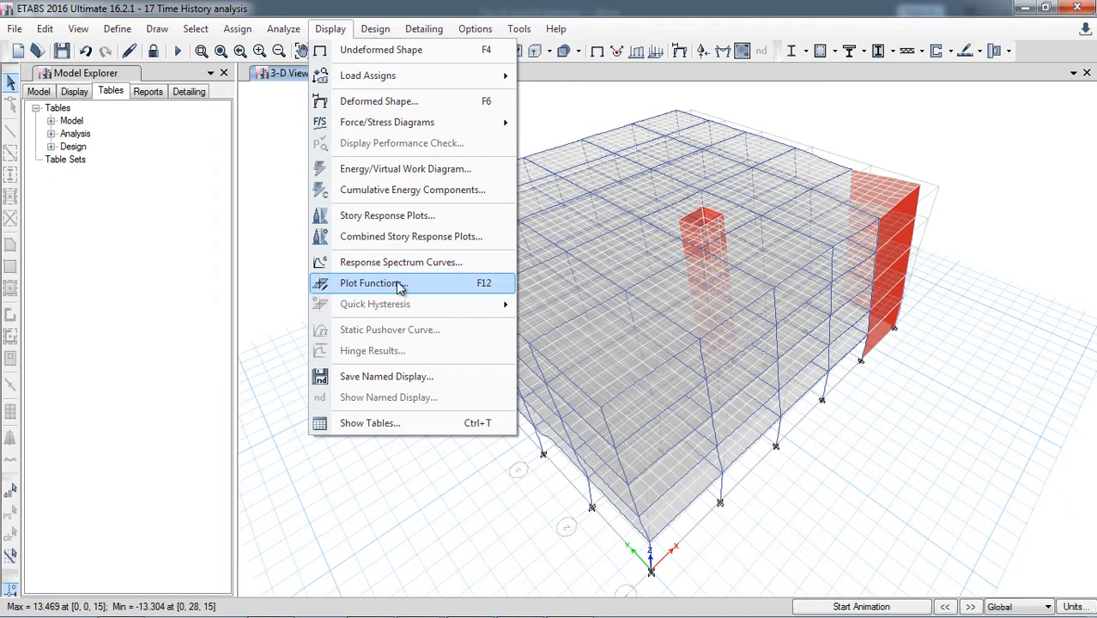
mouse_move(408, 236)
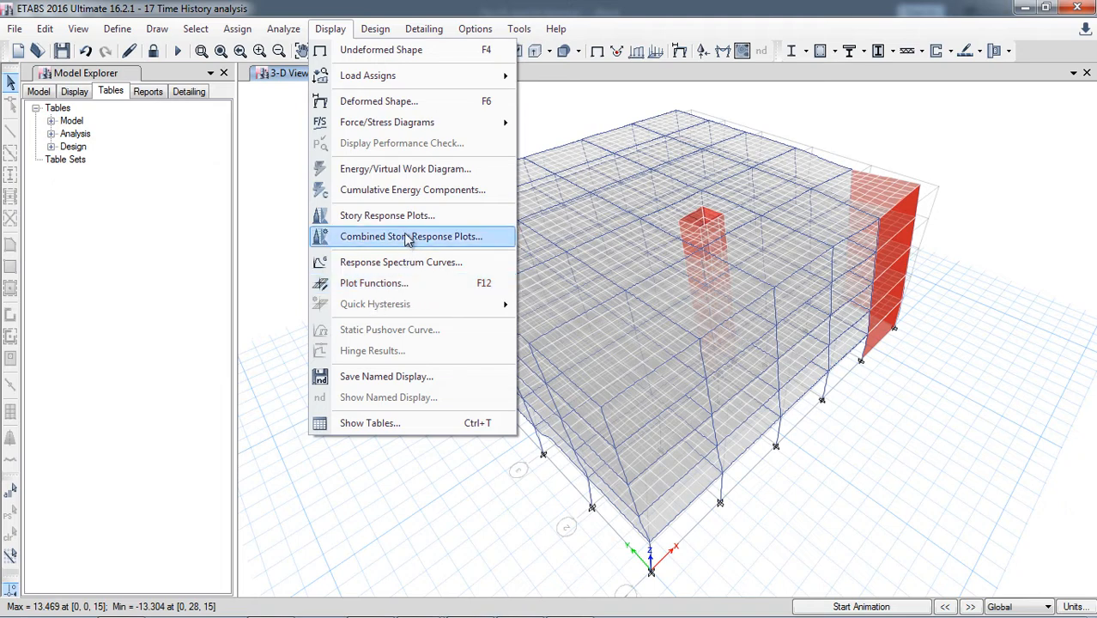
mouse_move(398, 283)
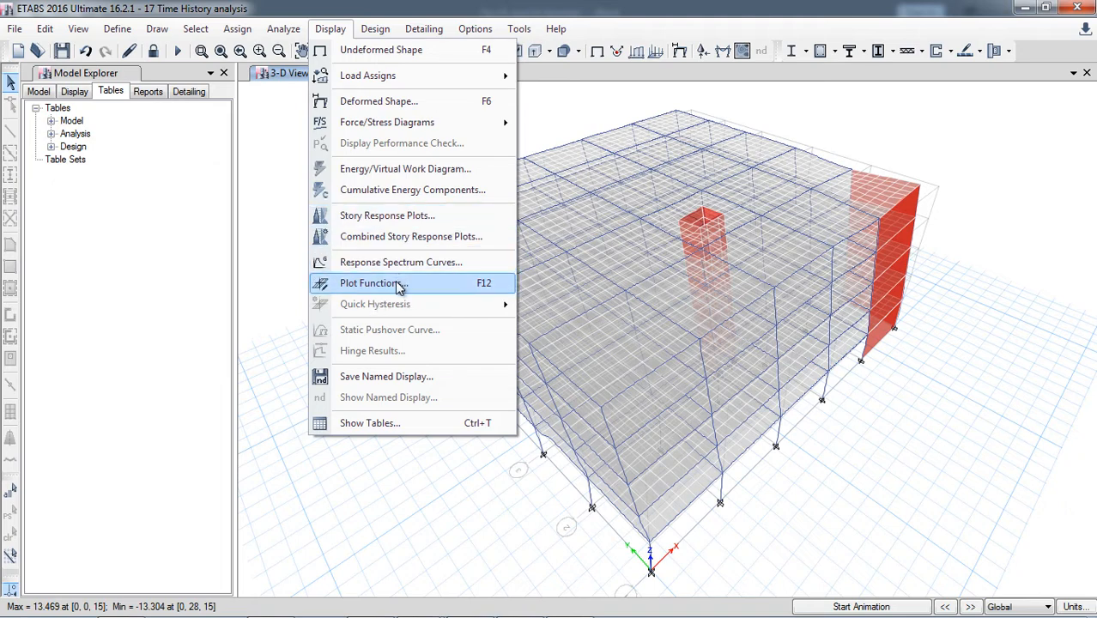
click(369, 283)
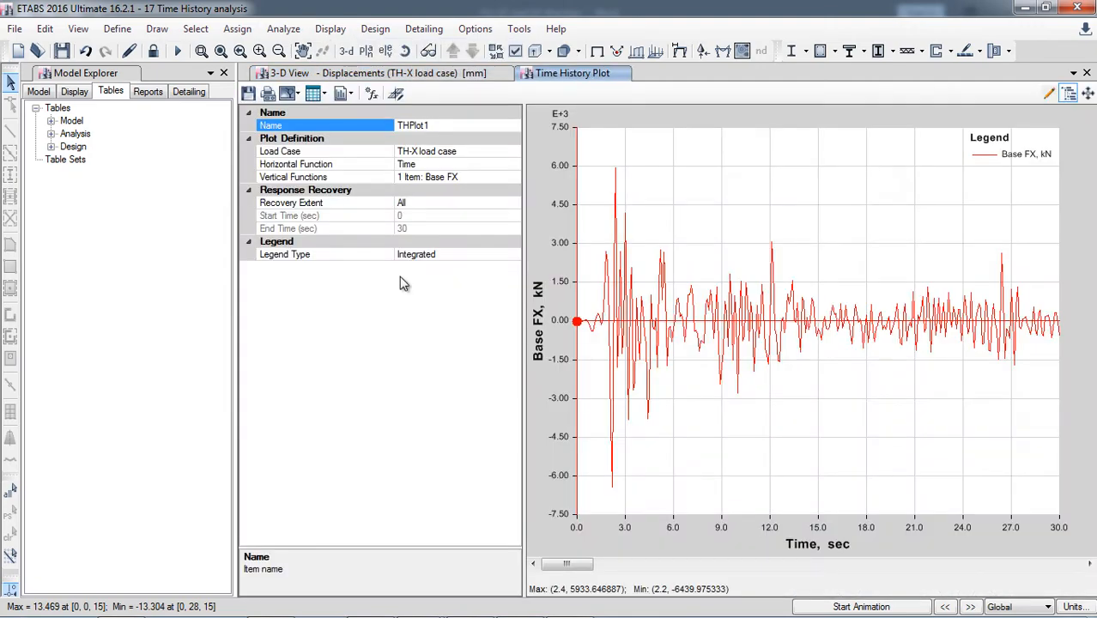
mouse_move(459, 195)
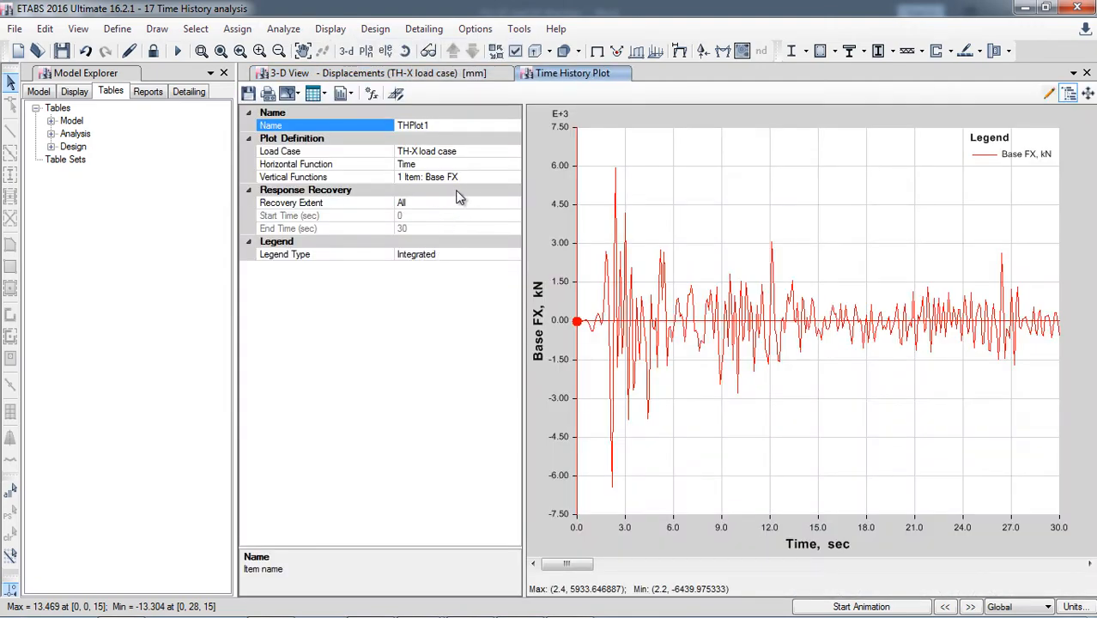
mouse_move(798, 550)
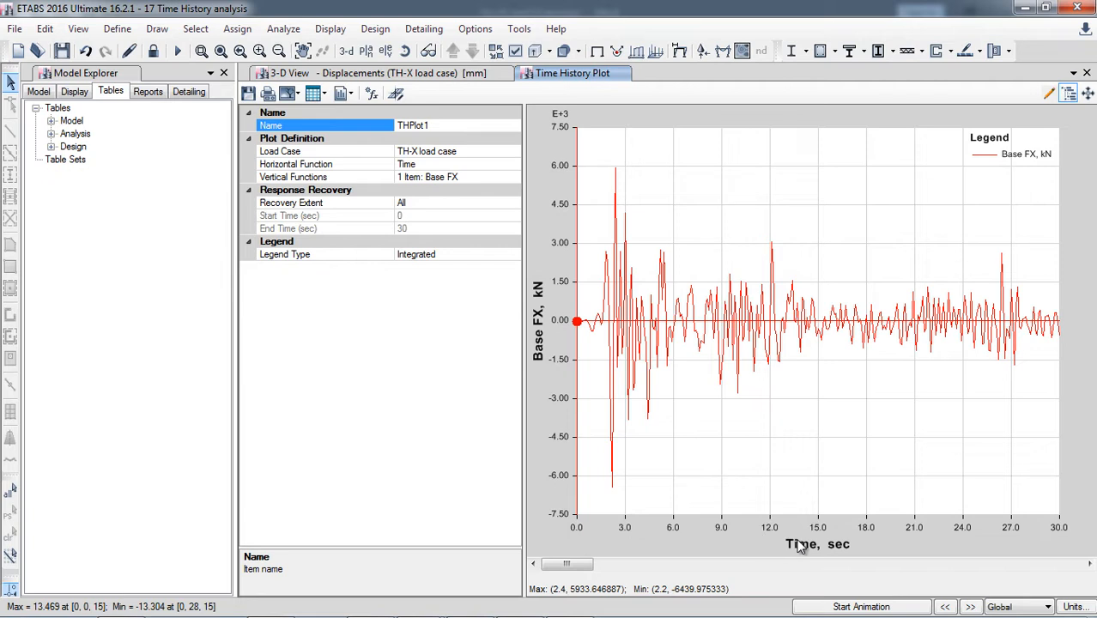
mouse_move(622, 345)
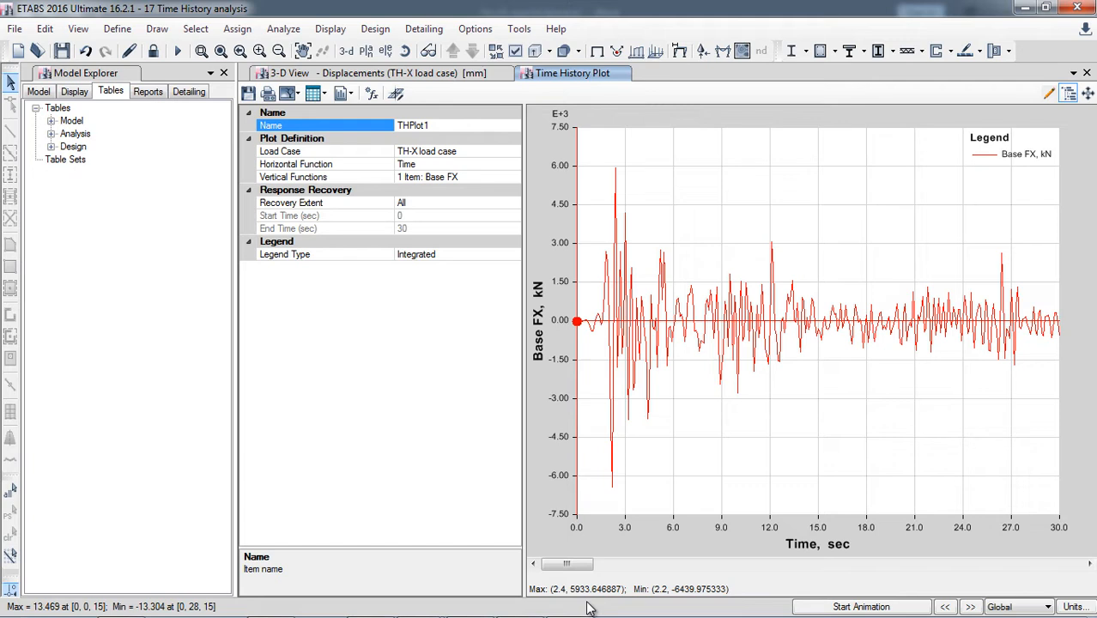
mouse_move(569, 608)
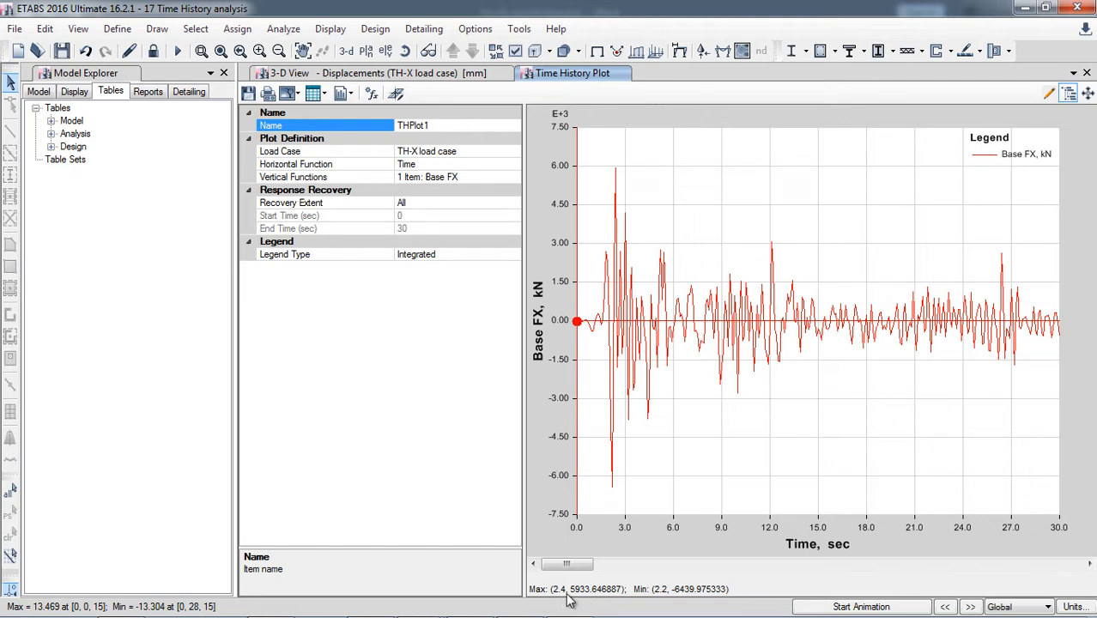
mouse_move(622, 491)
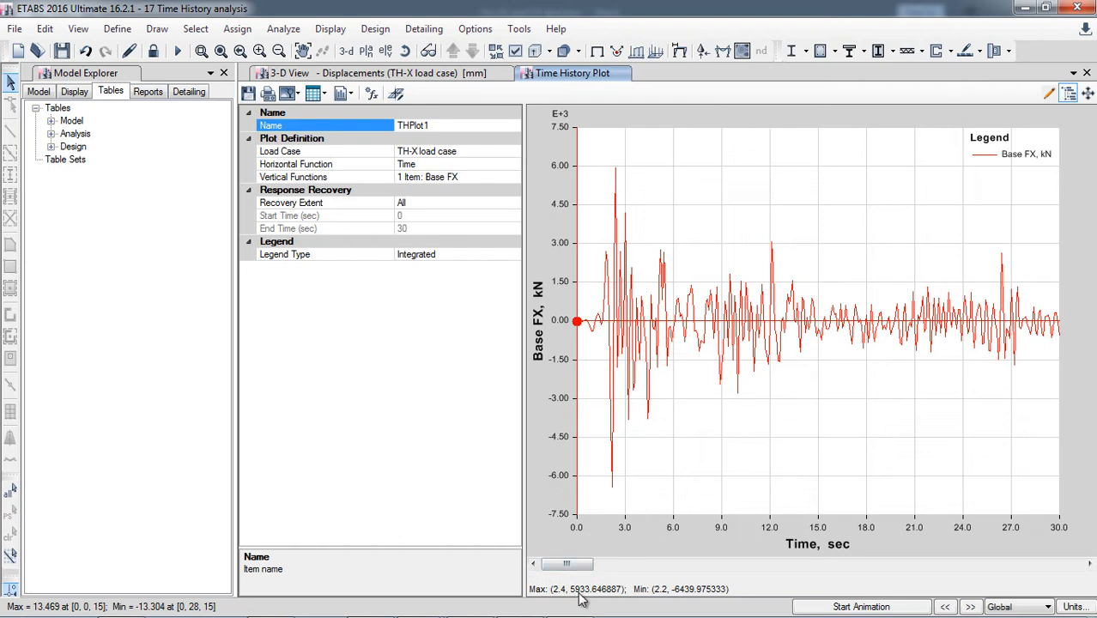
mouse_move(604, 602)
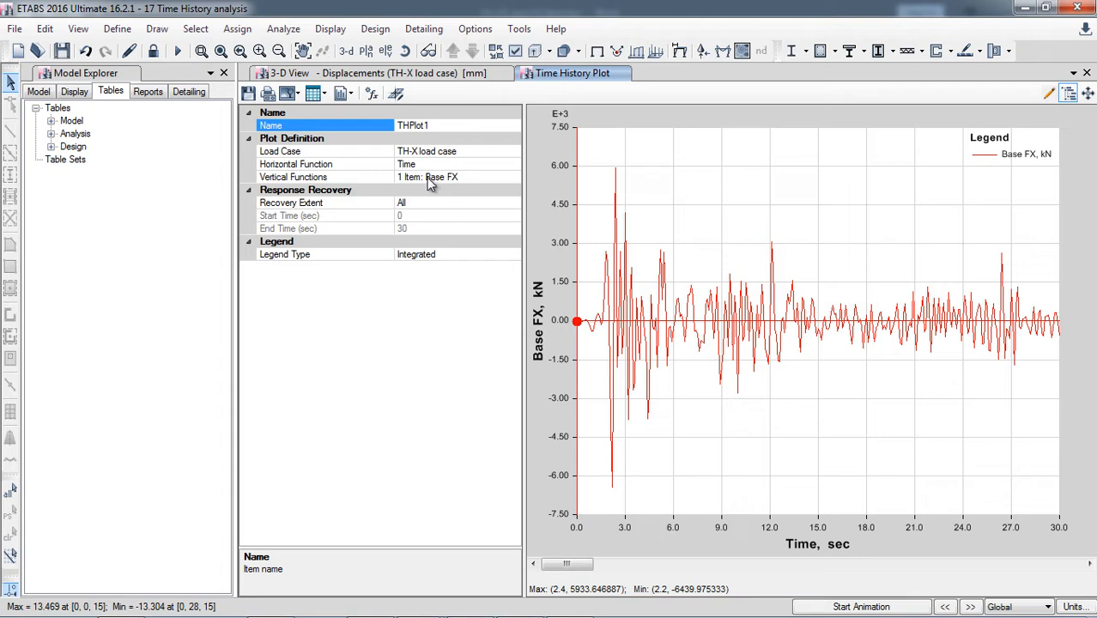
Step: Add a Base Force plot function of type Base shear Y named BASE FY
click(432, 177)
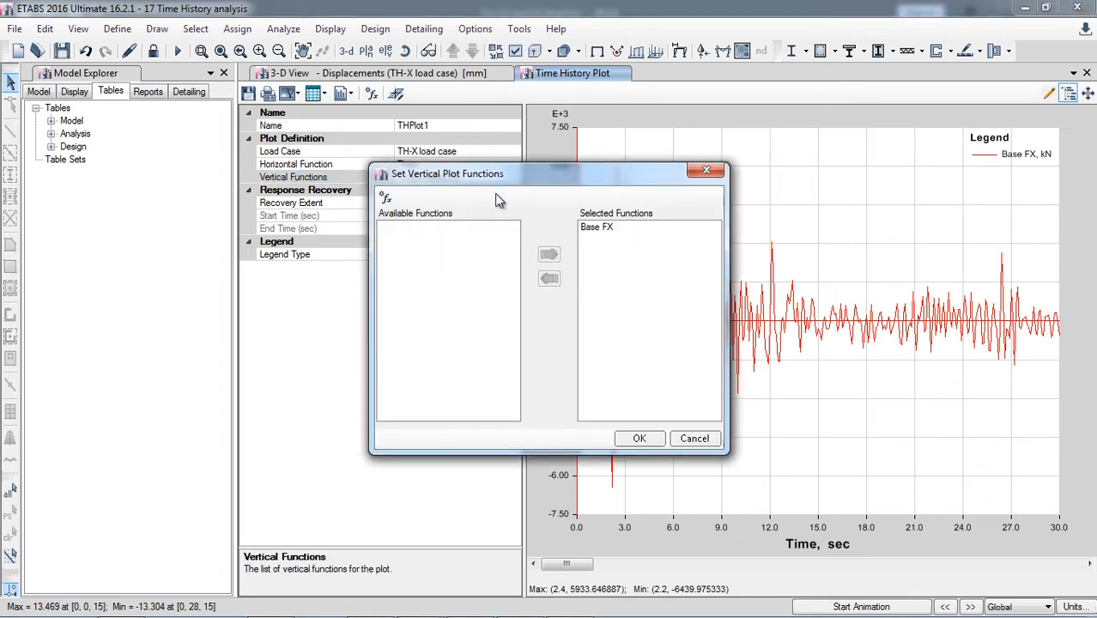
mouse_move(611, 233)
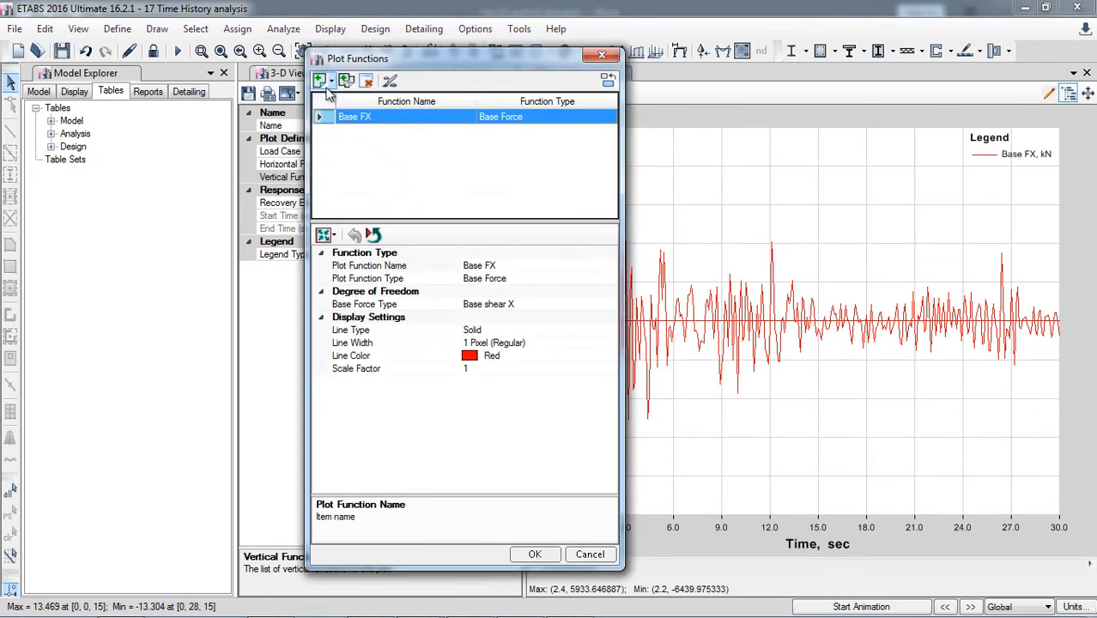
click(321, 81)
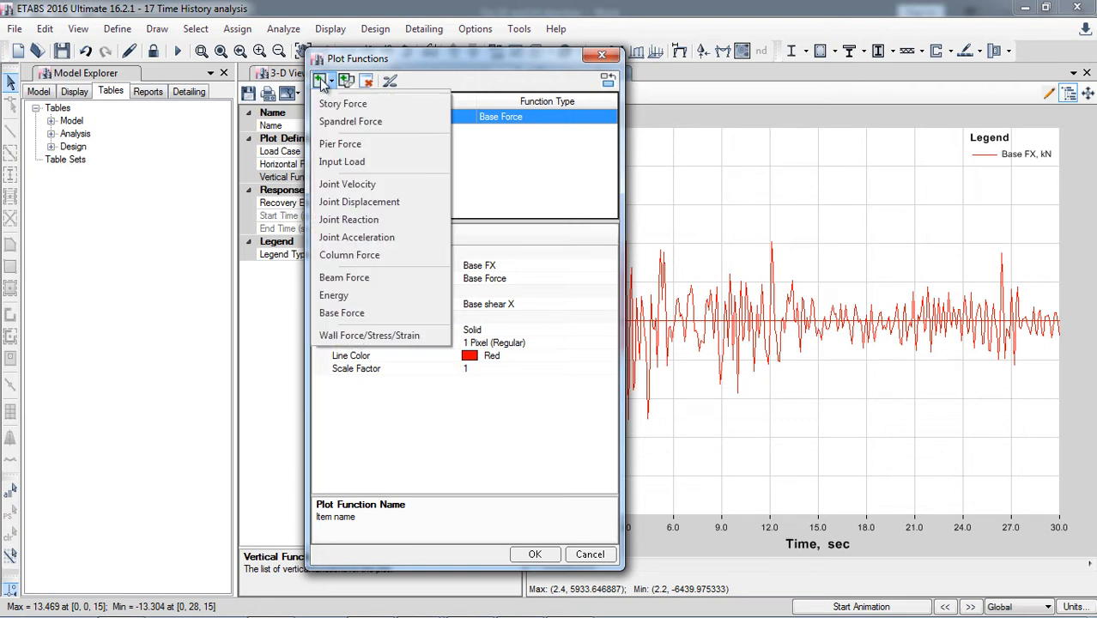
mouse_move(355, 335)
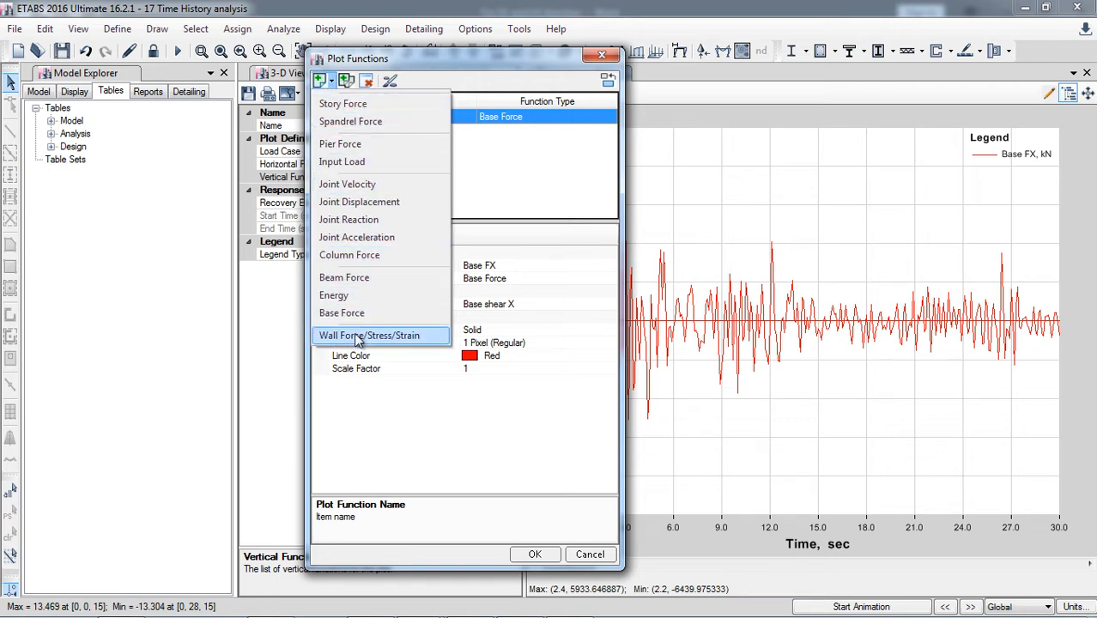
click(341, 313)
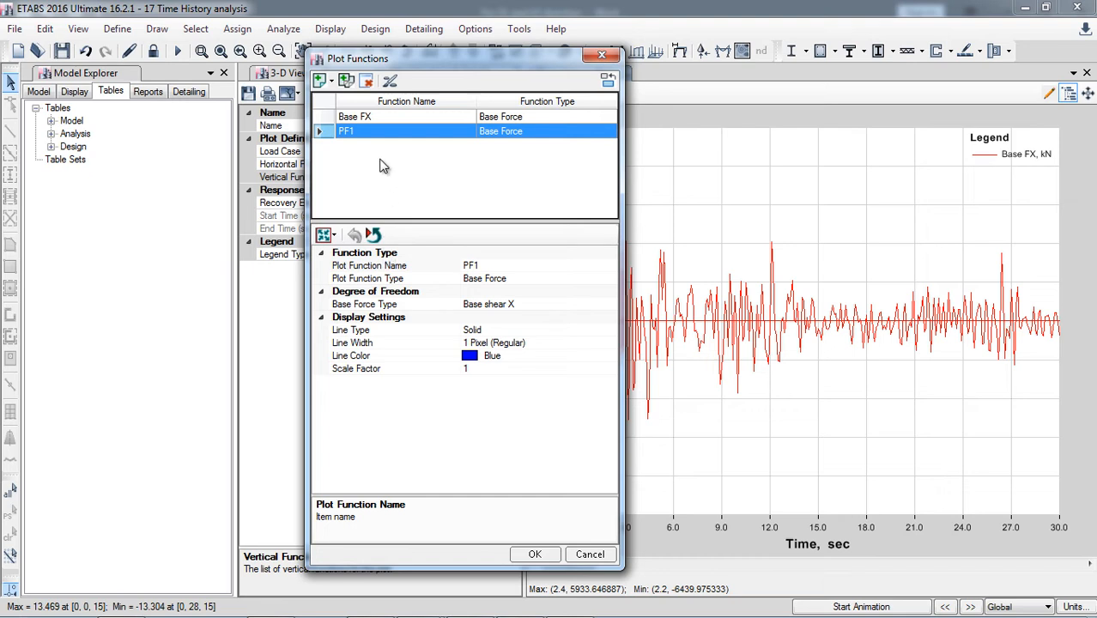
mouse_move(442, 144)
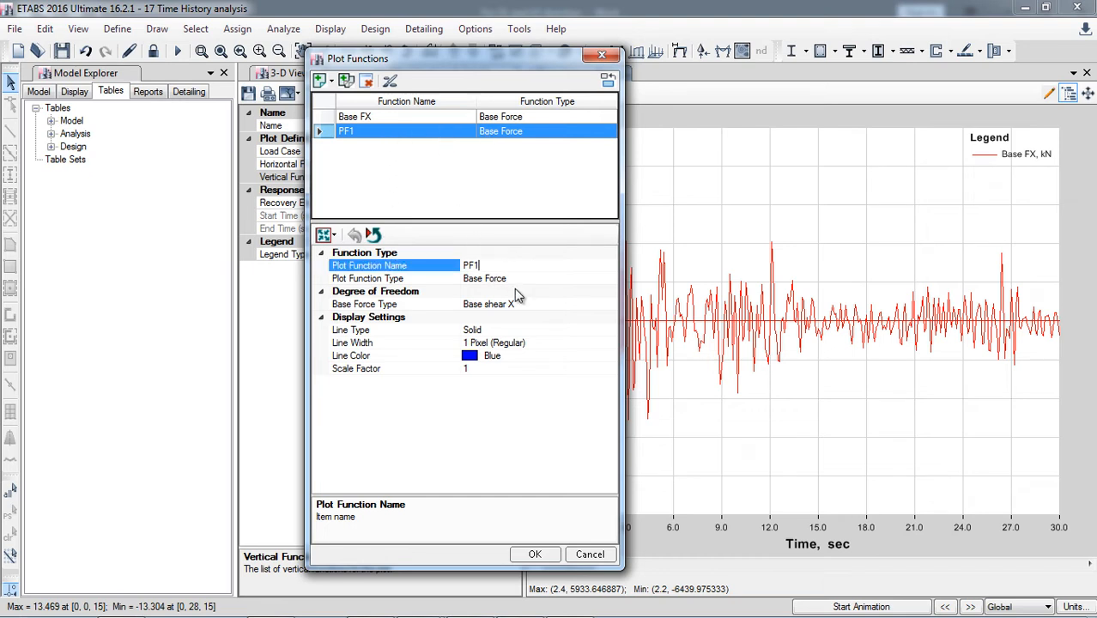
click(609, 304)
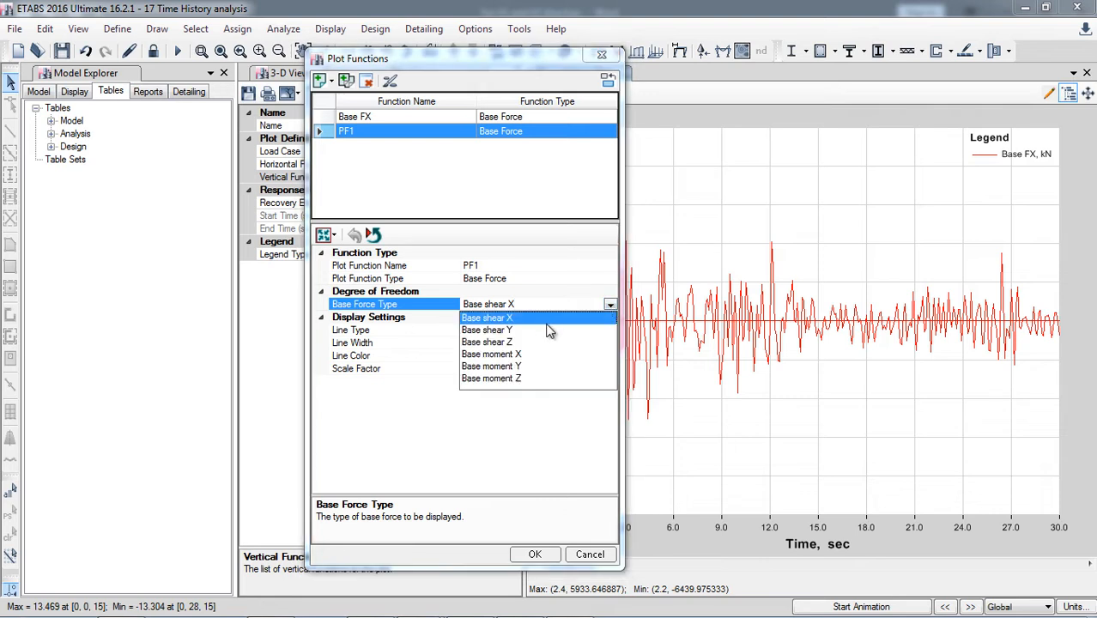
click(487, 329)
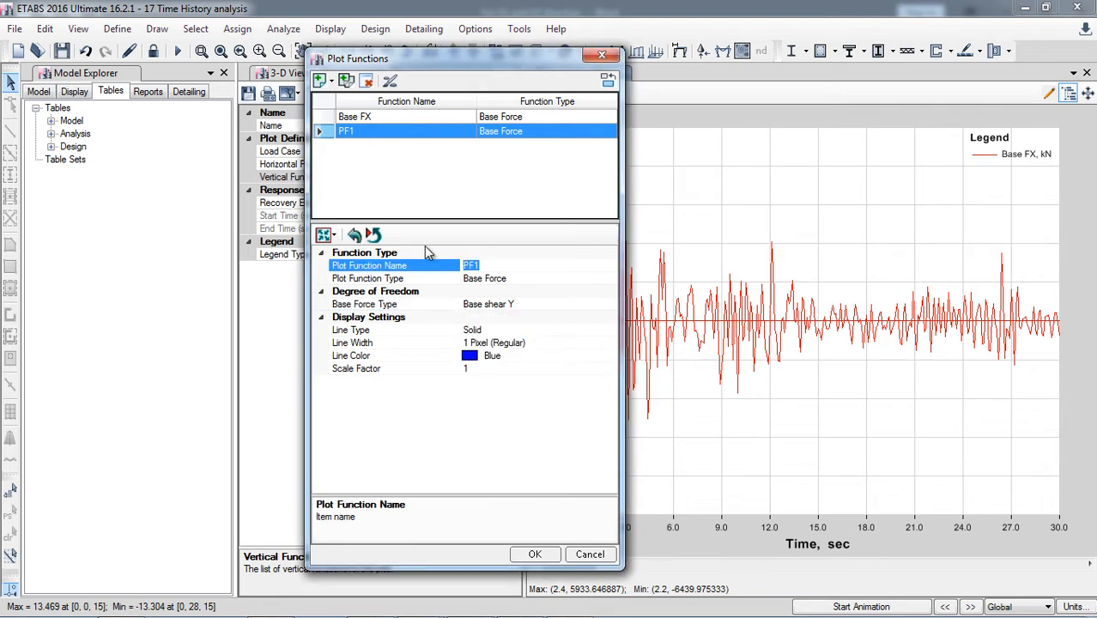
text(b)
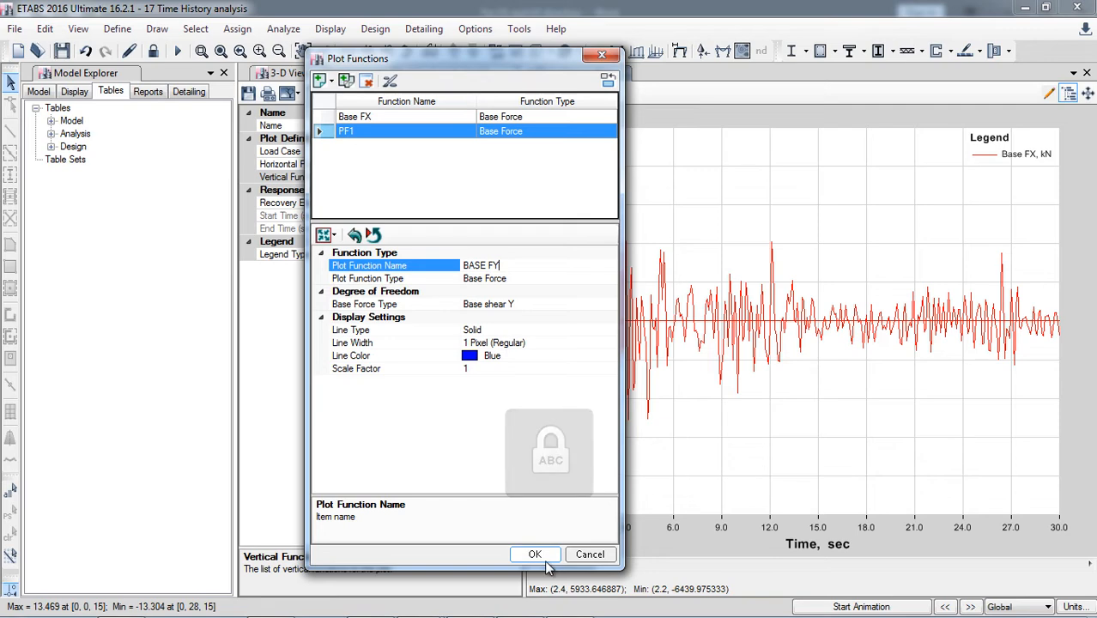
click(536, 554)
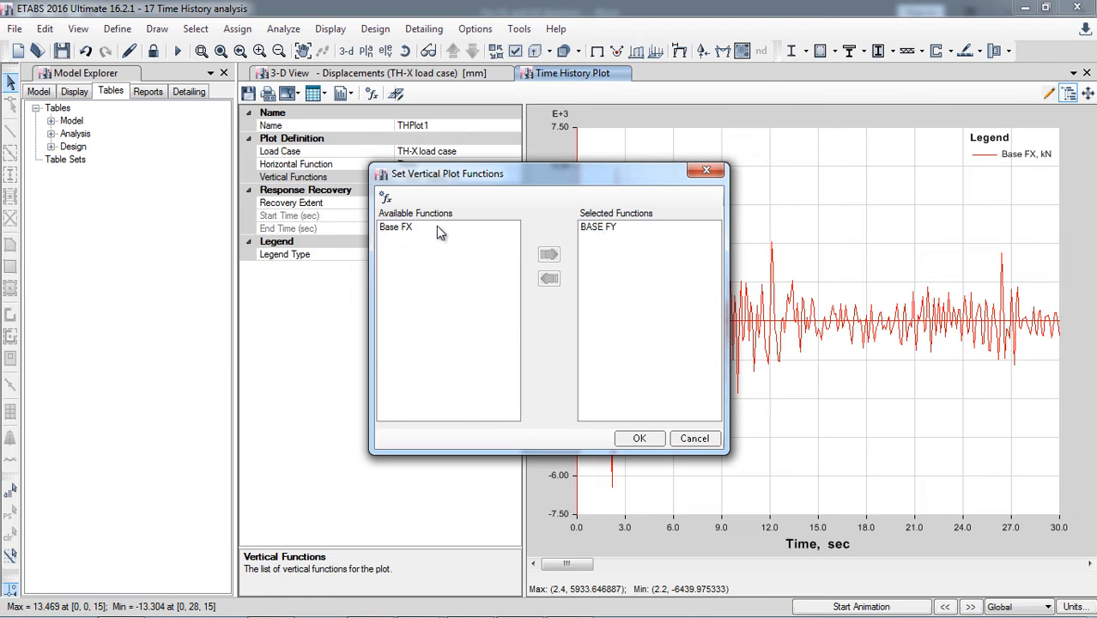
Step: Graph base shear BASE FY against time, then bring back the plot function definitions
click(599, 226)
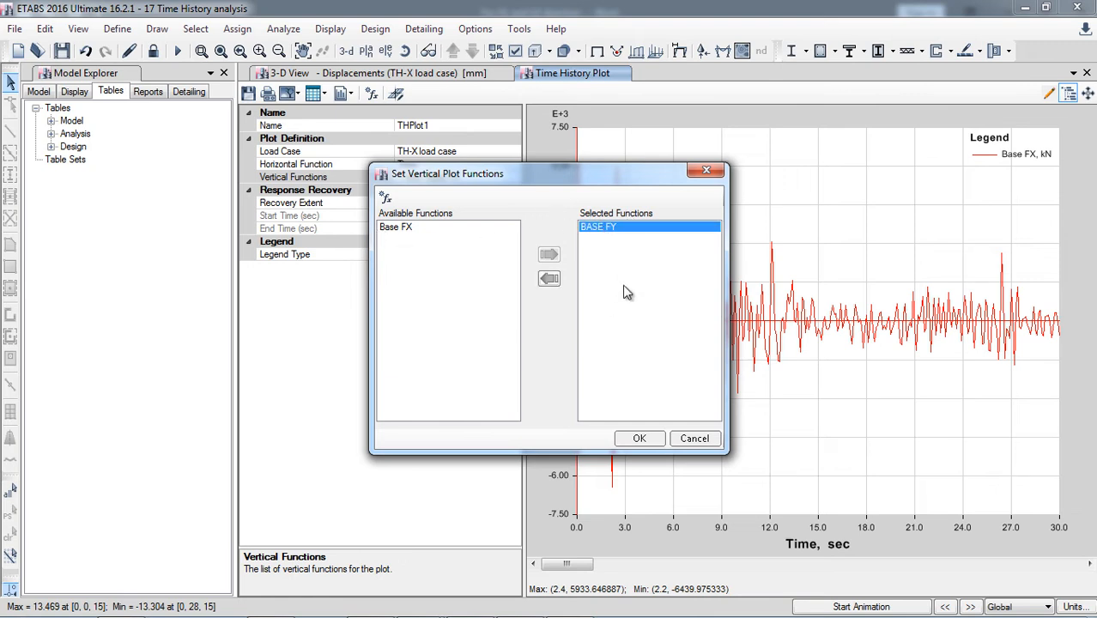
mouse_move(1037, 165)
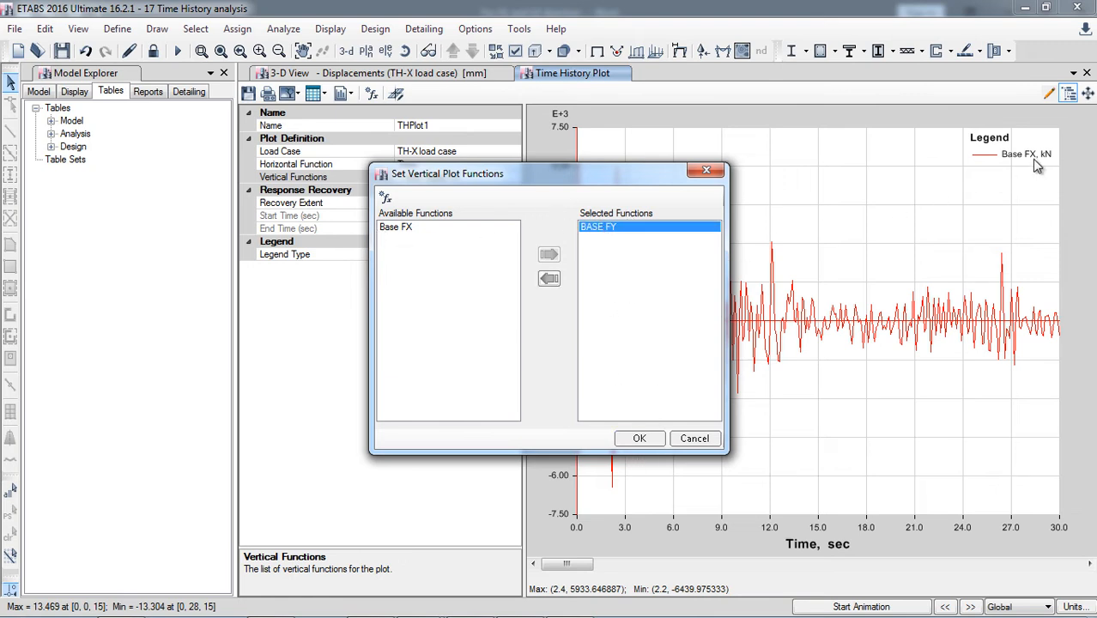
click(640, 438)
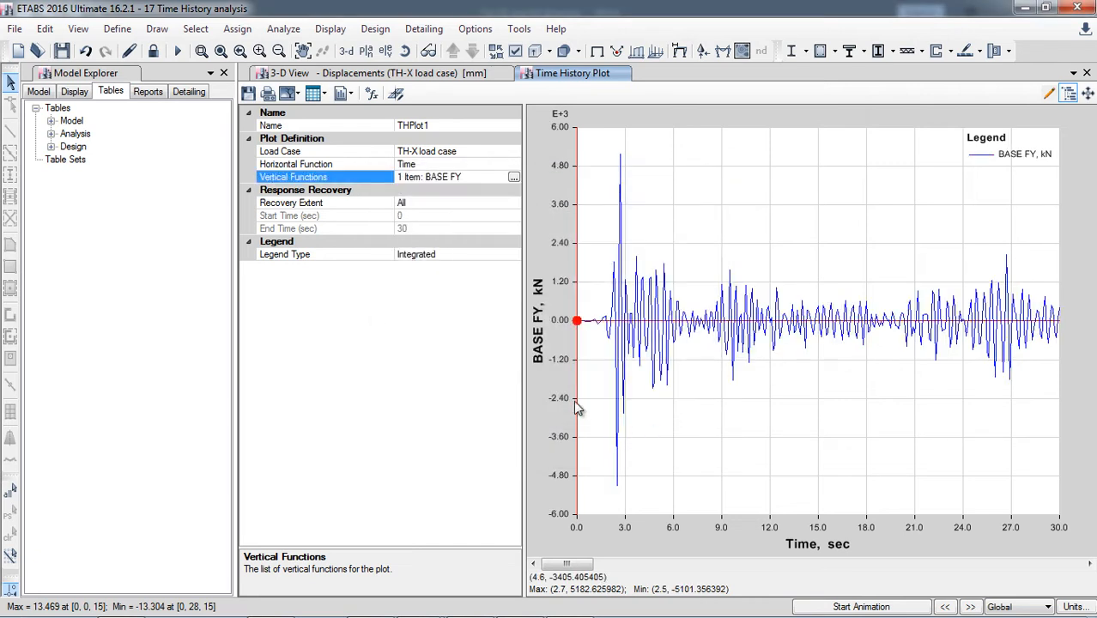
mouse_move(848, 323)
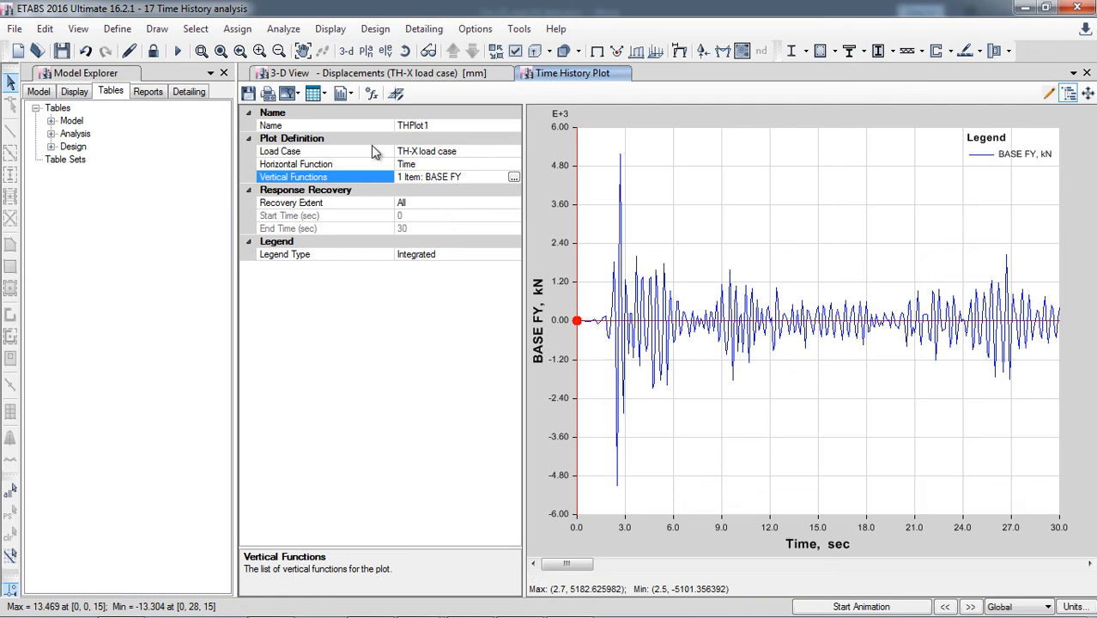
mouse_move(405, 160)
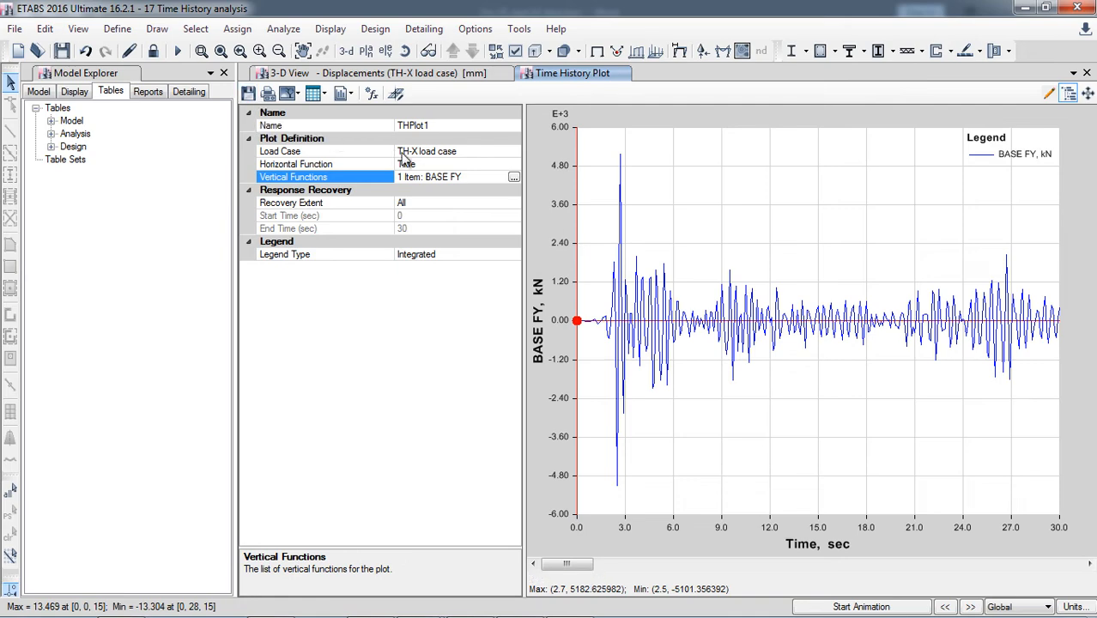
click(513, 177)
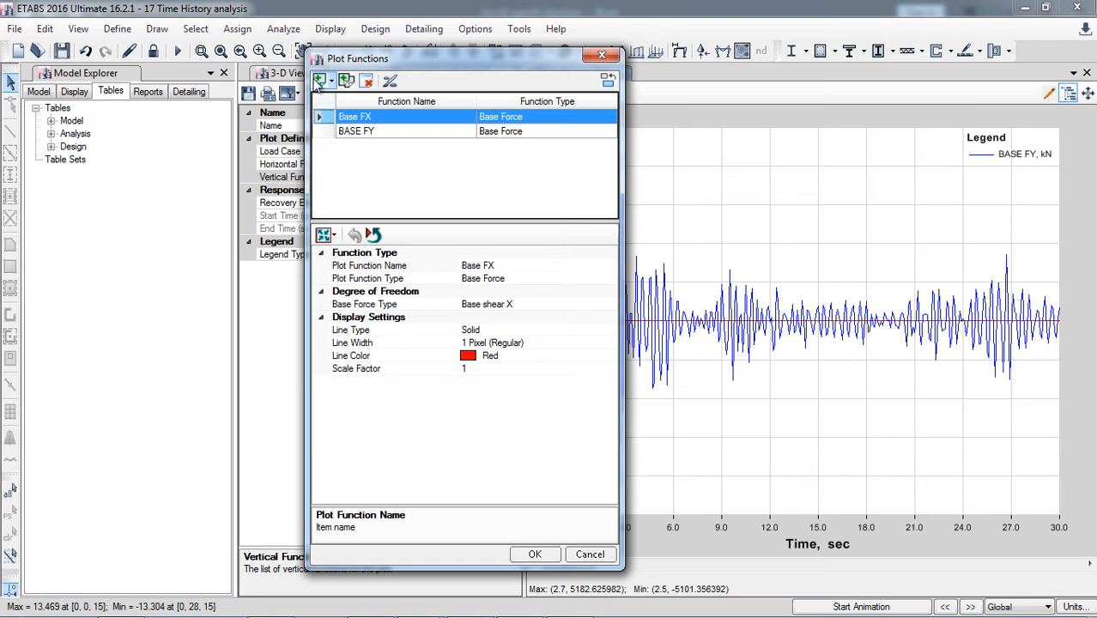
Step: Browse the function types to add without adding any, and close Plot Functions unchanged
click(350, 81)
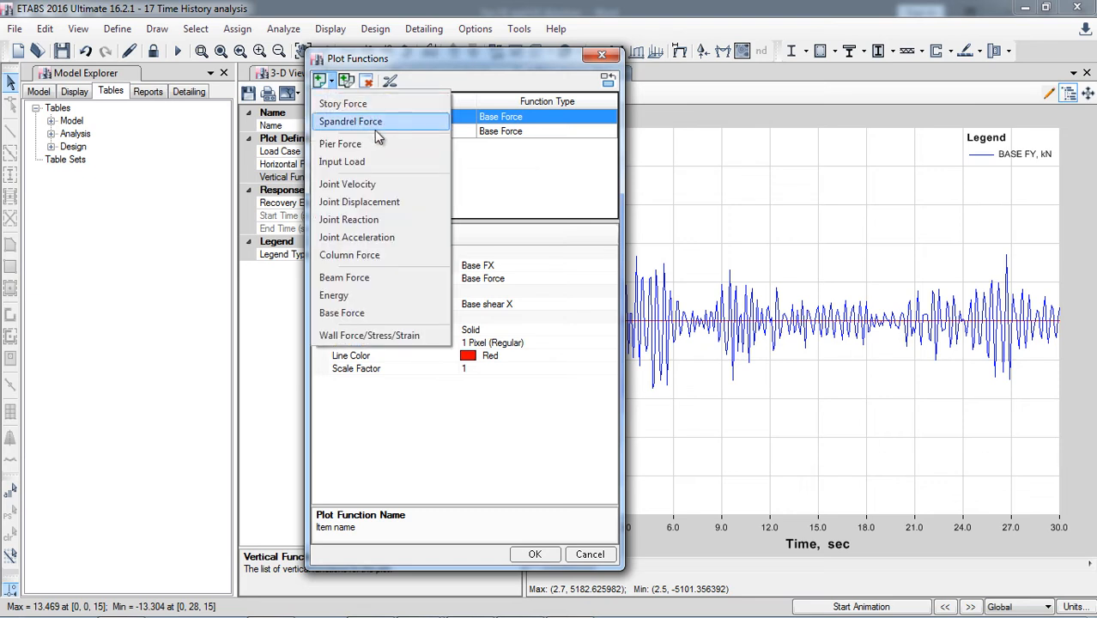
mouse_move(406, 222)
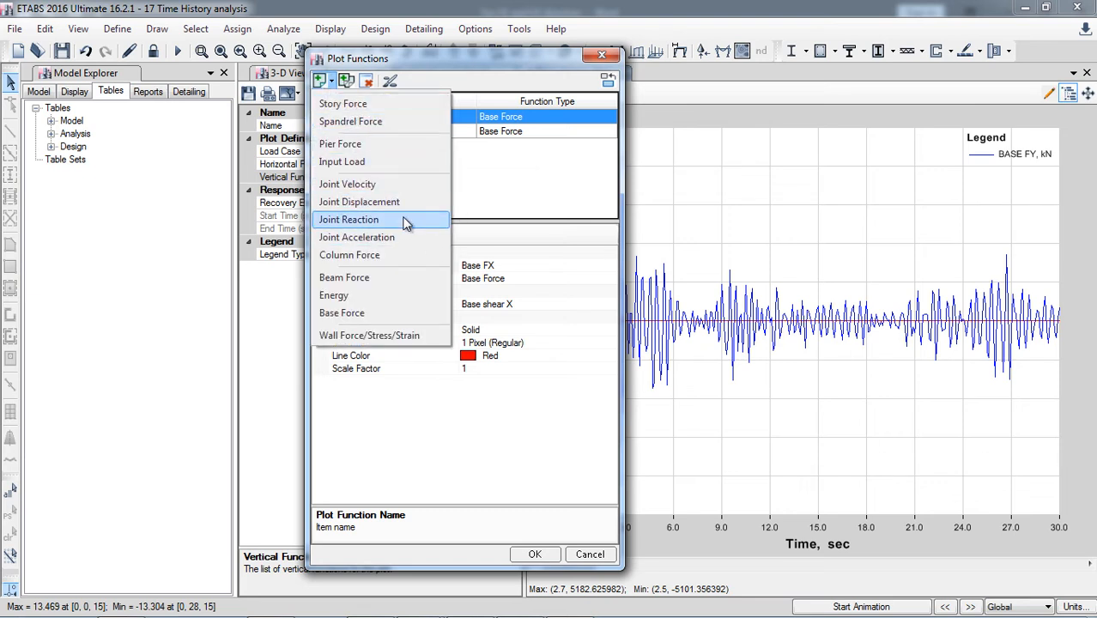
mouse_move(391, 225)
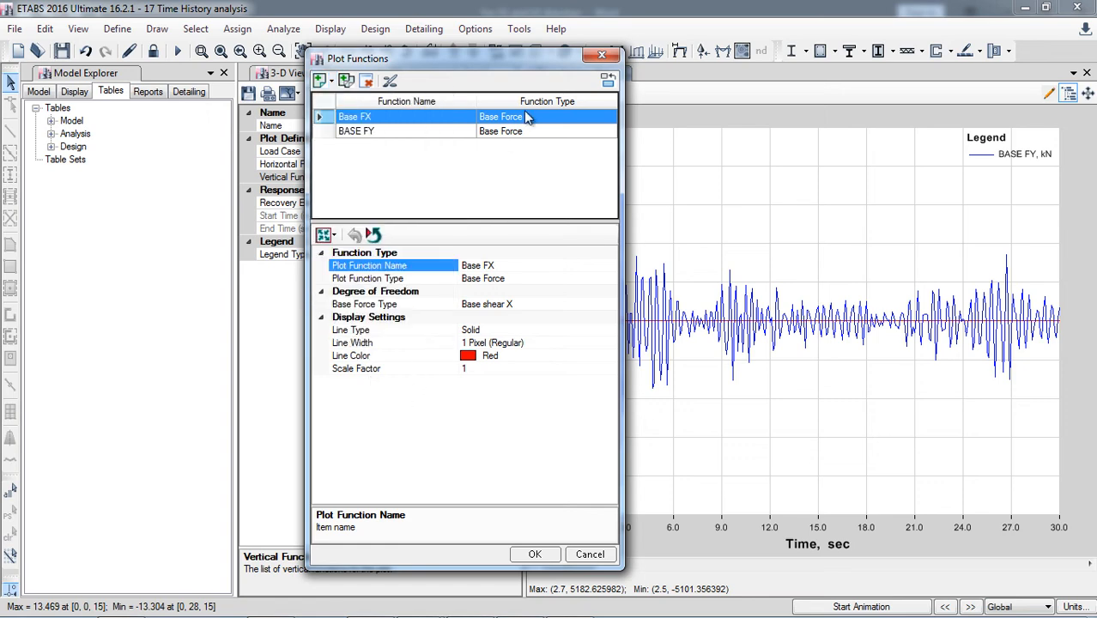
click(536, 555)
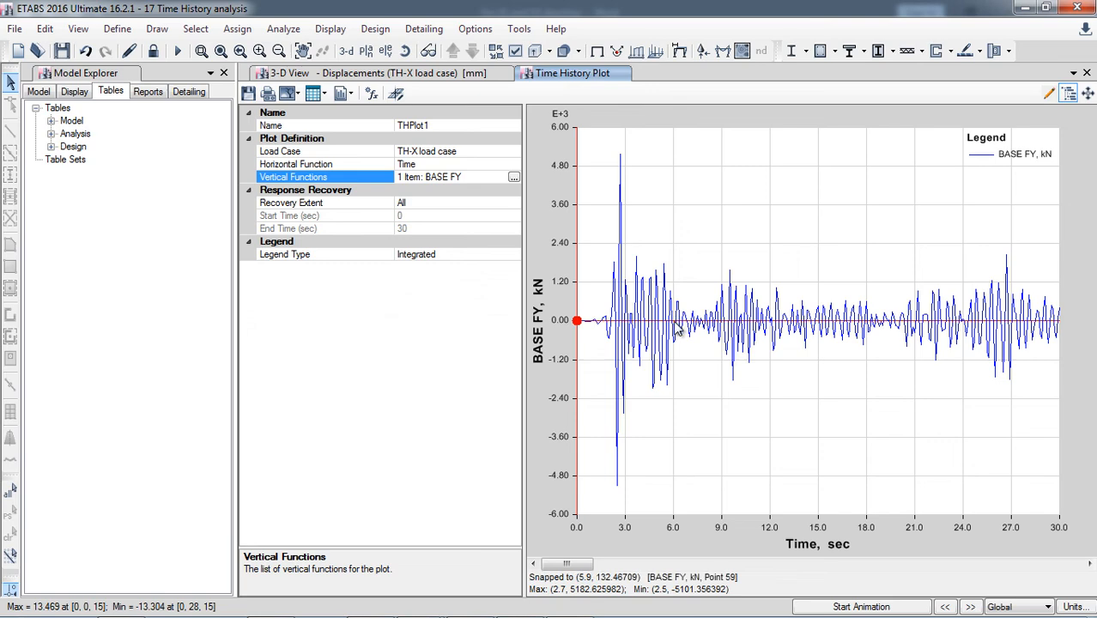
mouse_move(477, 354)
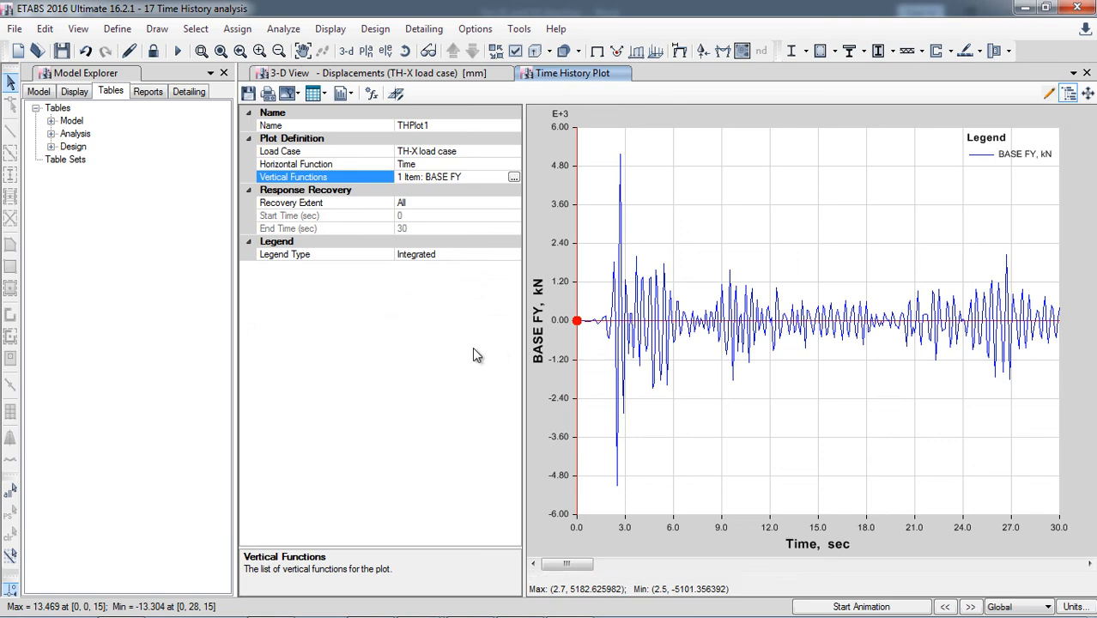